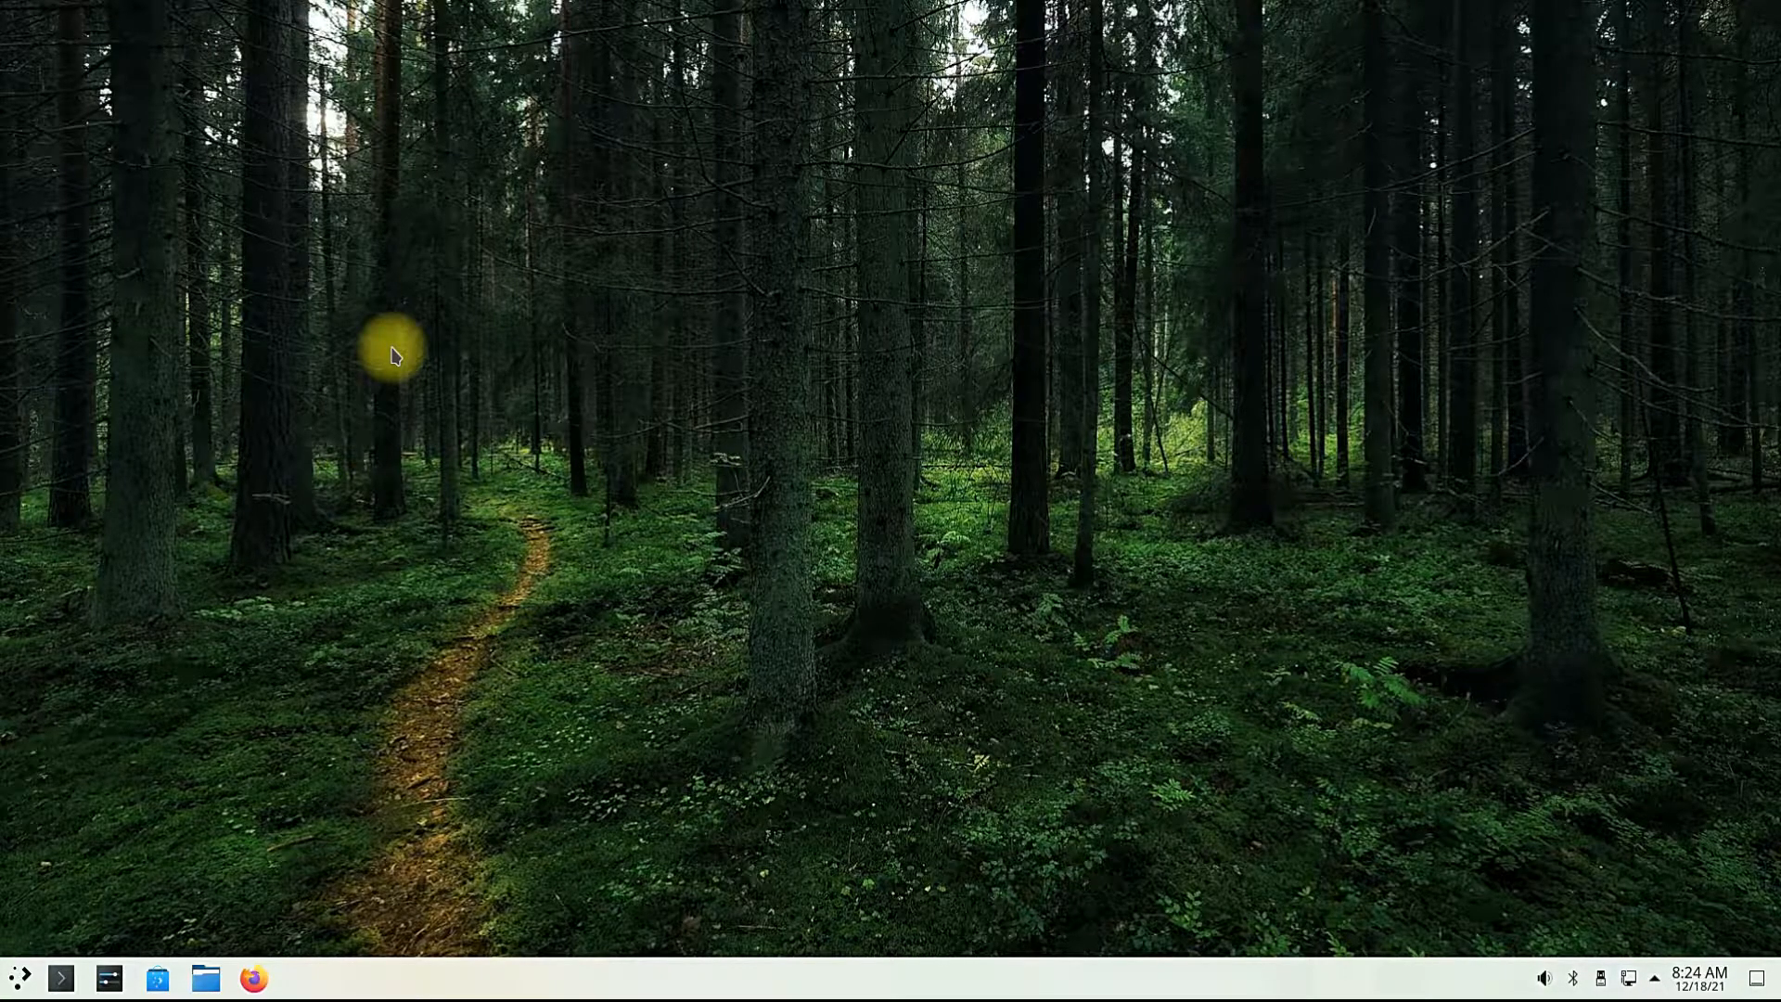
{"action": "mouse_move", "coordinate": [417, 311]}
{"action": "type", "text": "sudo a"}
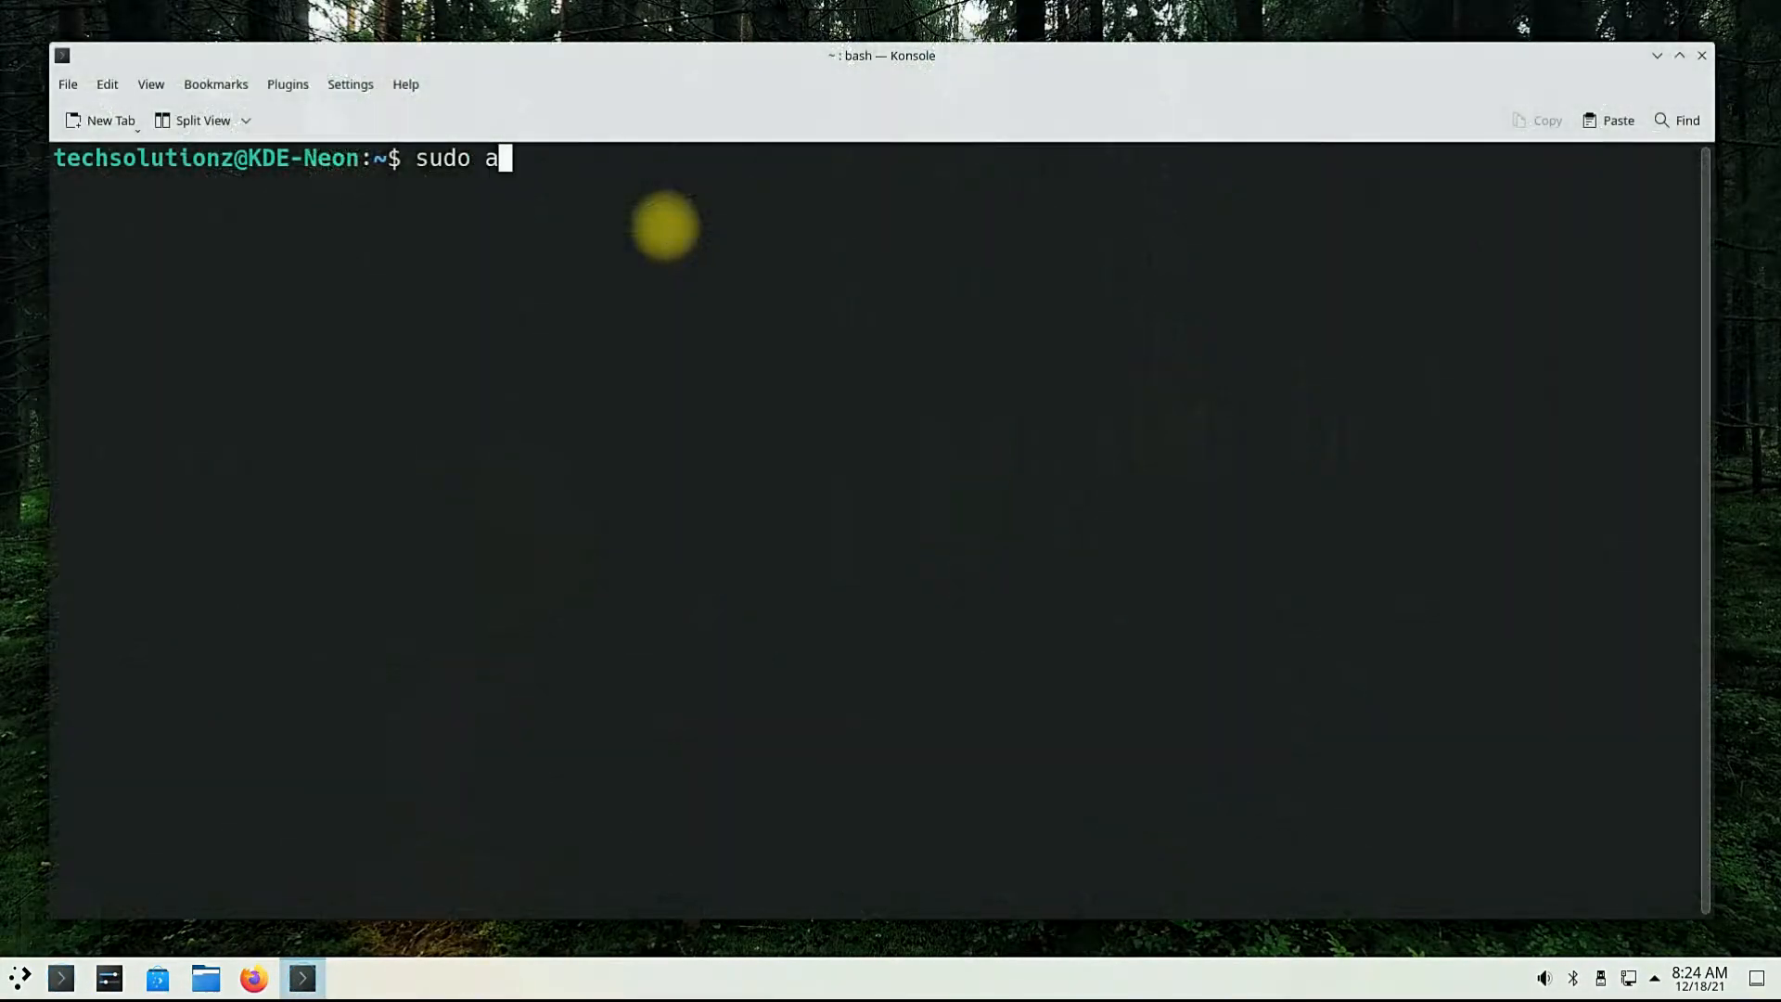
- Refresh the package lists with sudo apt update until all packages report up to date
{"action": "type", "text": "pt update"}
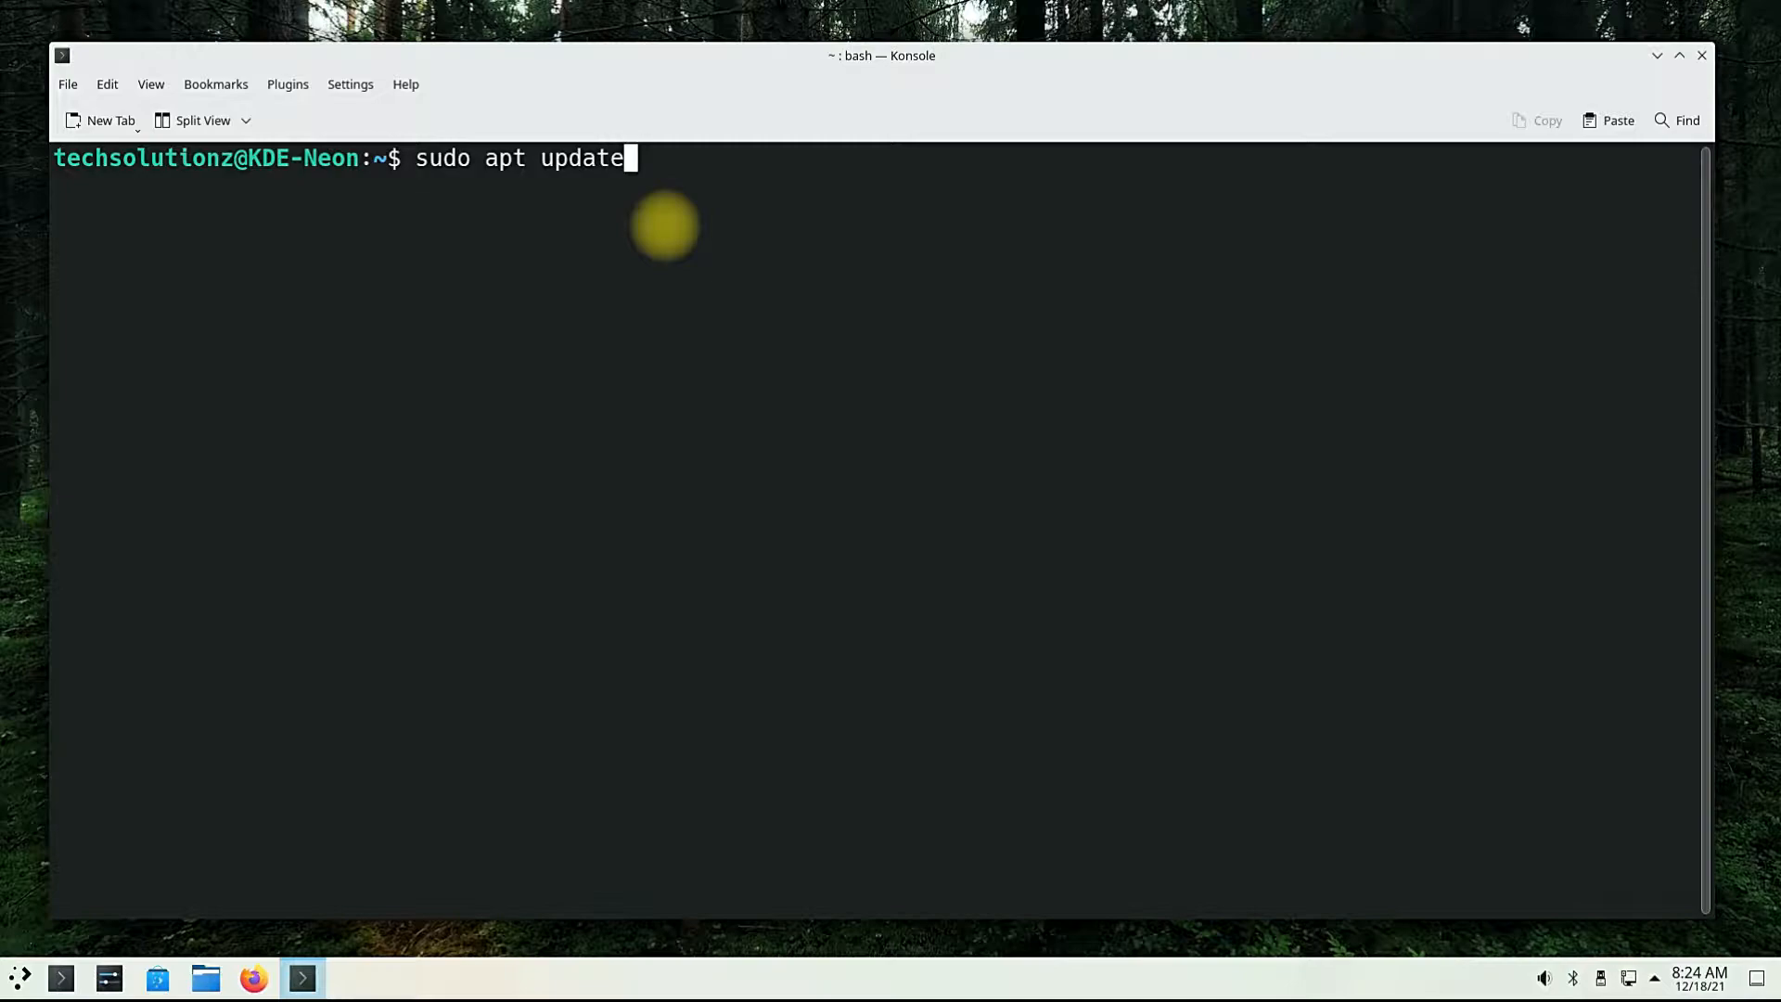
{"action": "key", "text": "Return"}
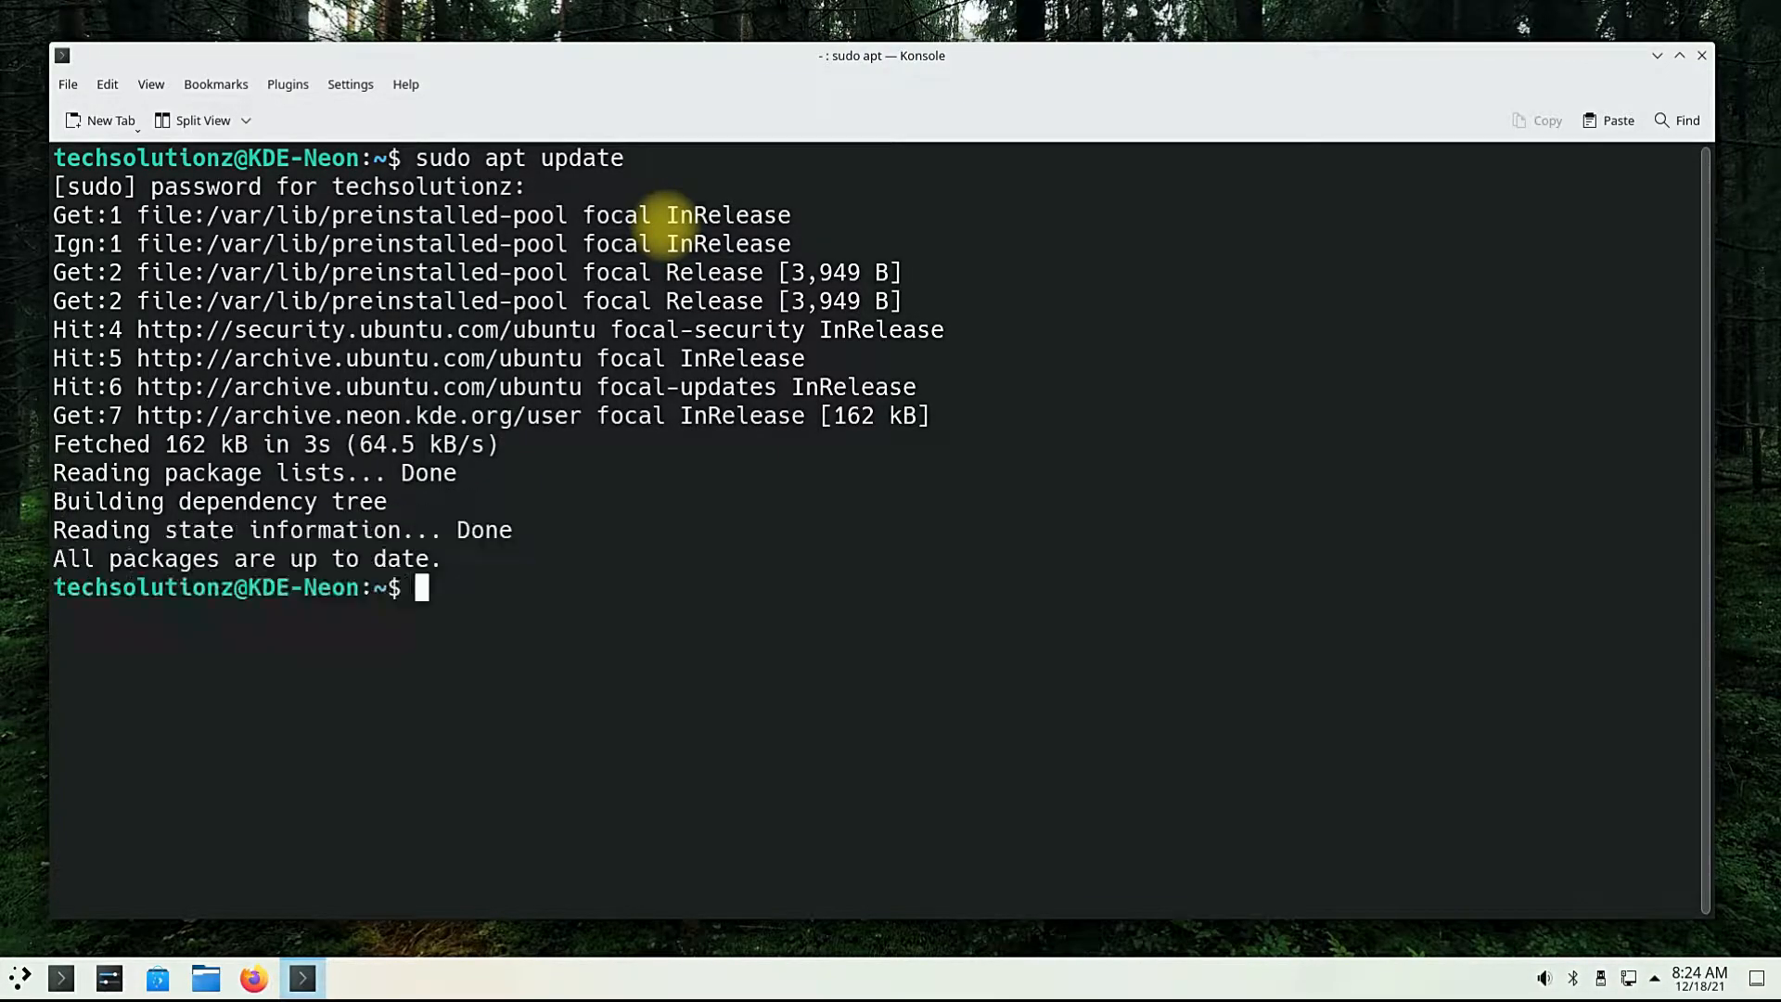
{"action": "type", "text": "cl"}
{"action": "type", "text": "wget"}
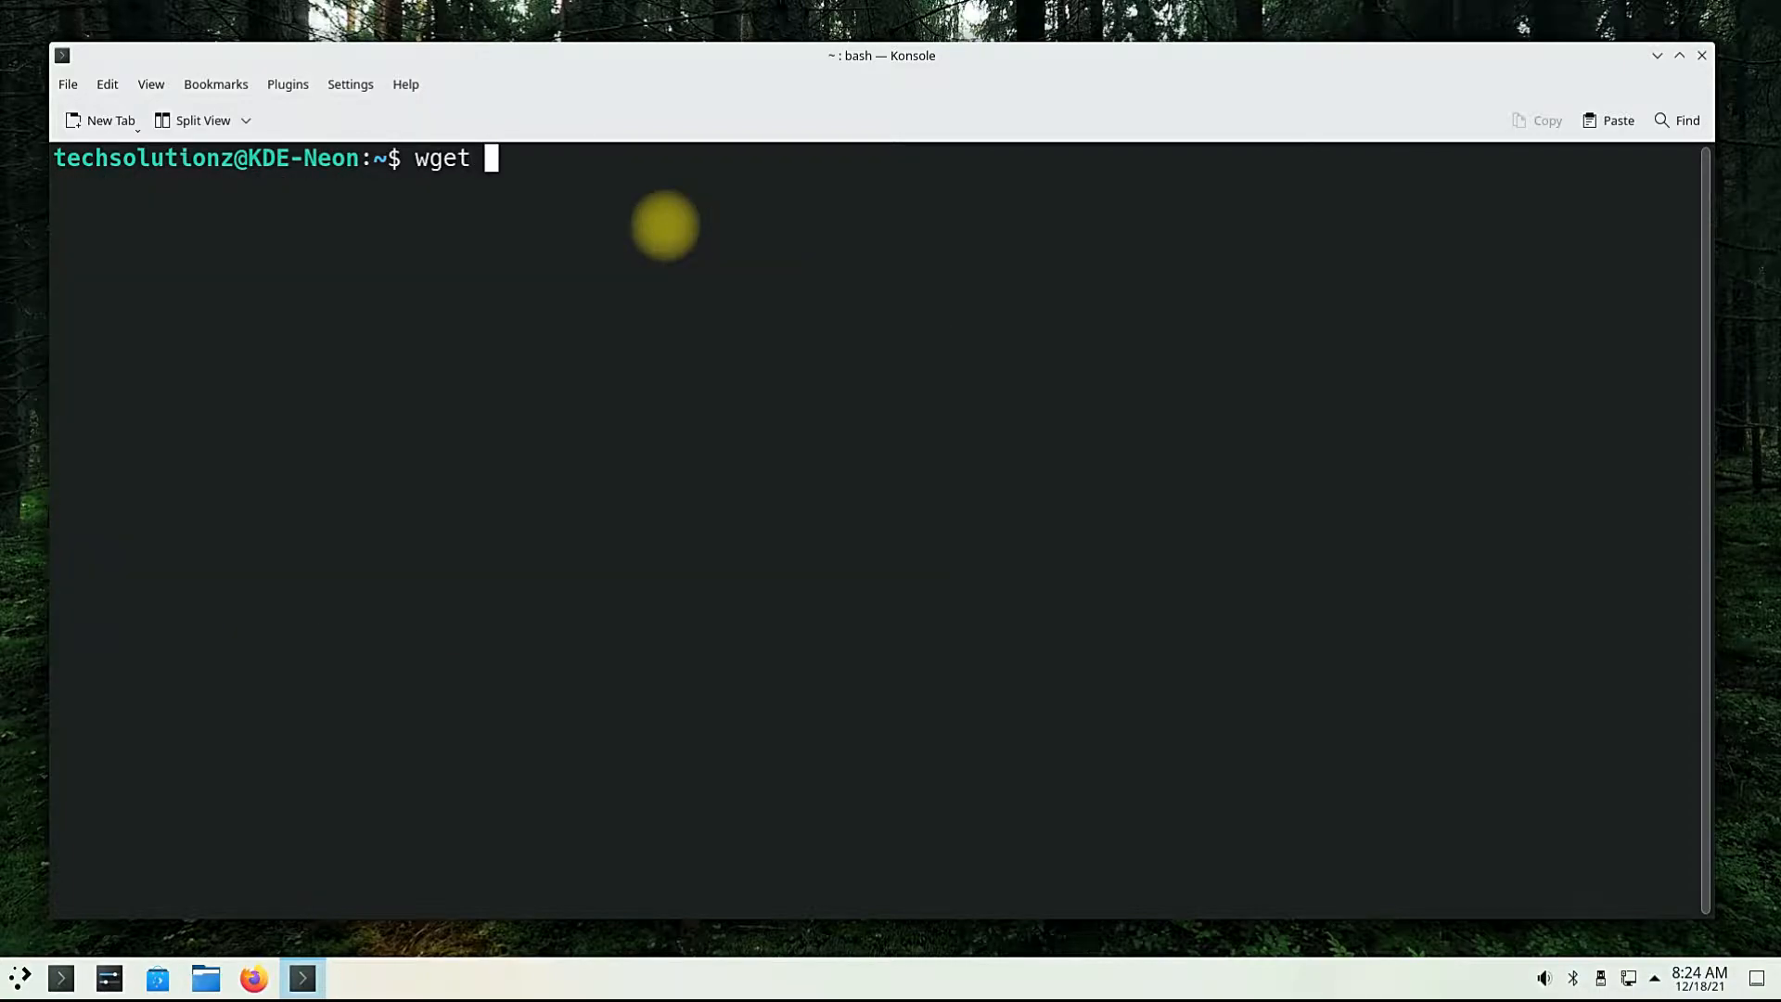
{"action": "type", "text": "https"}
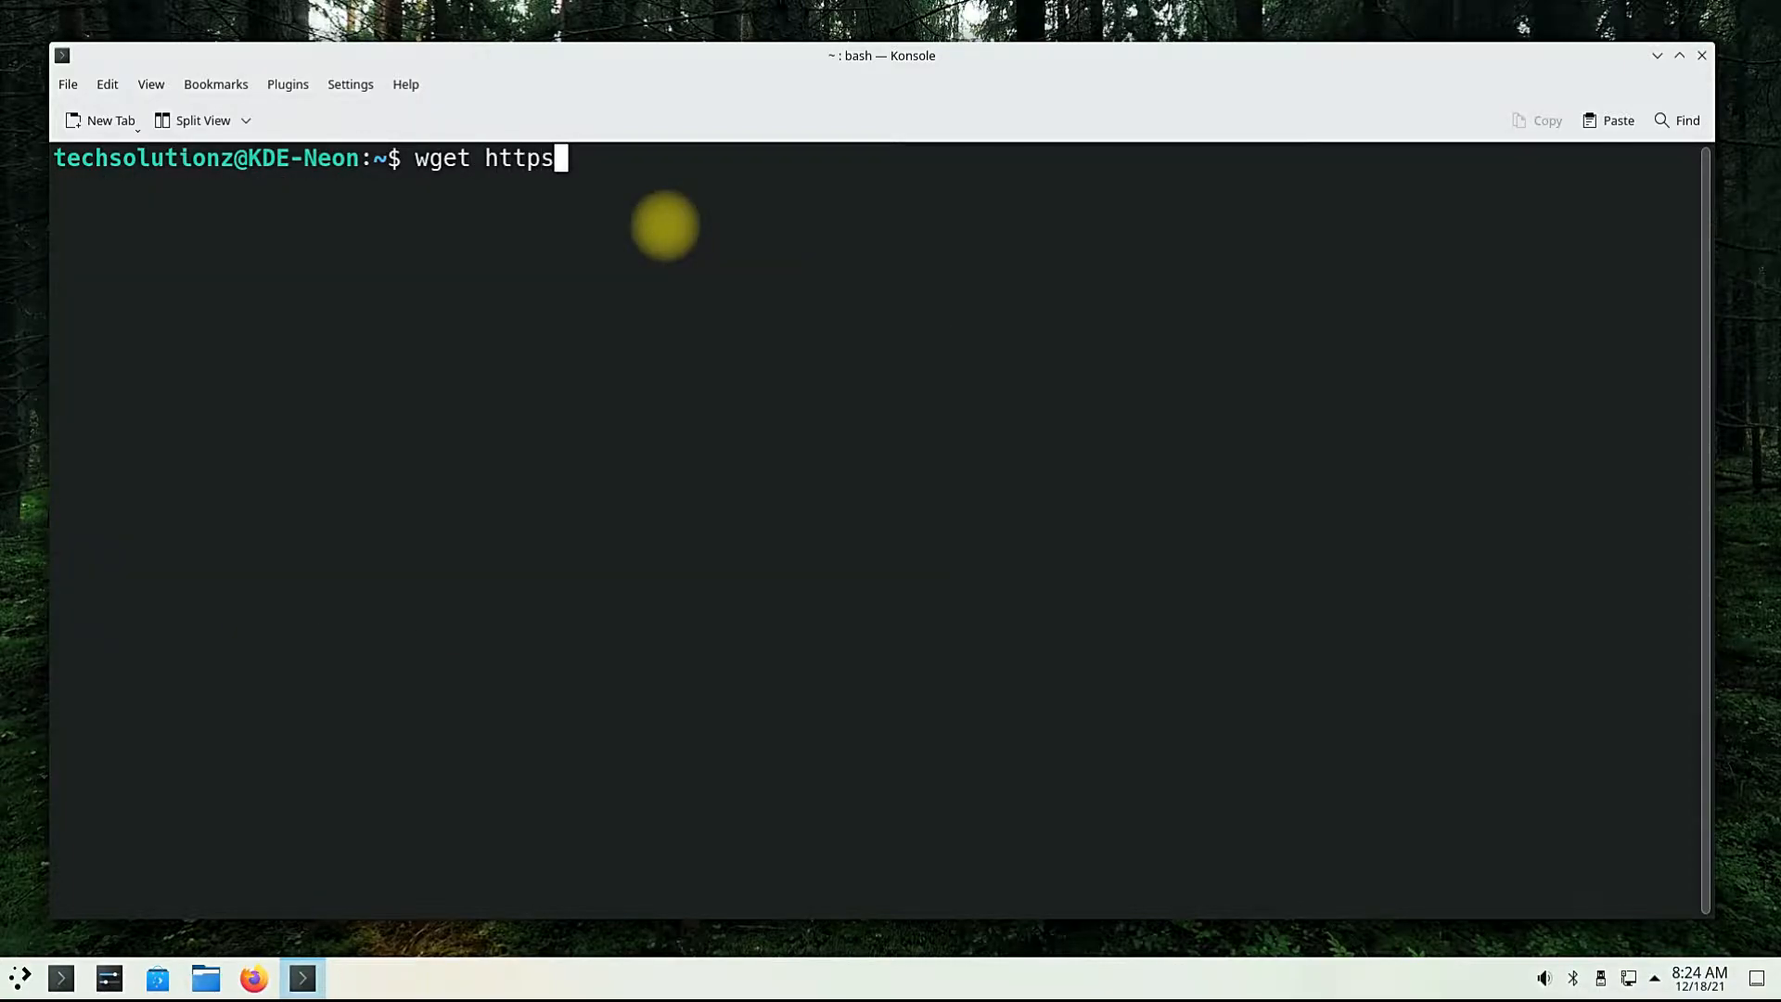
{"action": "type", "text": "://dl.win"}
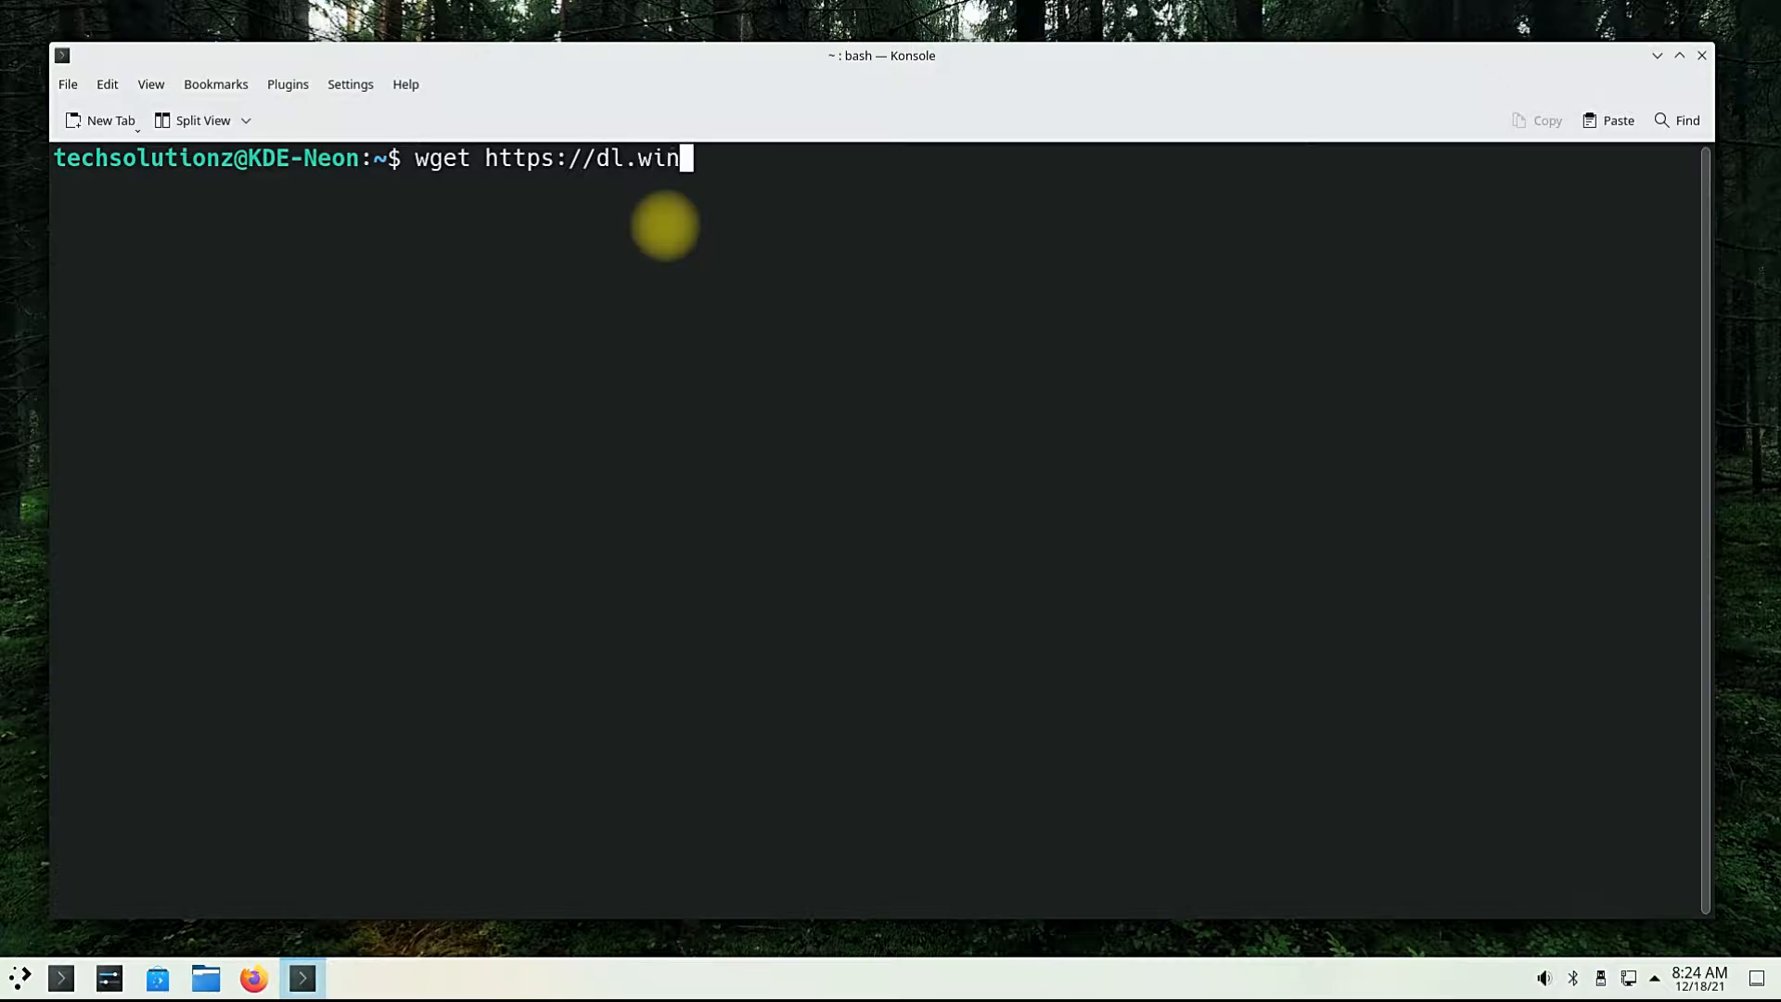
{"action": "type", "text": "ehq.org/wi"}
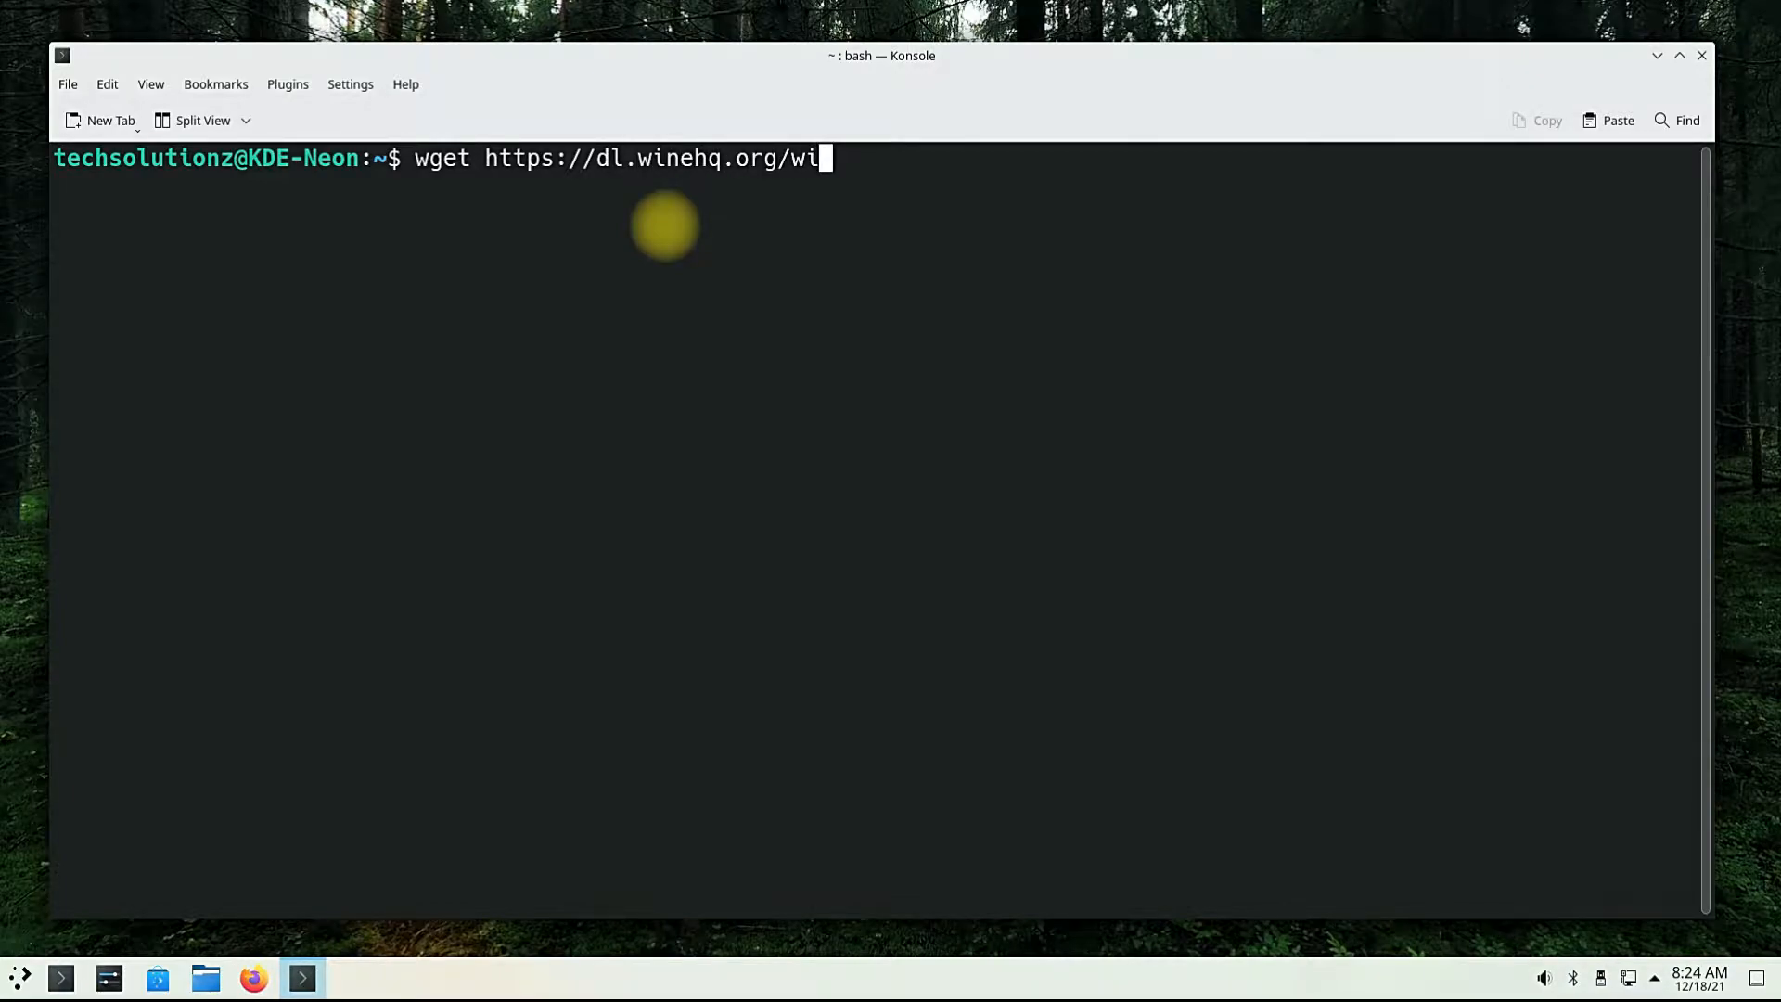
{"action": "type", "text": "neh"}
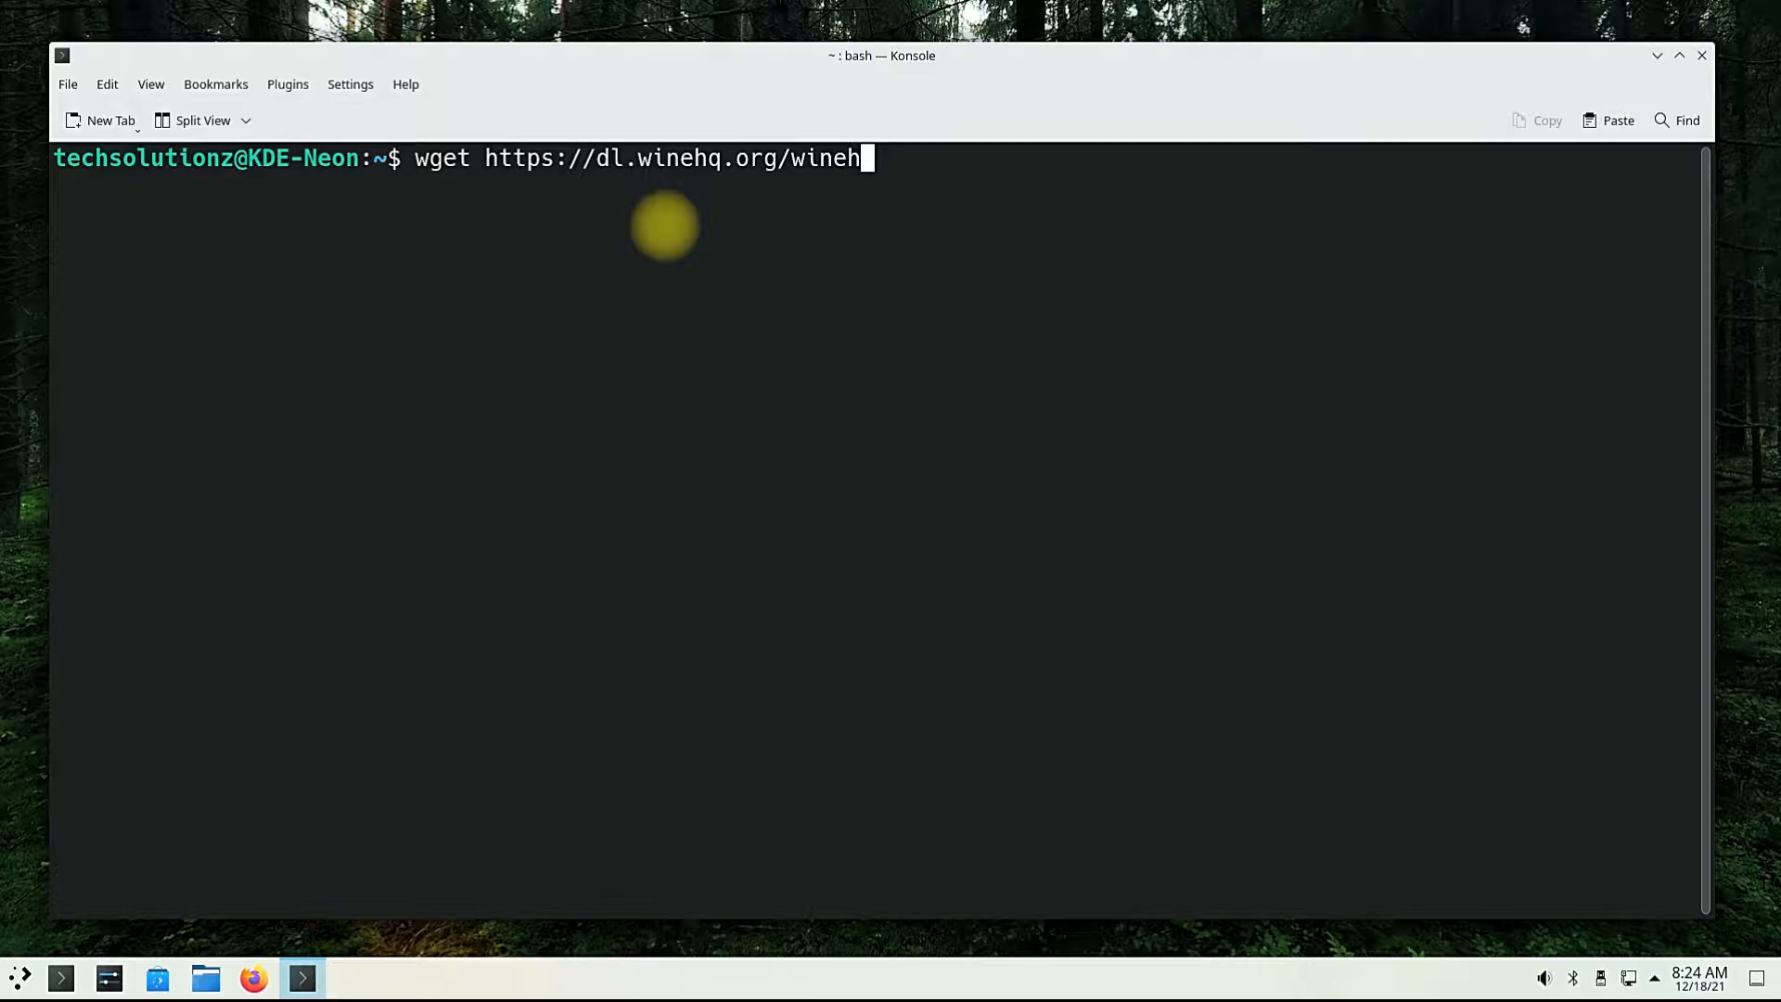
{"action": "key", "text": "Backspace"}
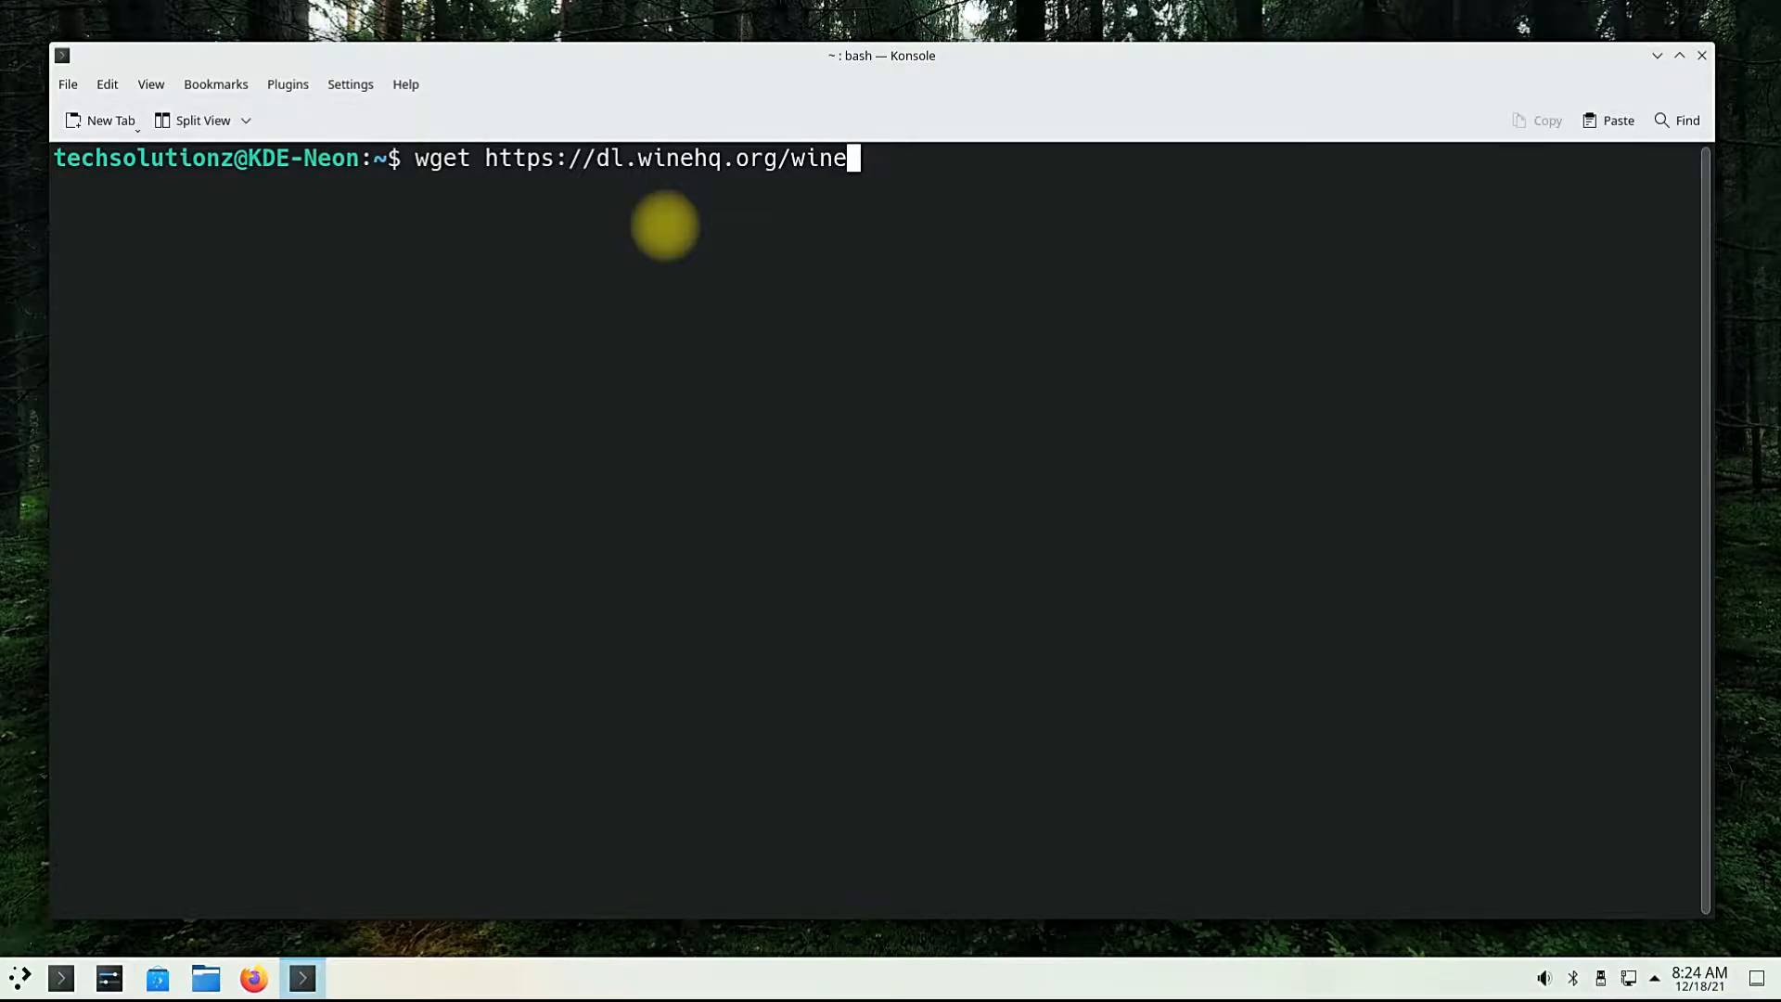
{"action": "type", "text": "-builds"}
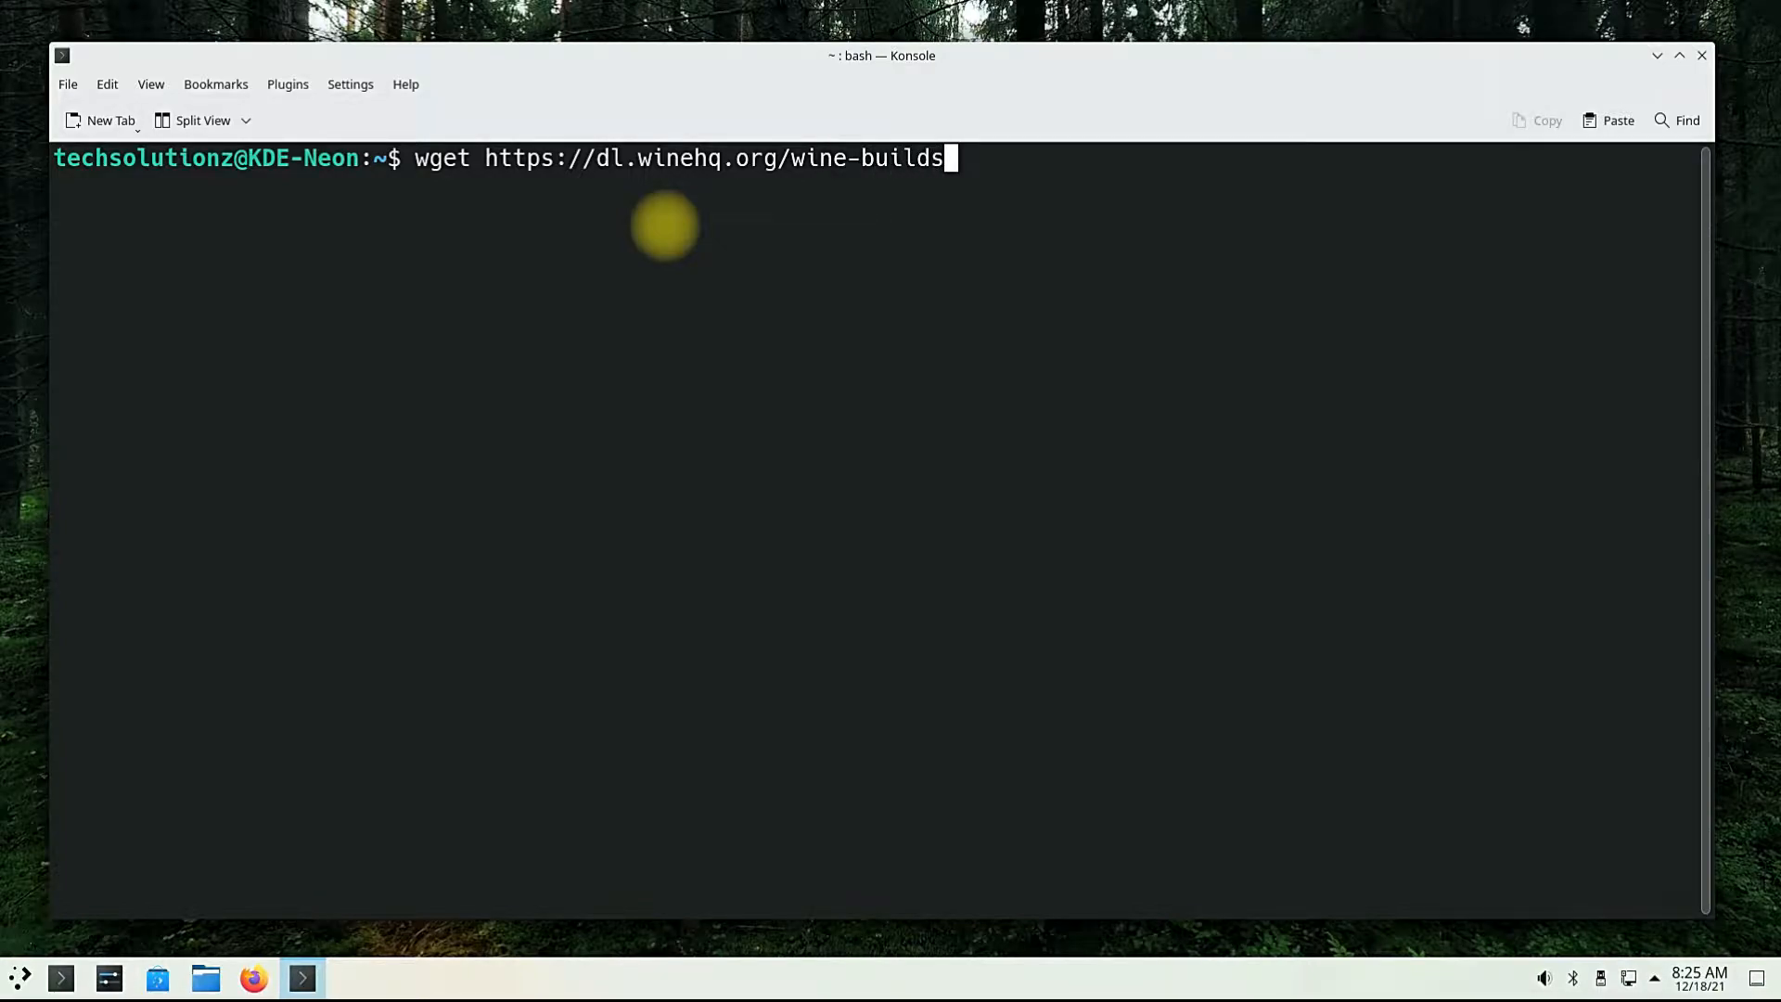
{"action": "type", "text": "/winehq"}
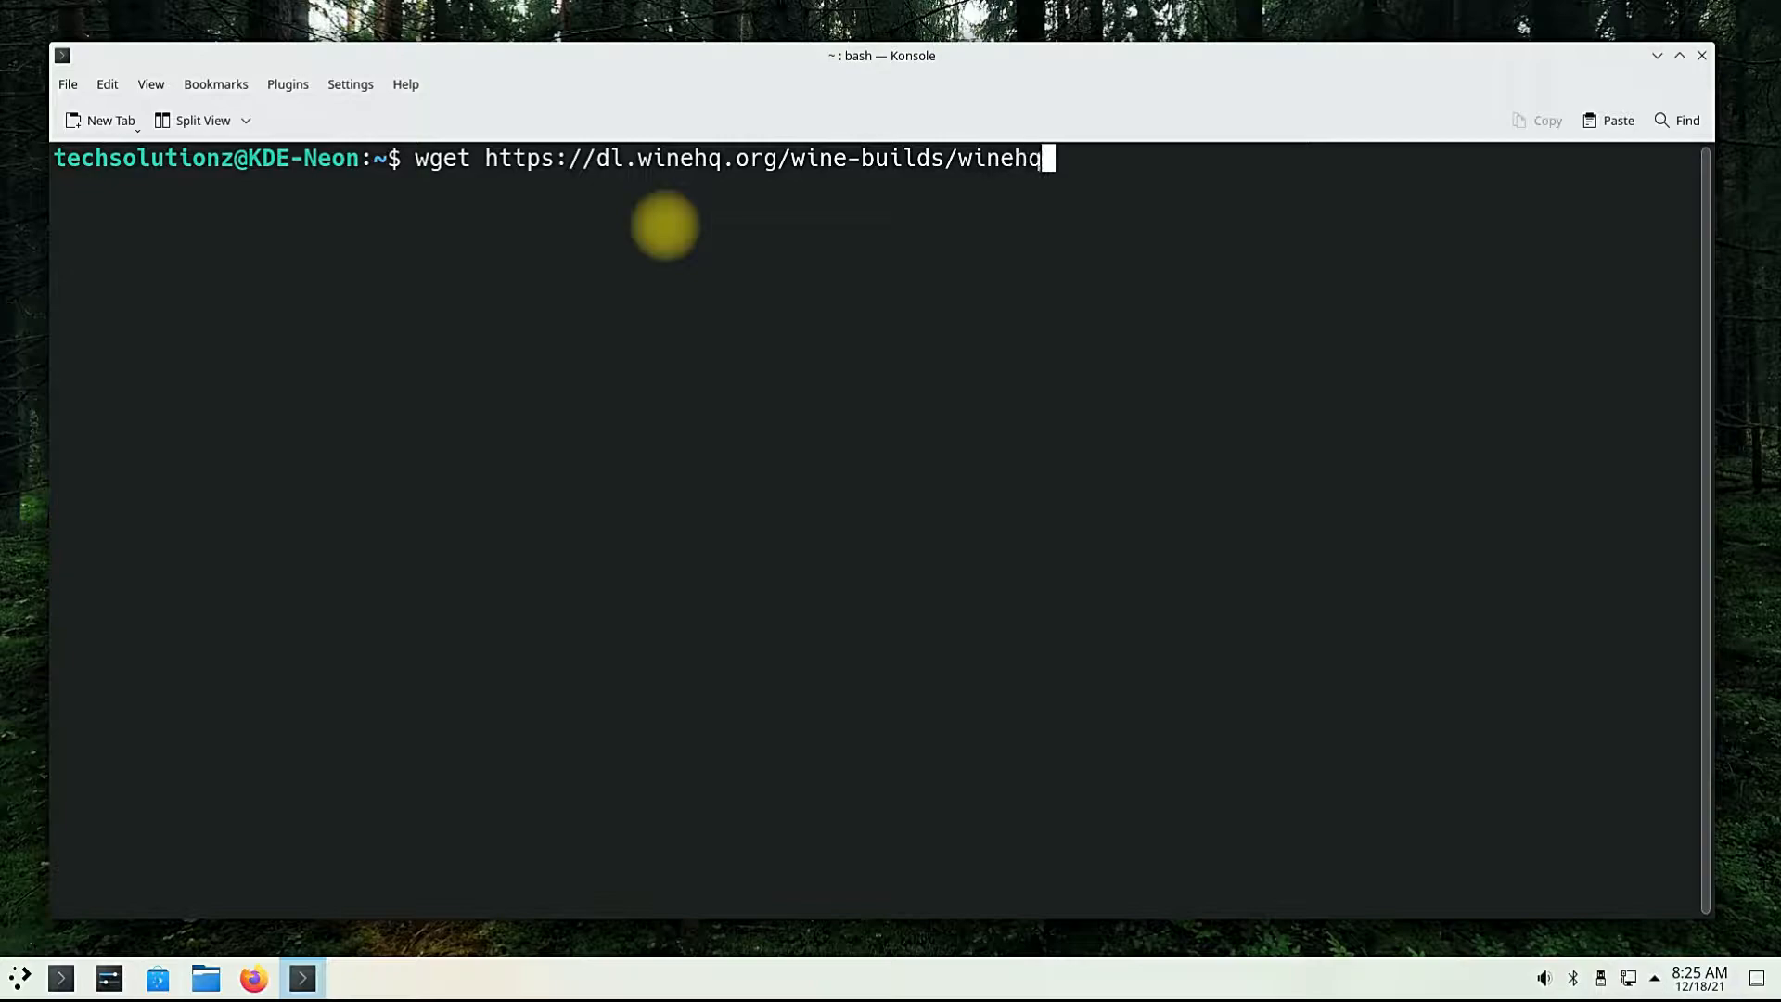
{"action": "key", "text": "Return"}
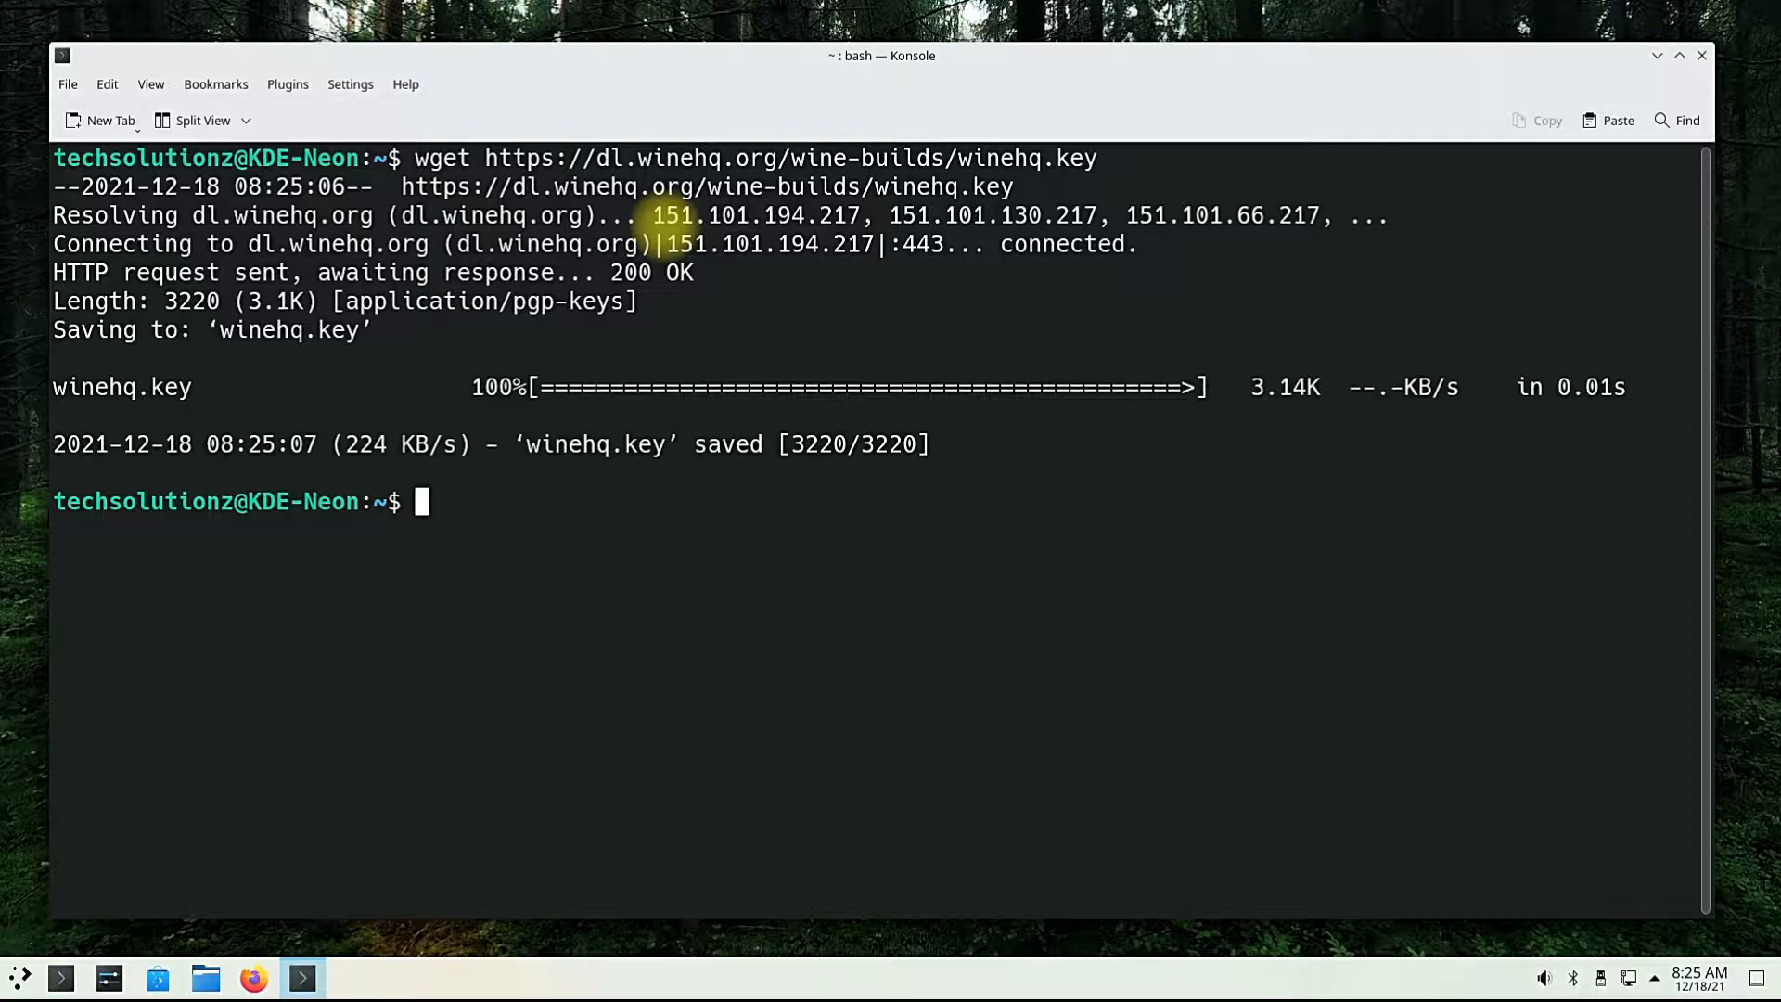
- Enter sudo -H gpg -o /etc/apt/trusted.gpg.d/winehq.key.gpg as the output key path
{"action": "type", "text": "s"}
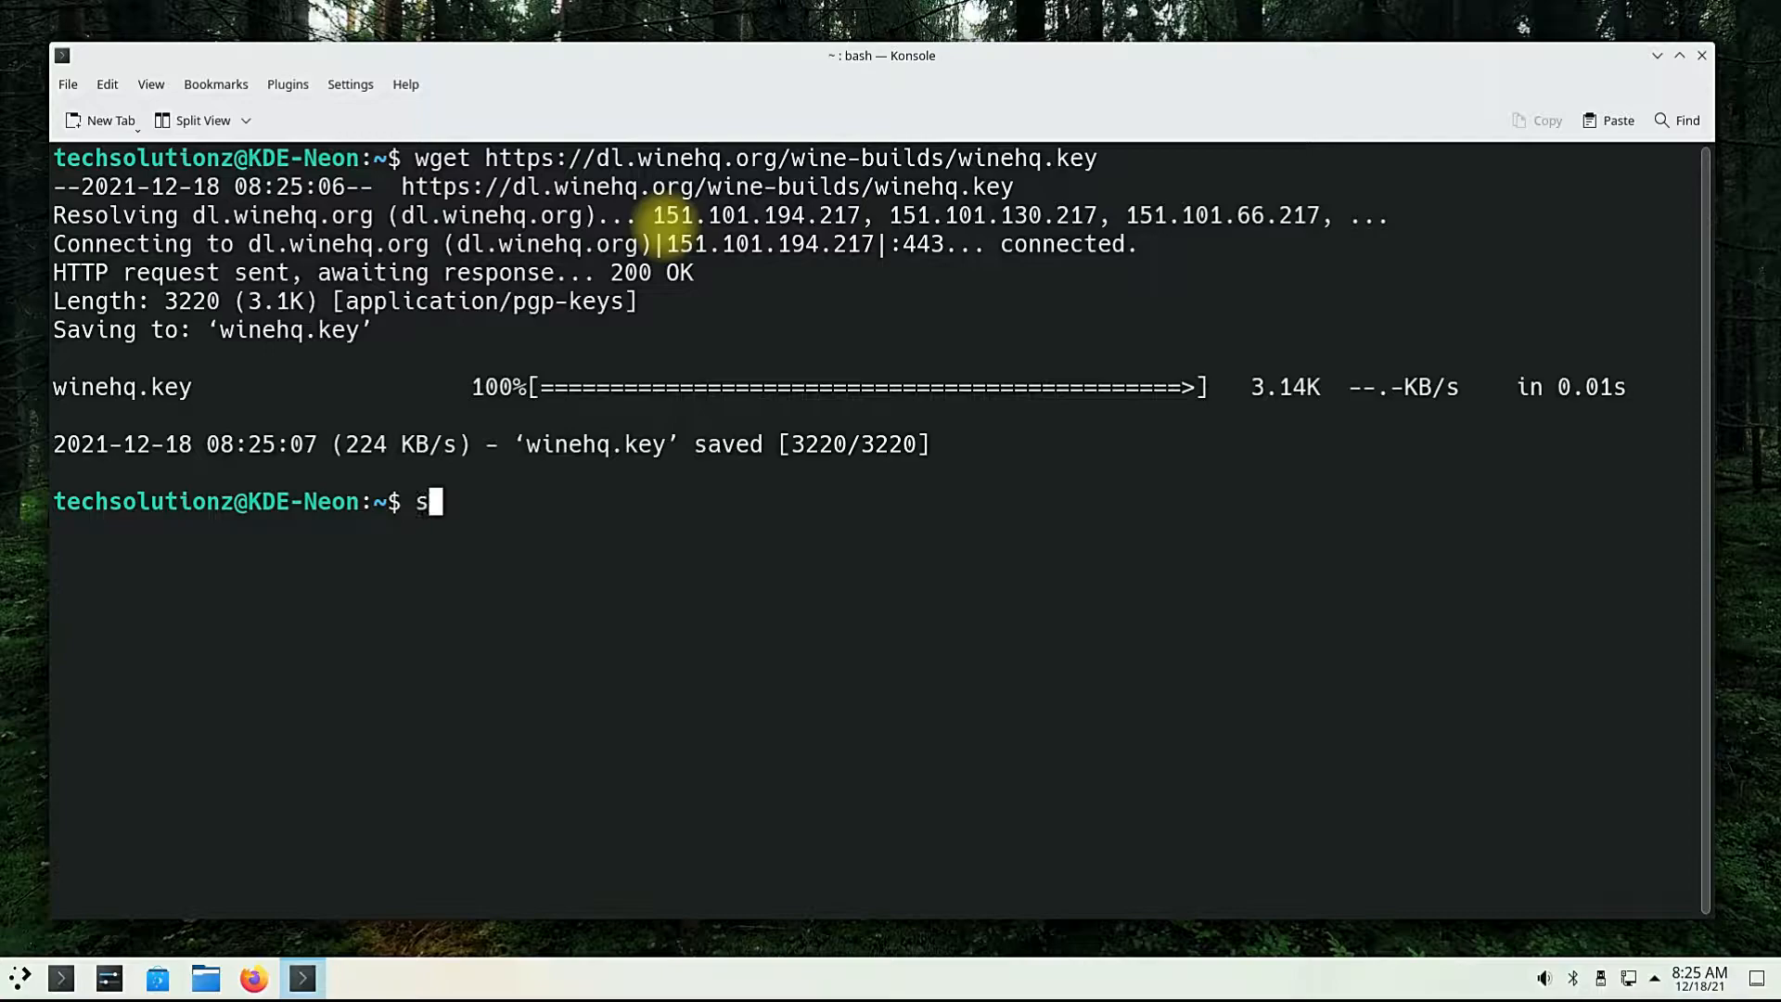
{"action": "type", "text": "udo -H"}
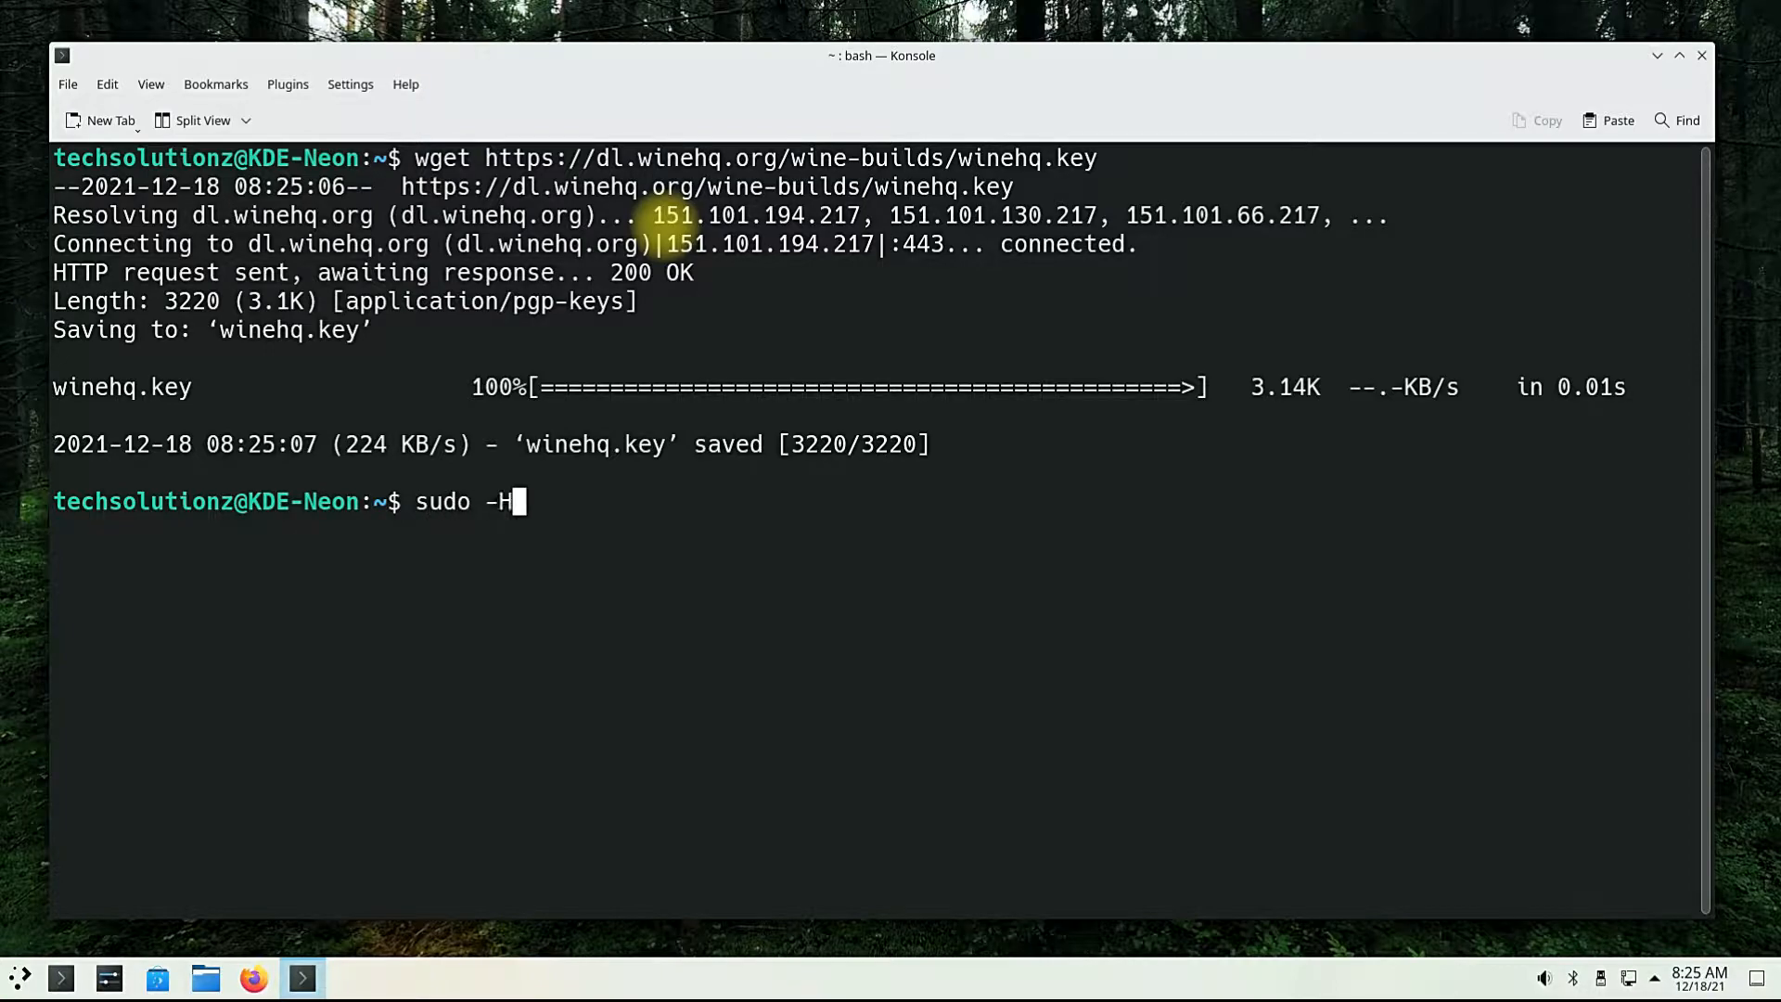
{"action": "type", "text": "gpg"}
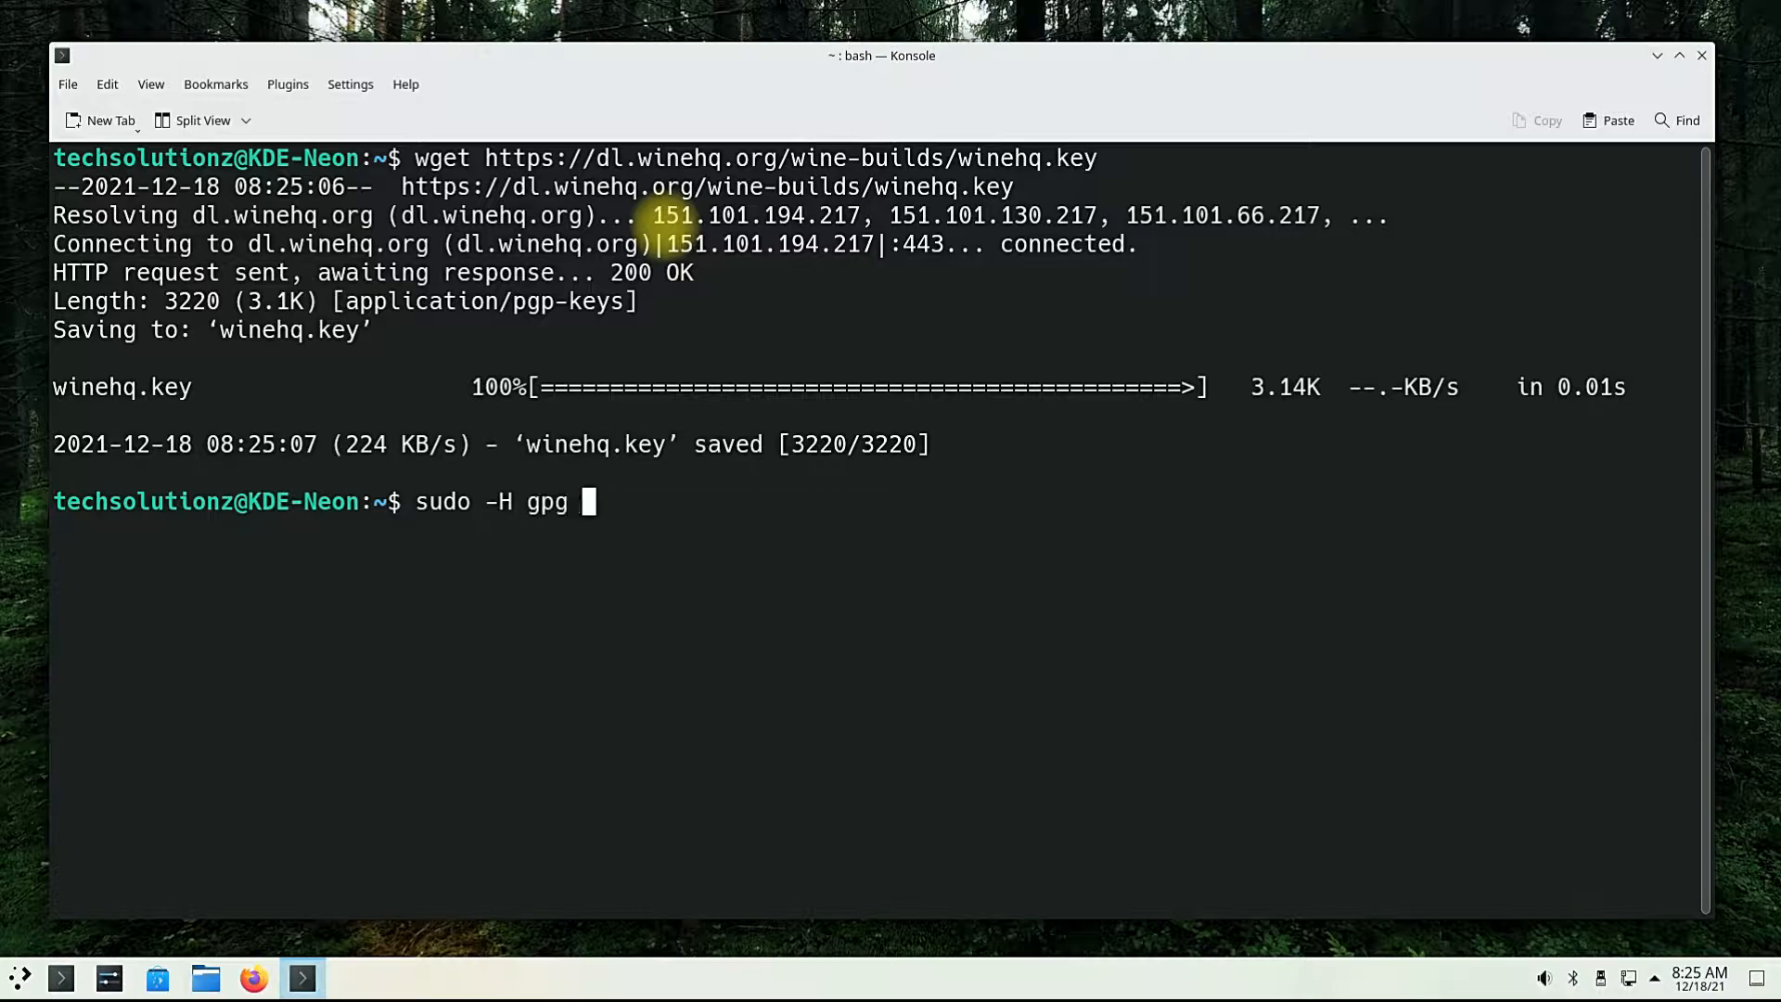
{"action": "type", "text": "-o"}
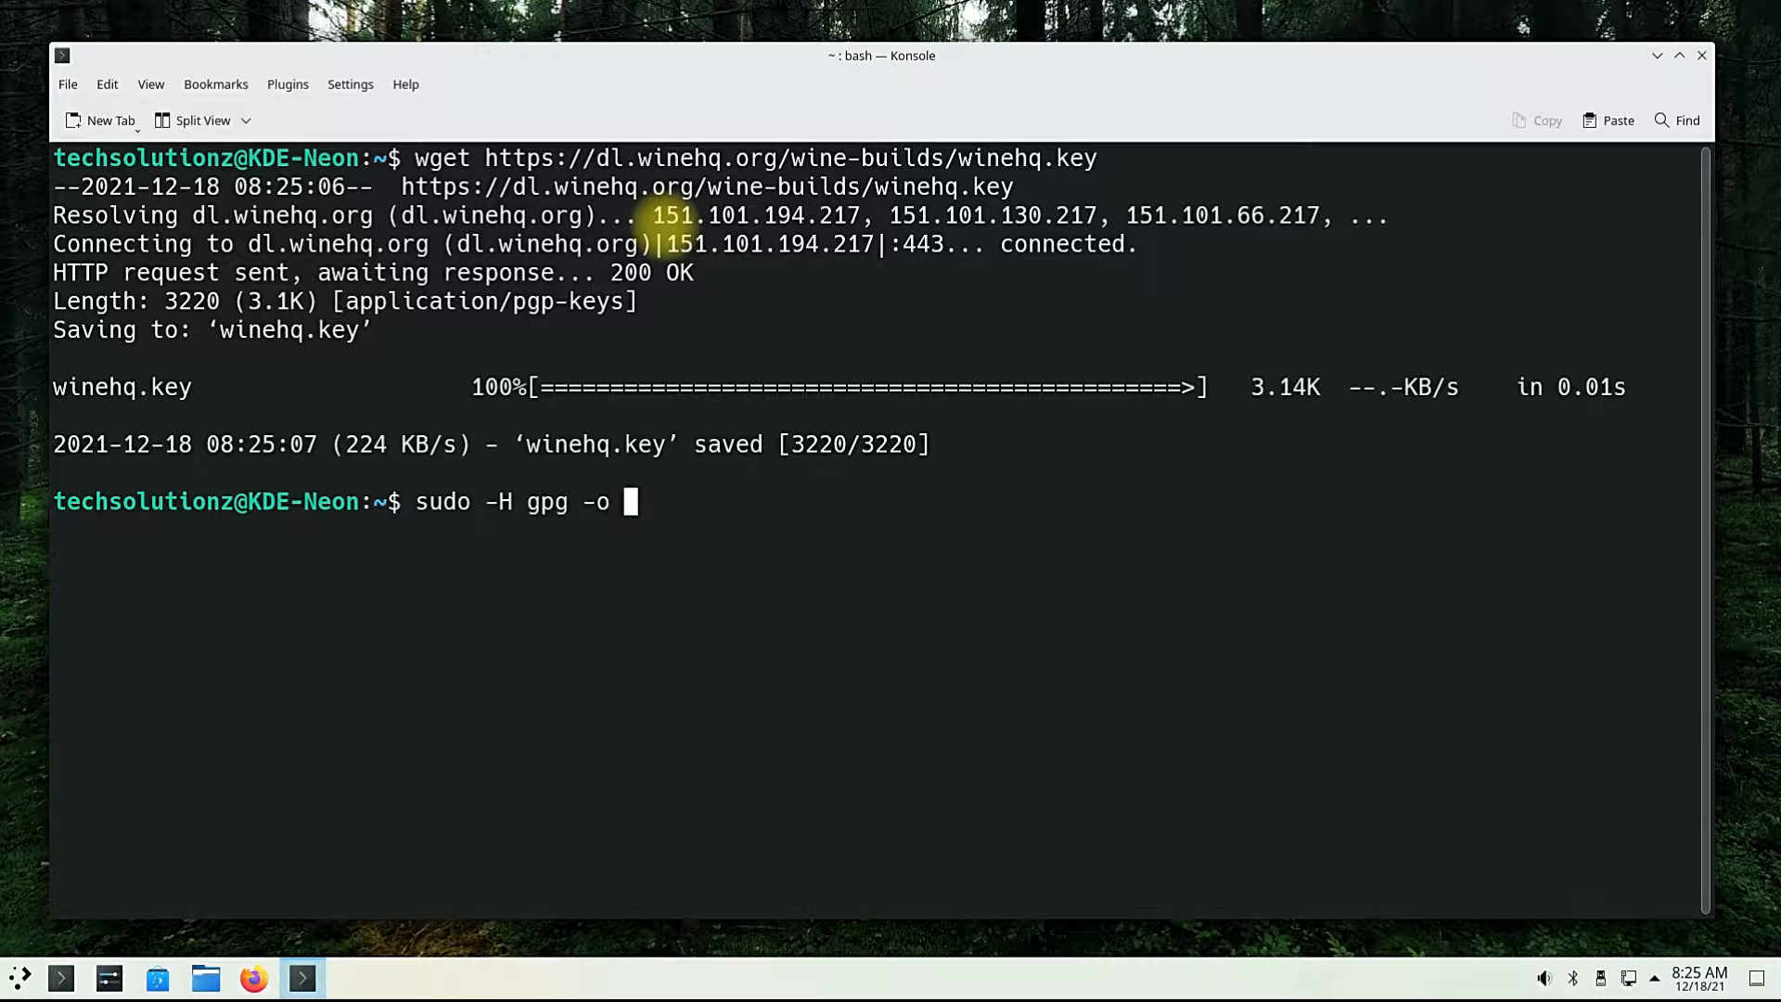
{"action": "type", "text": "/etc/a"}
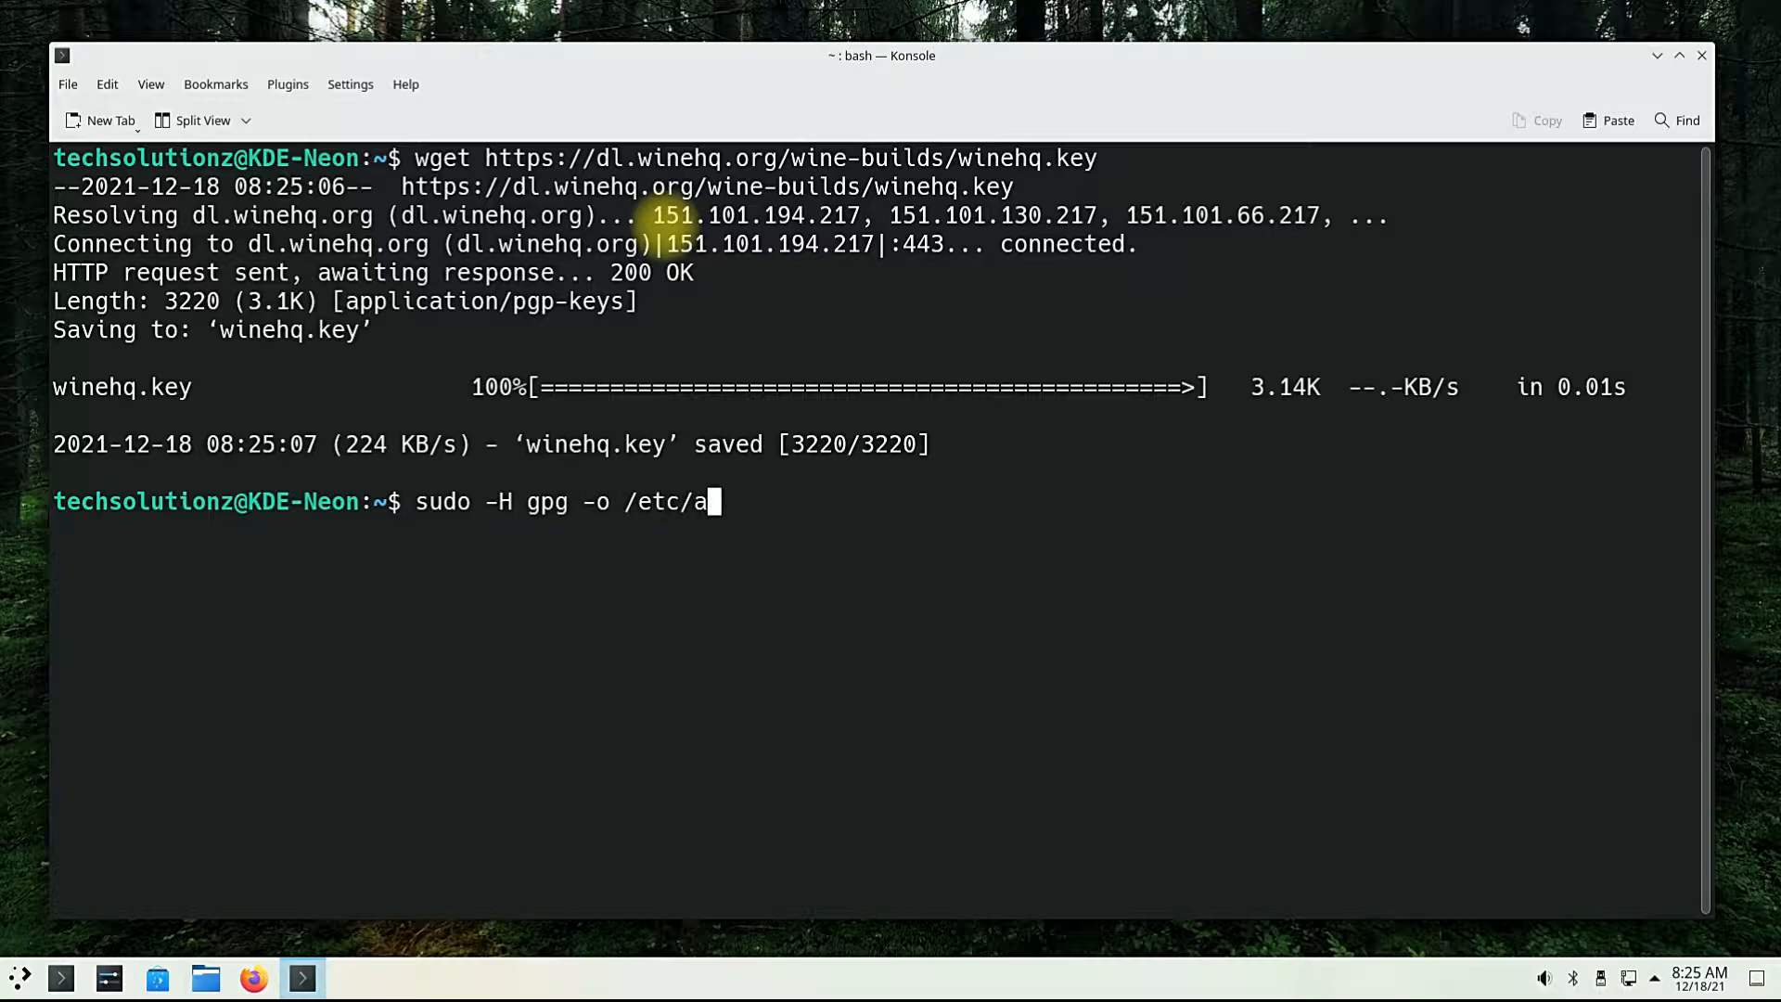
{"action": "type", "text": "pt/"}
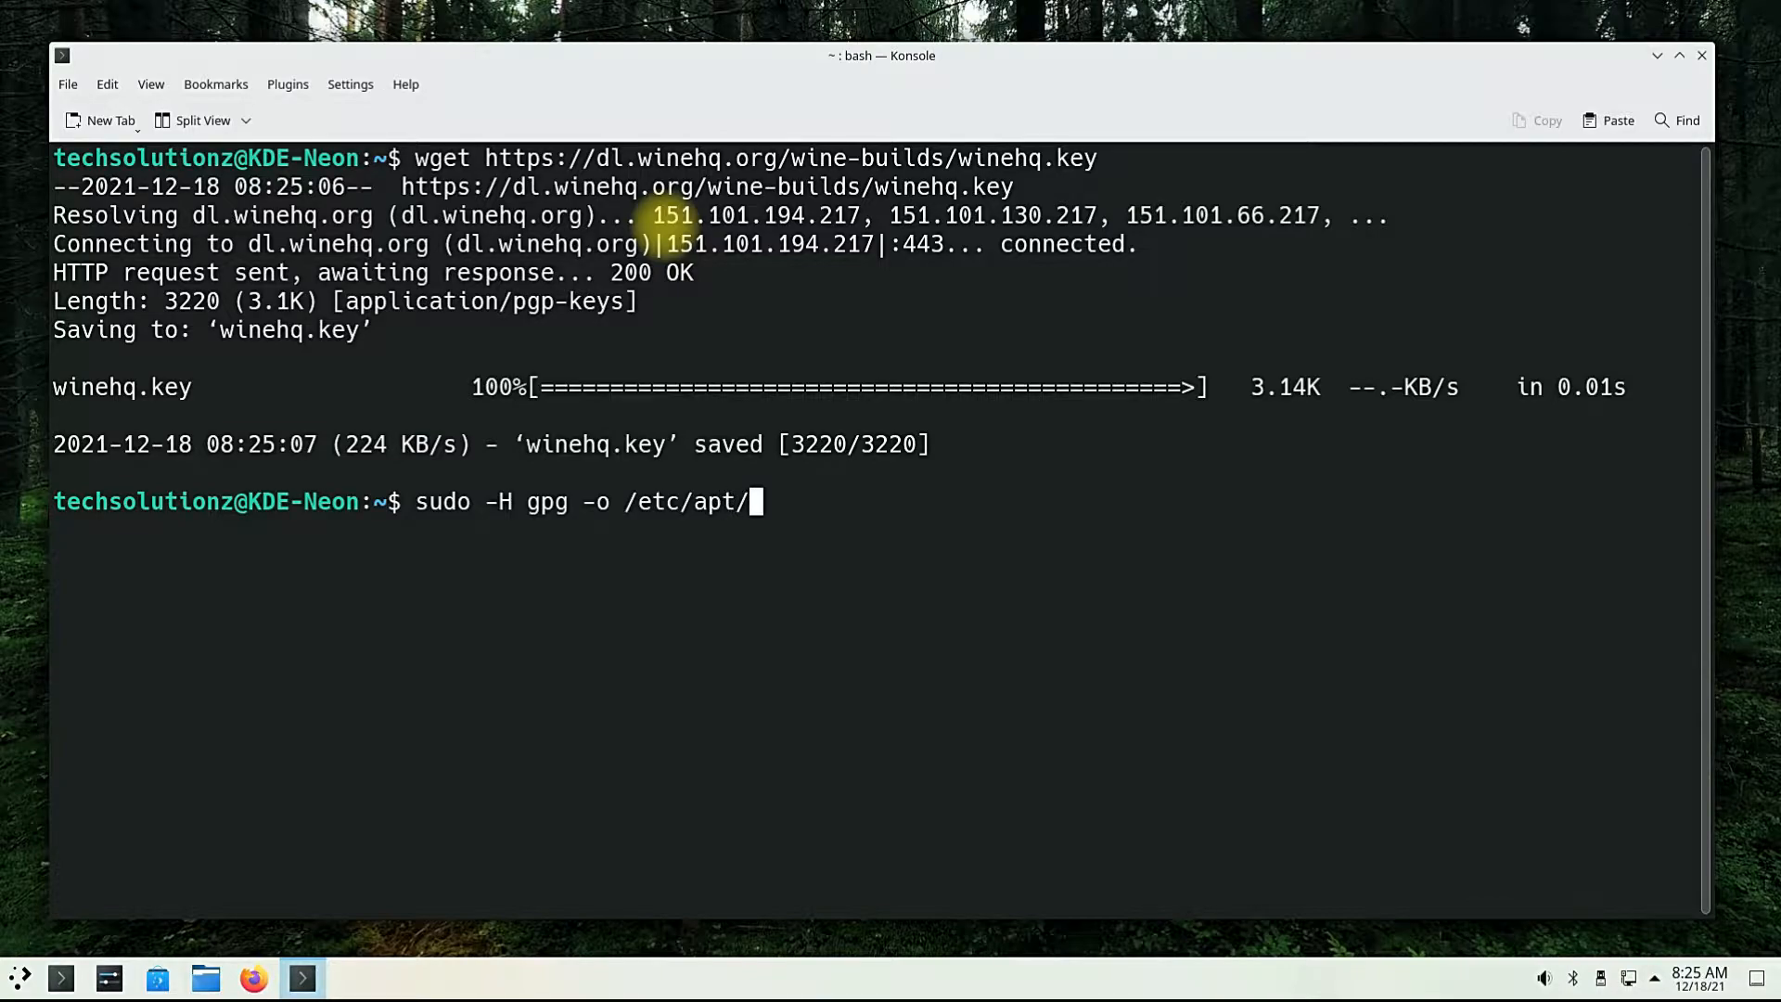
{"action": "type", "text": "tru"}
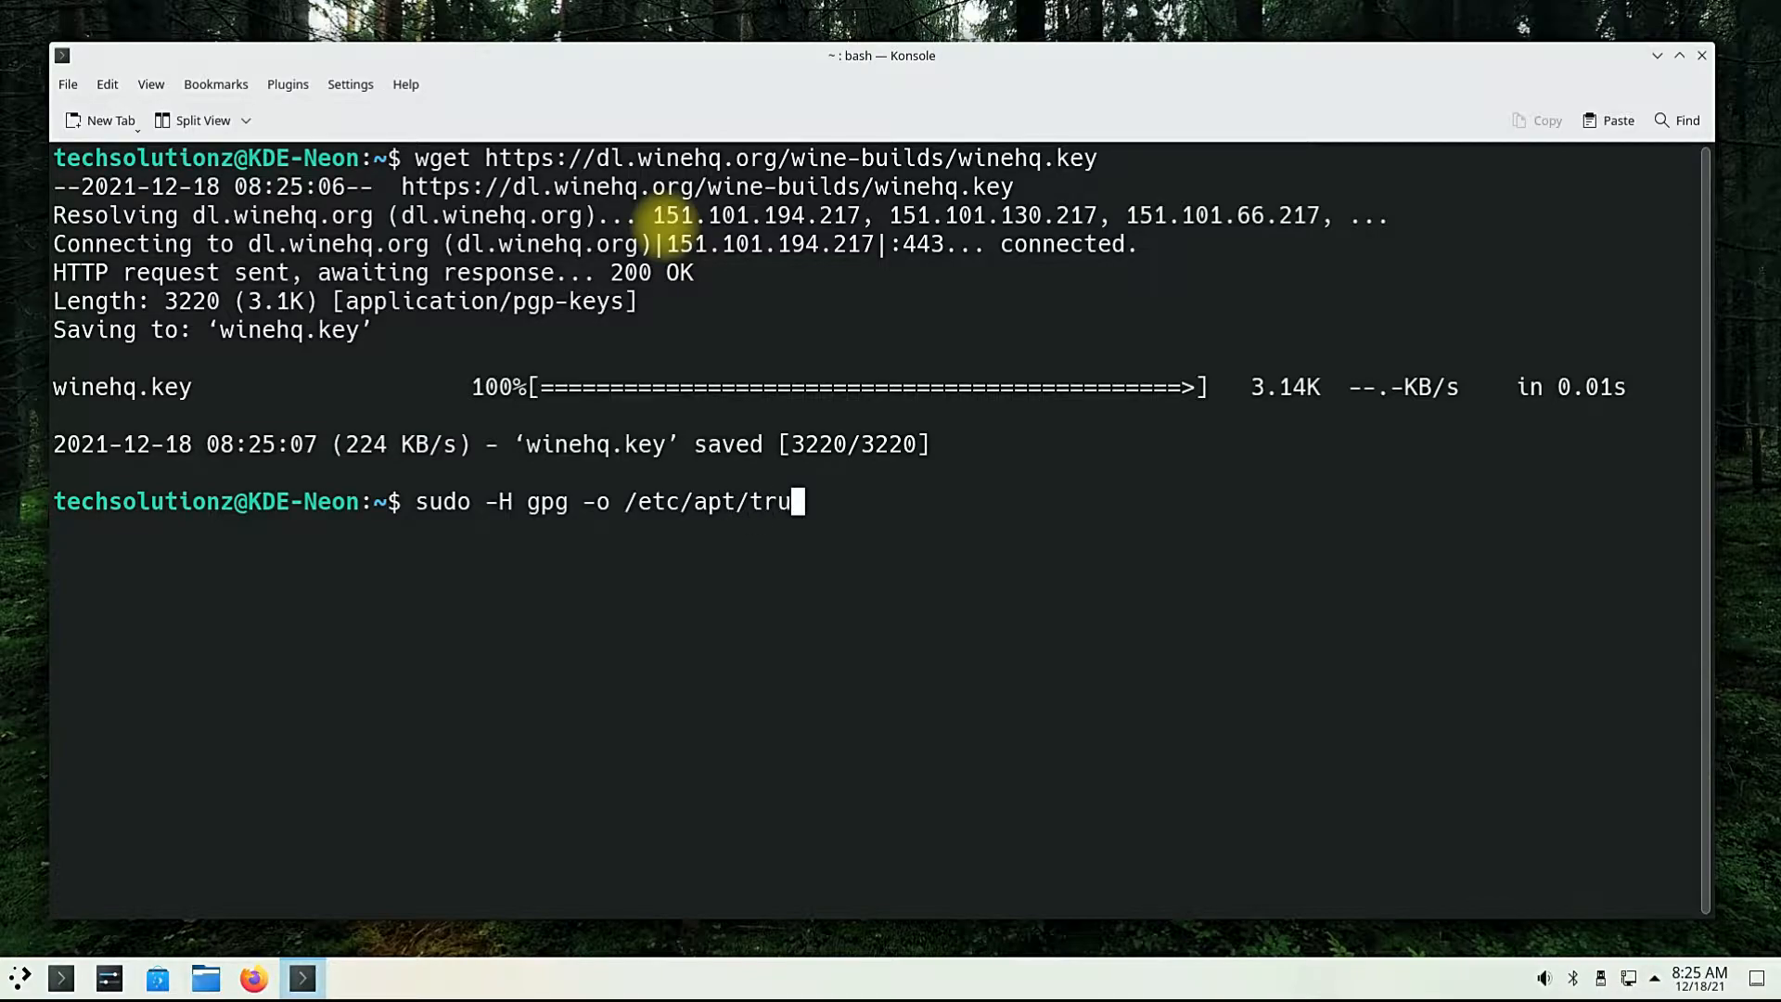
{"action": "type", "text": "sted."}
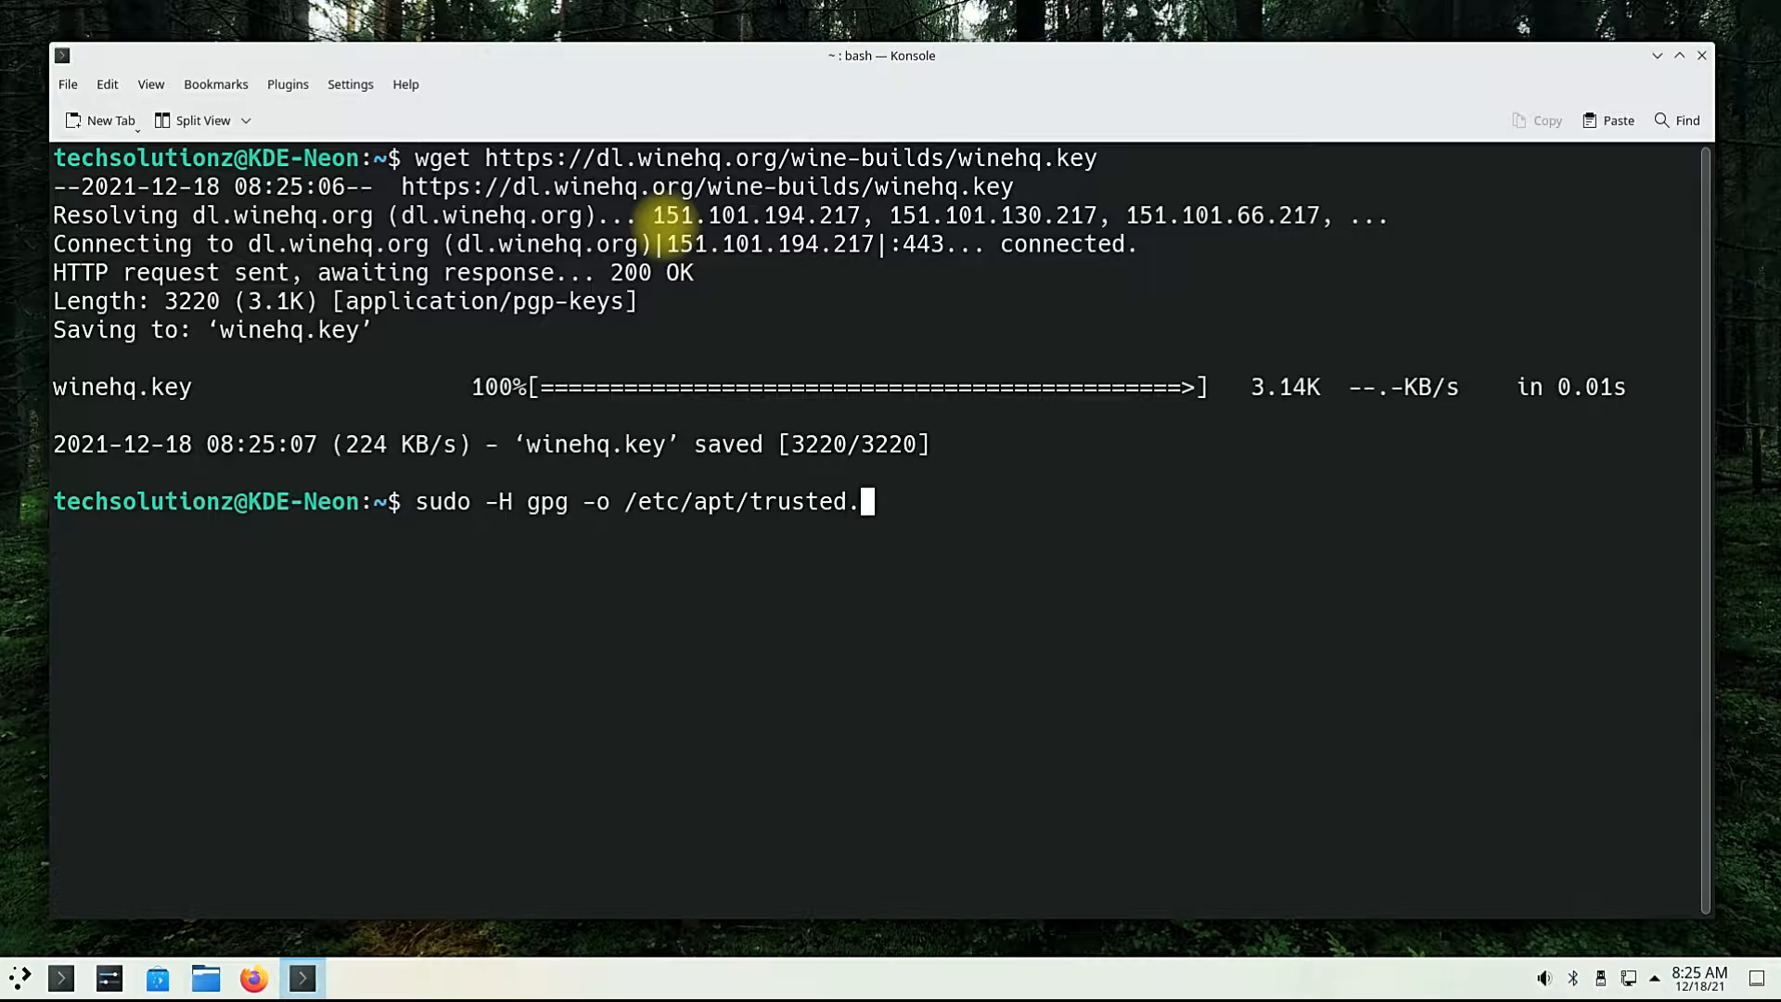
{"action": "type", "text": "gpg."}
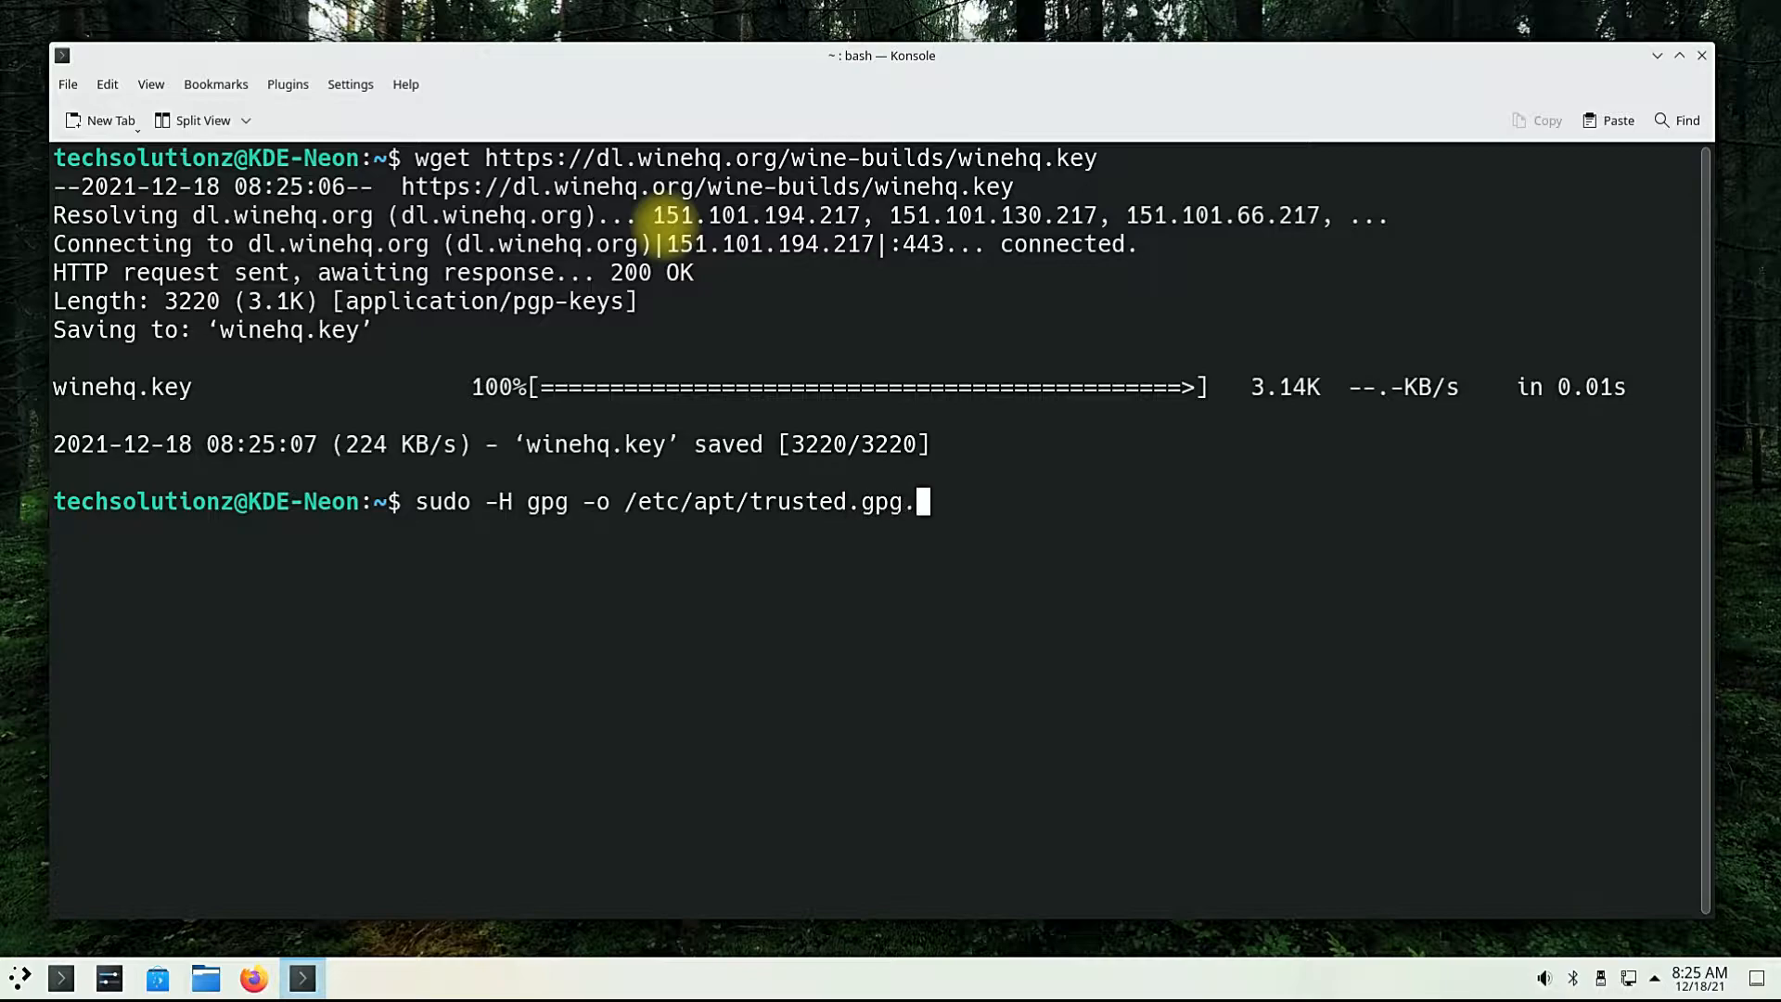
{"action": "type", "text": "d"}
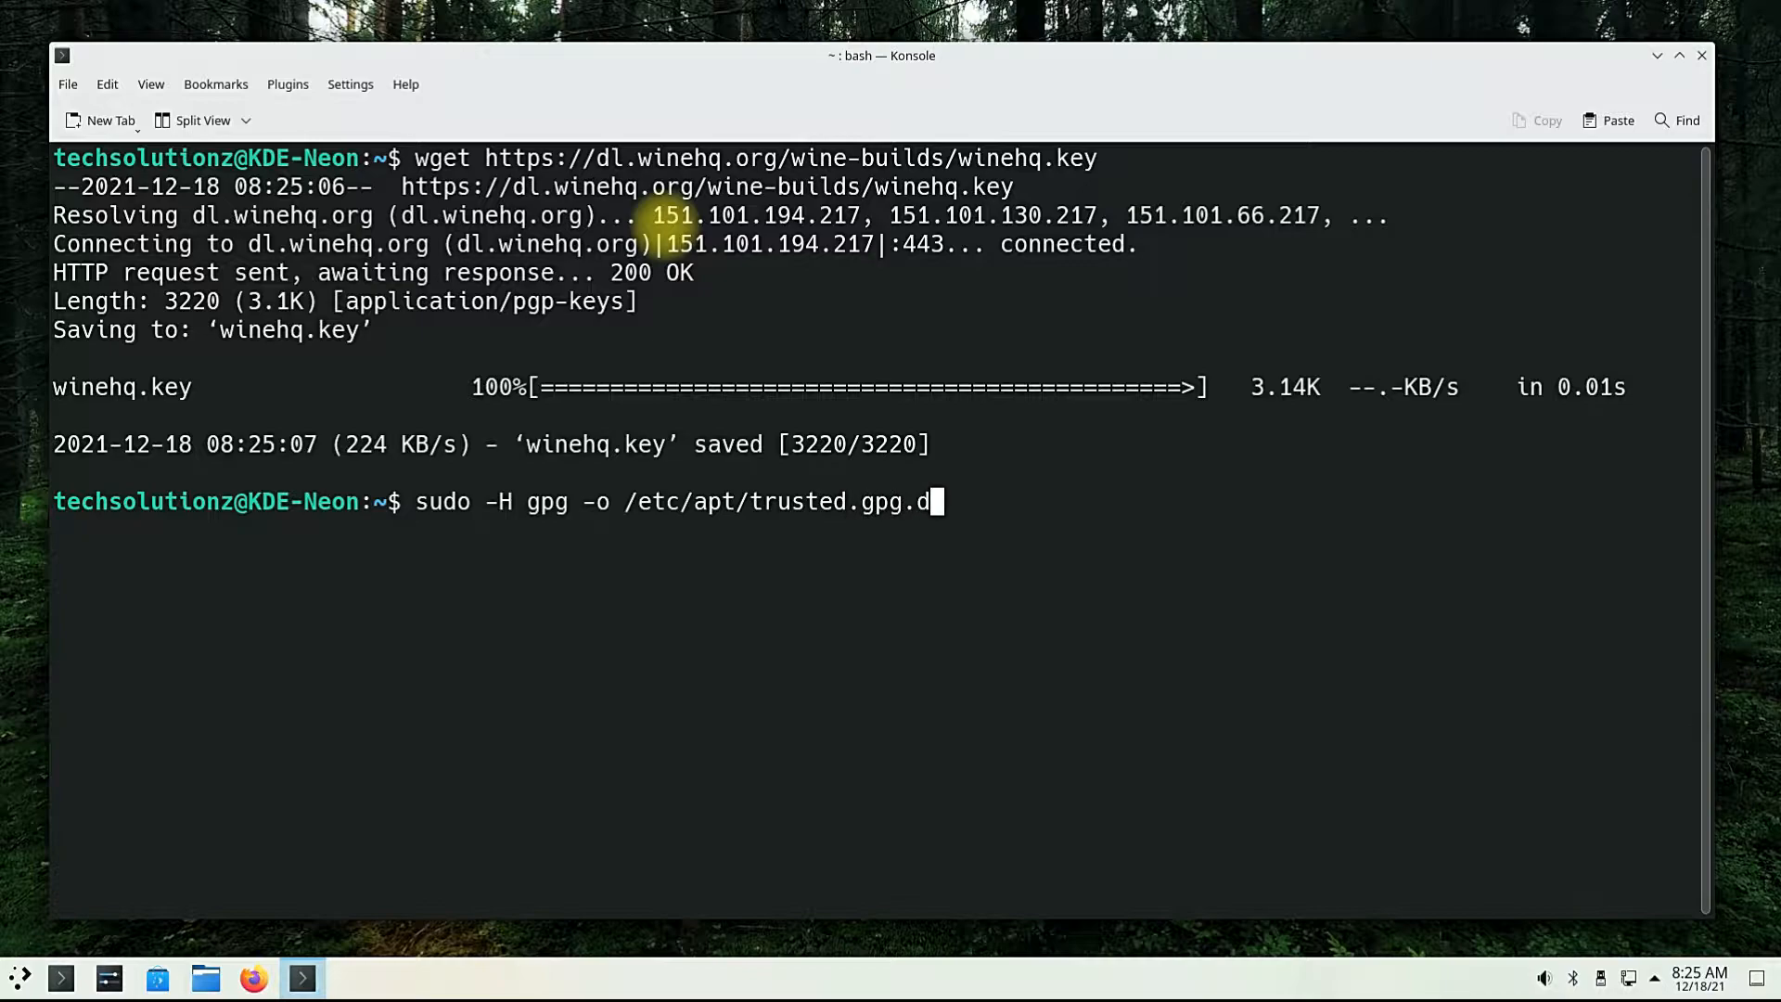
{"action": "type", "text": "/wine"}
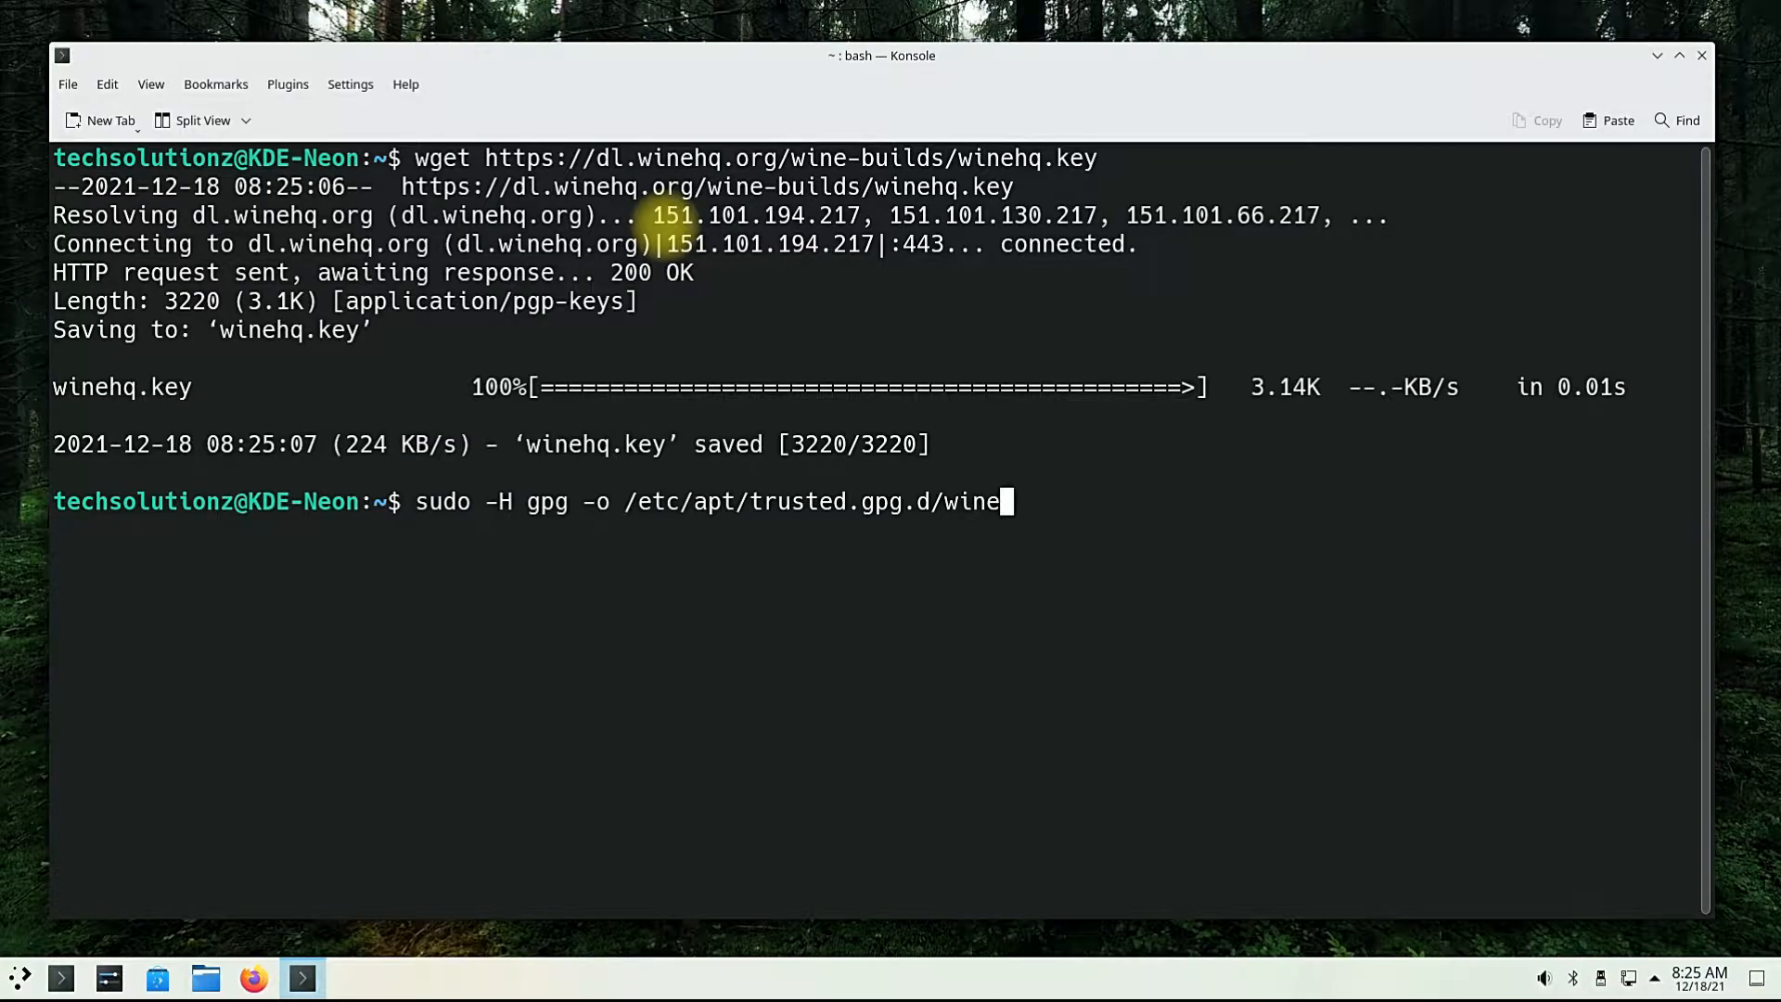
{"action": "type", "text": "hq"}
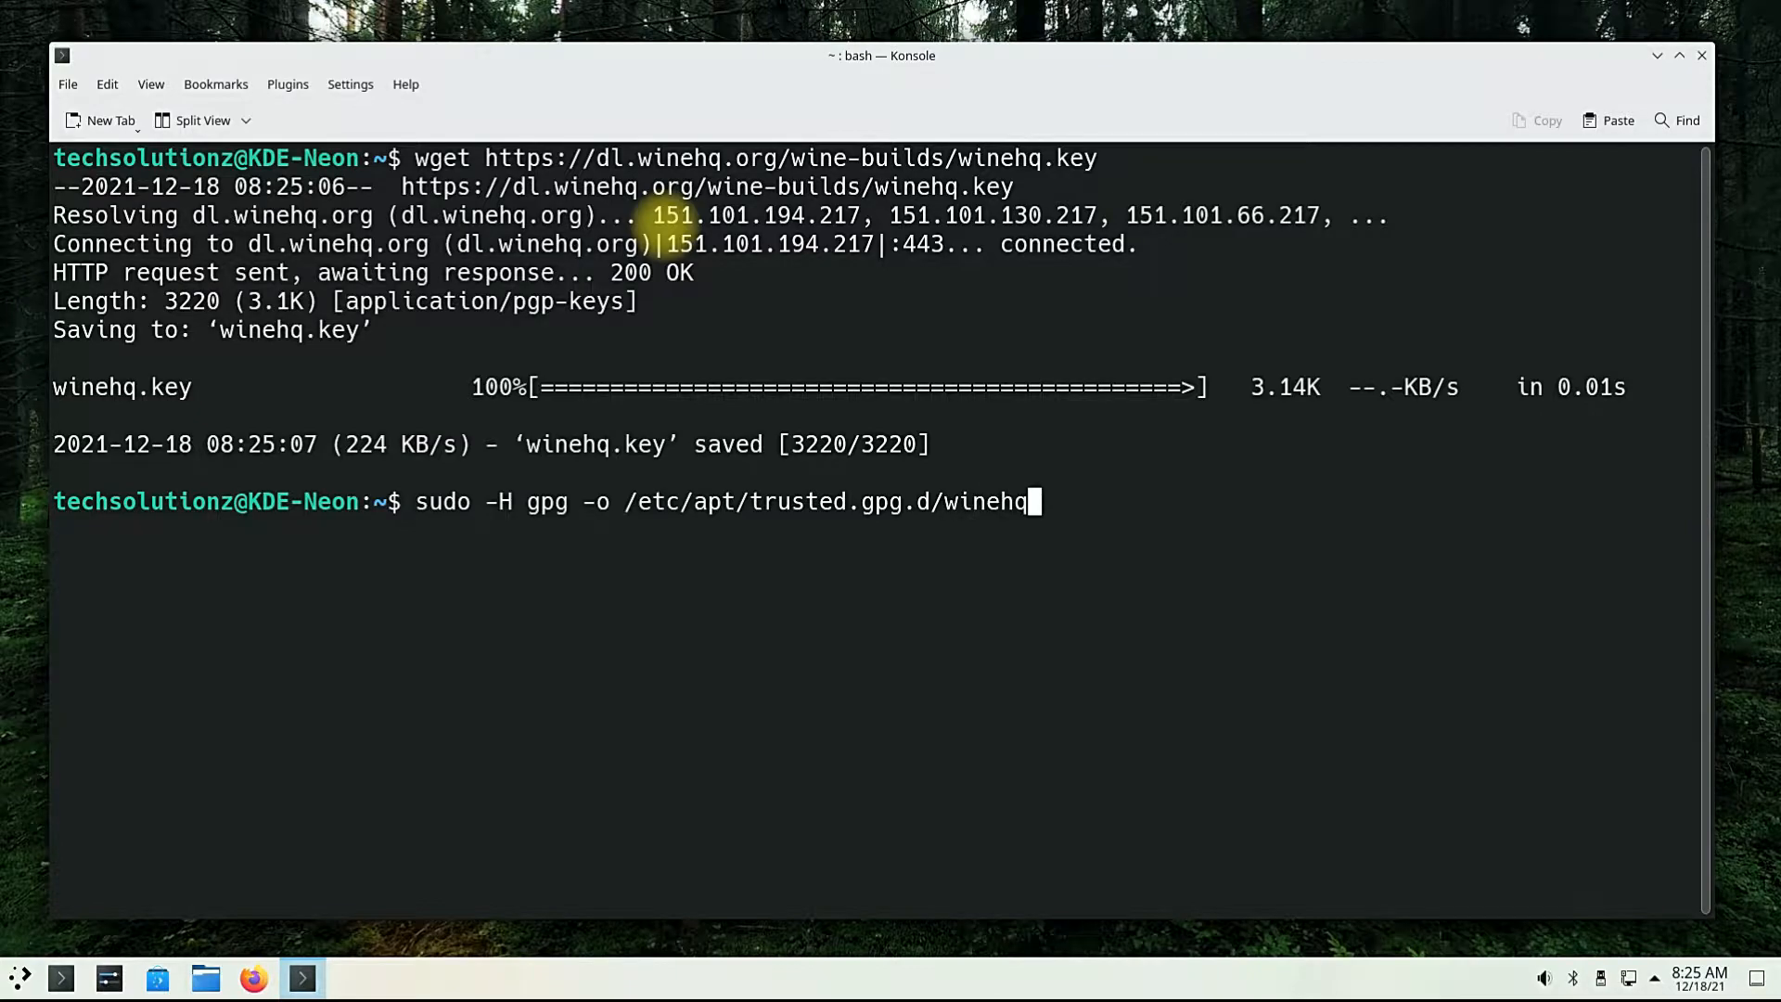
{"action": "type", "text": "."}
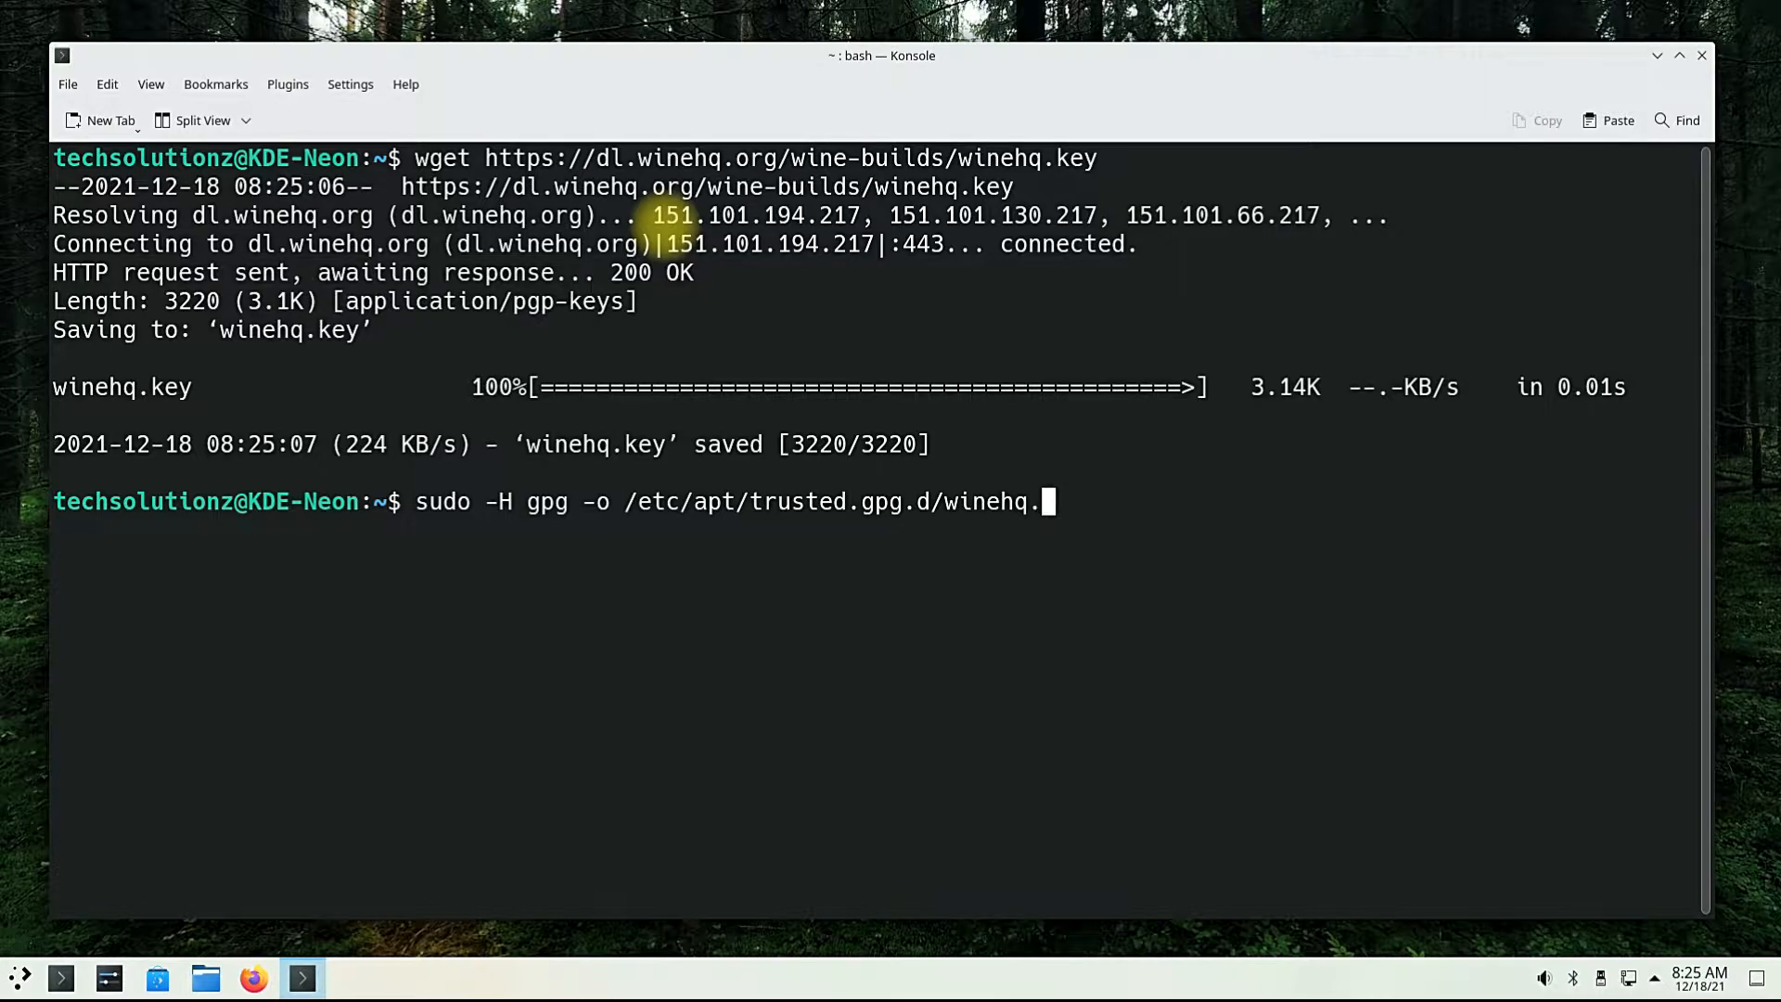
{"action": "type", "text": "key."}
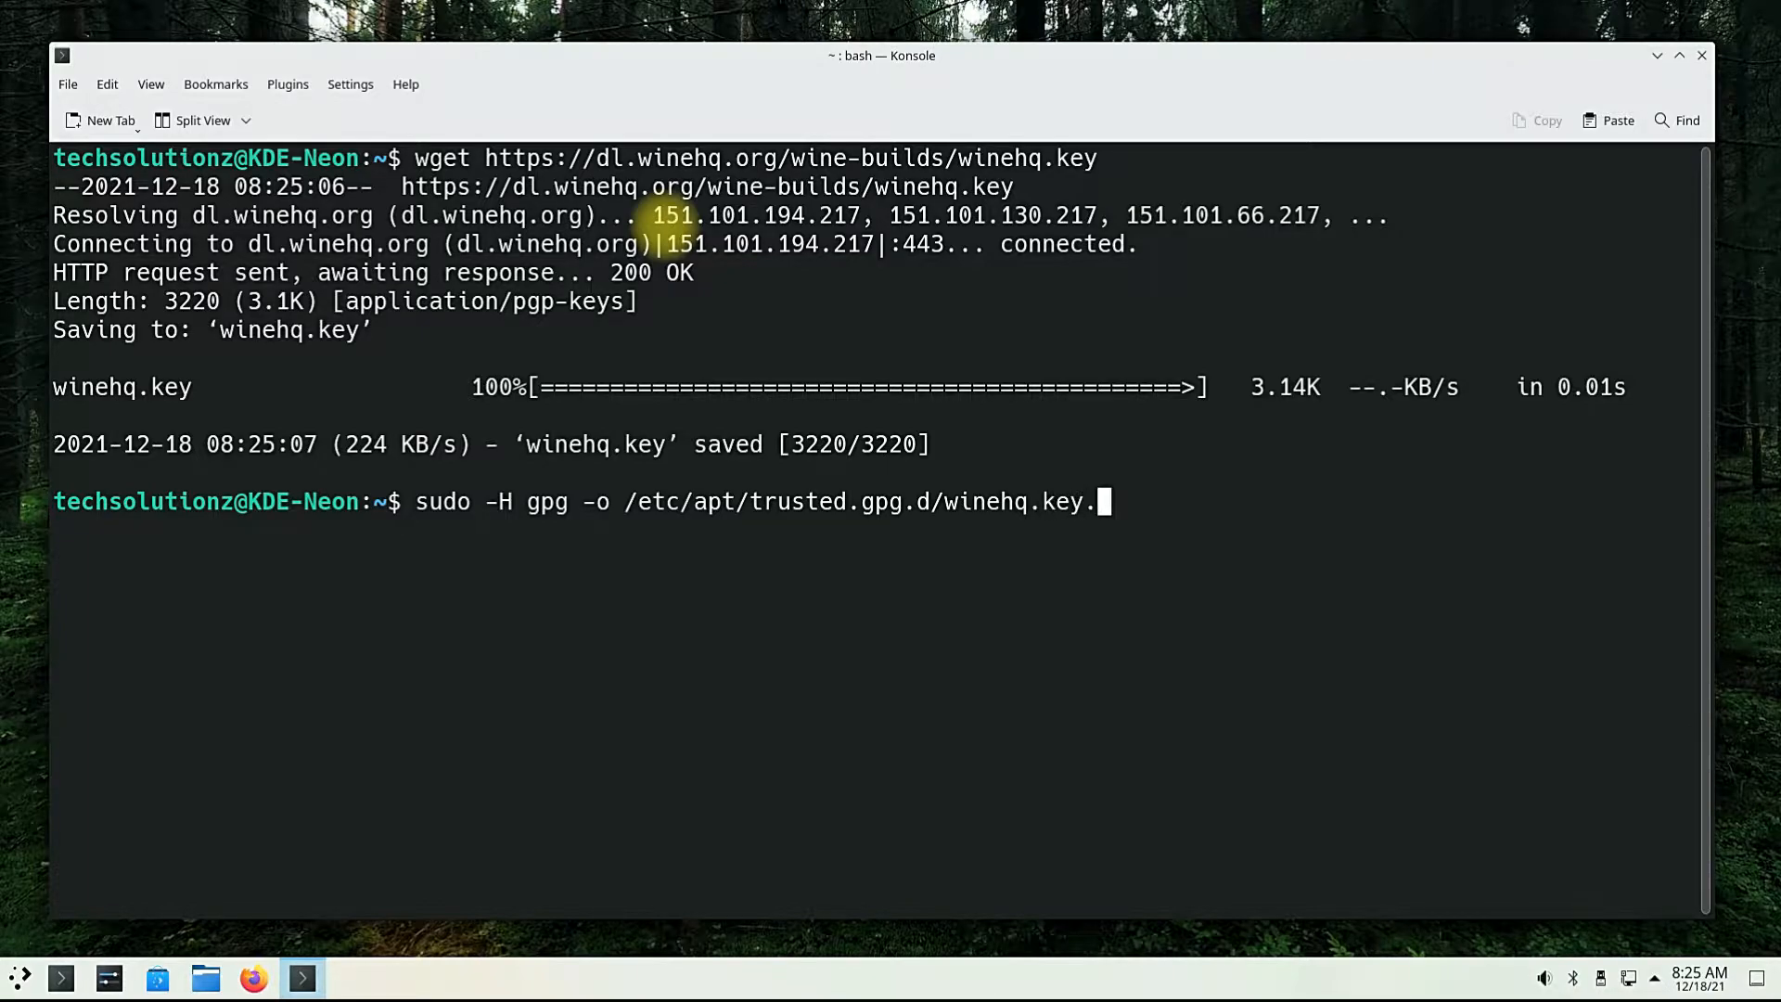
{"action": "type", "text": "gpg"}
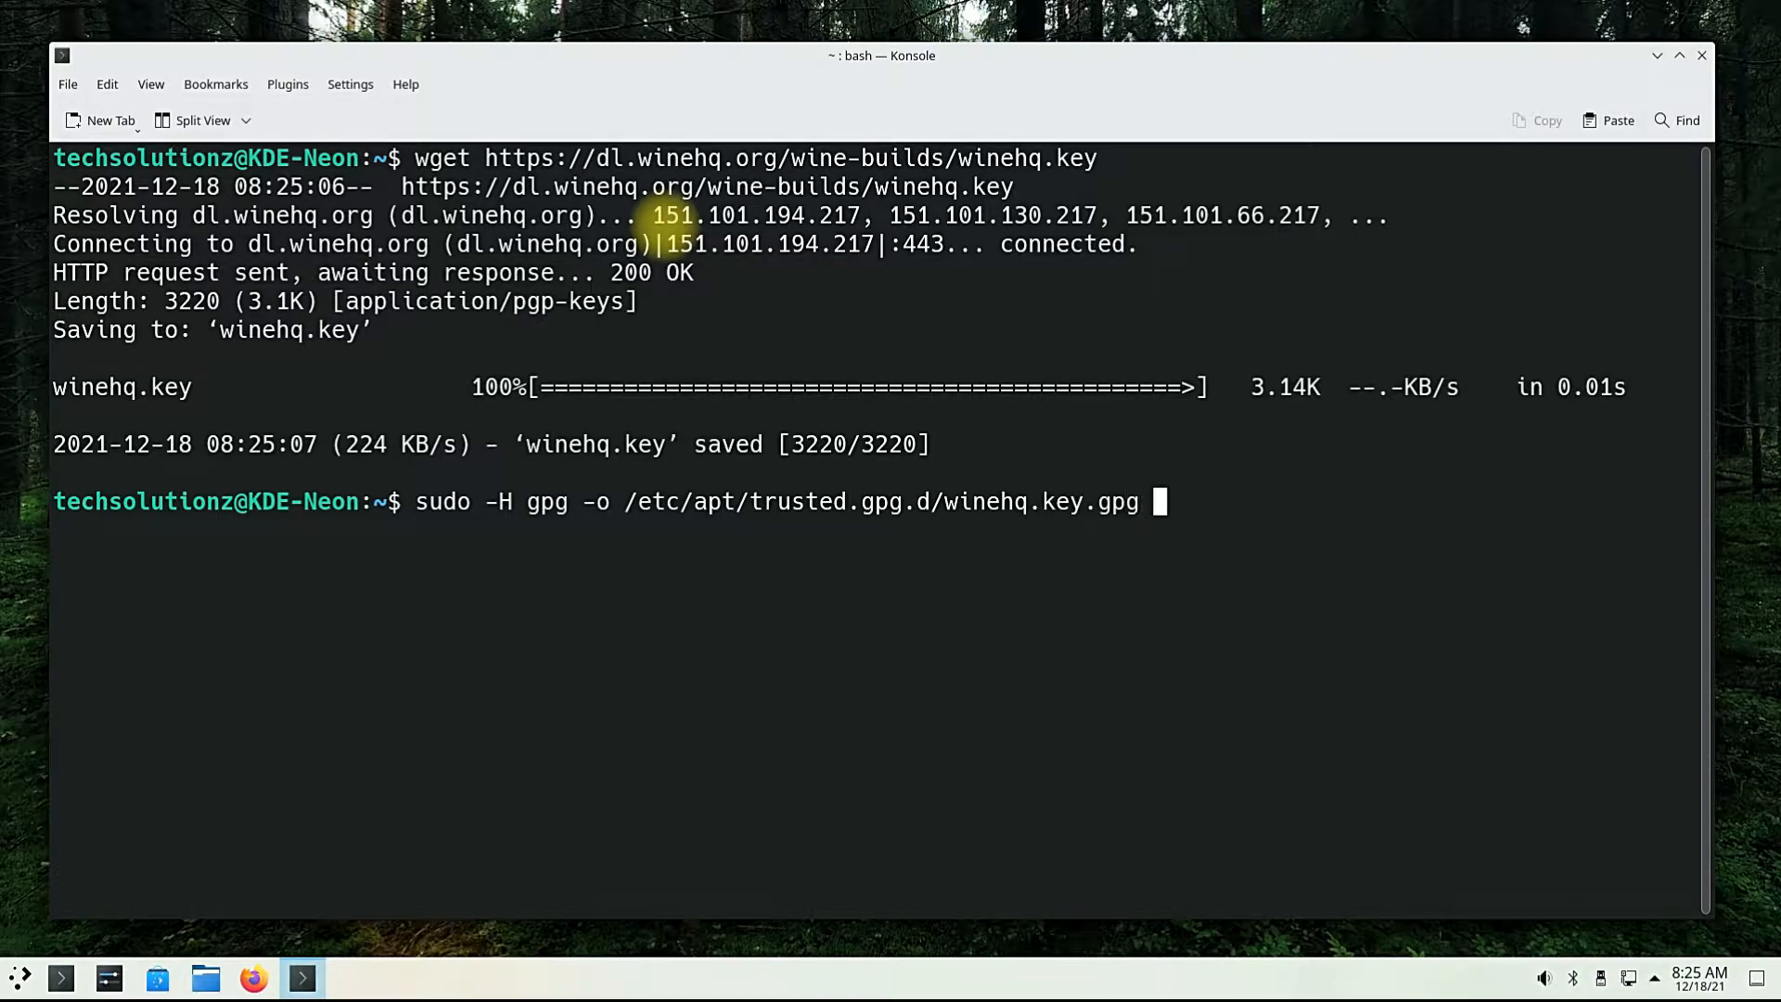
- Finish with --dearmor winehq.key and run it to convert the key into the trusted folder
{"action": "type", "text": "--dea"}
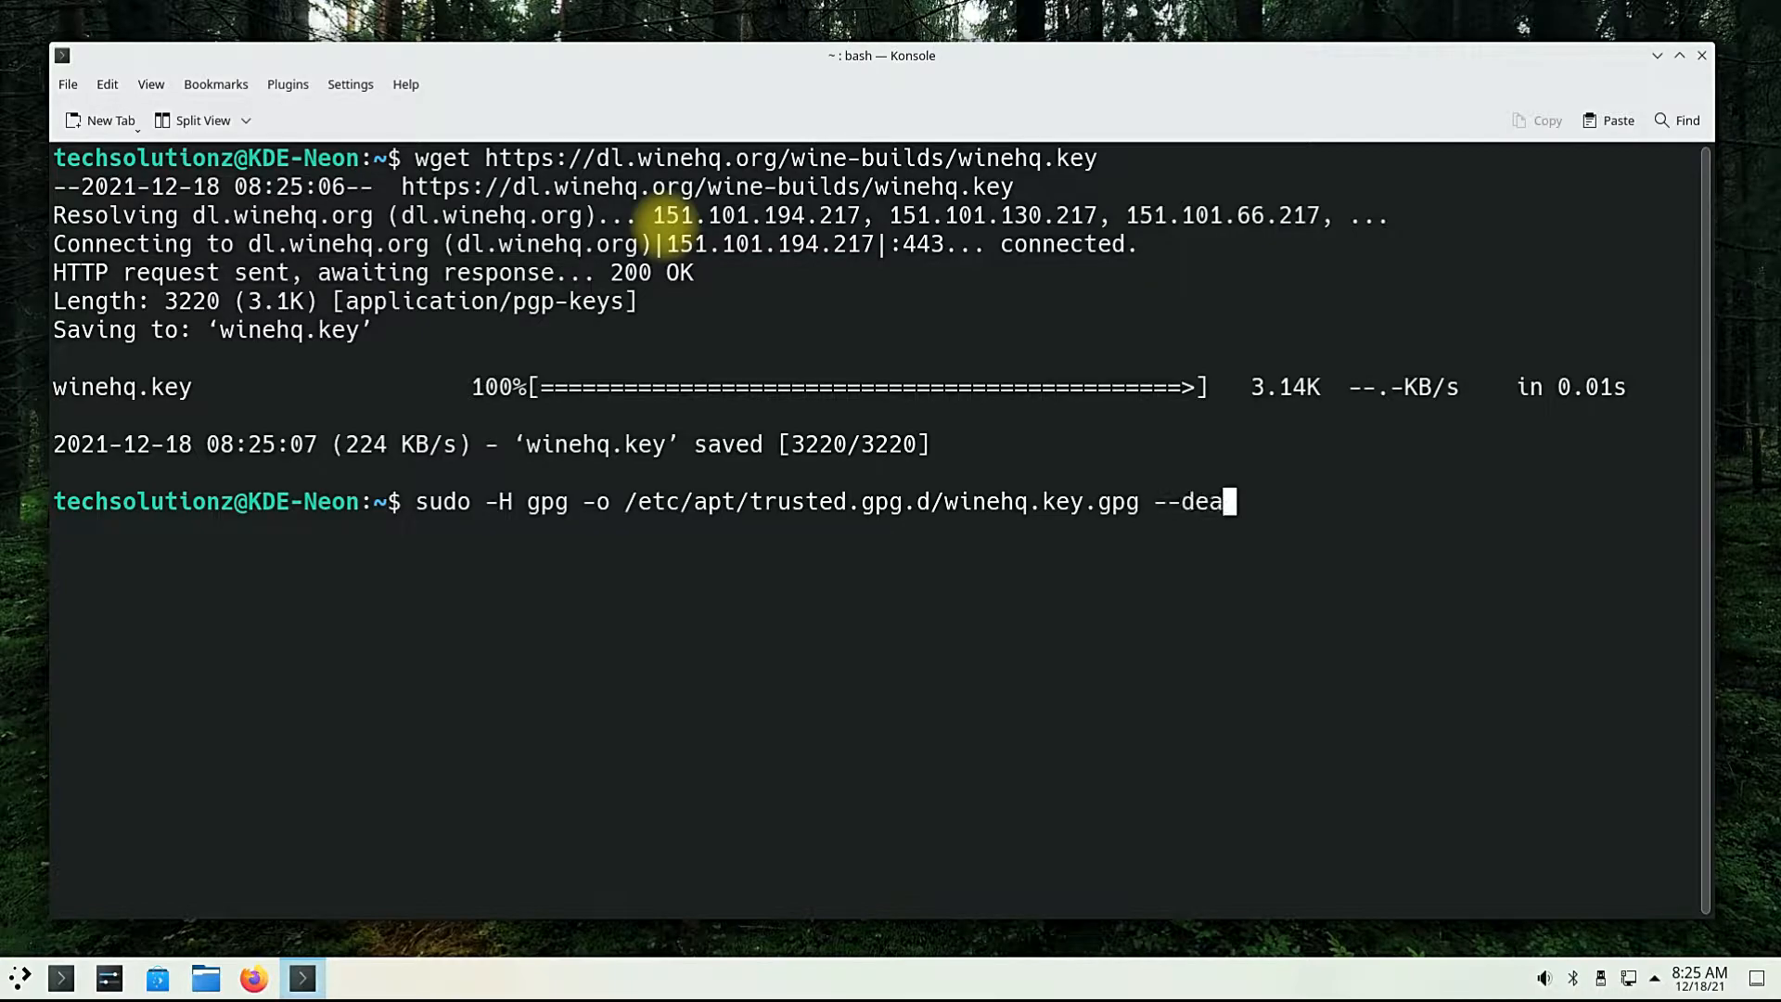
{"action": "type", "text": "rmor"}
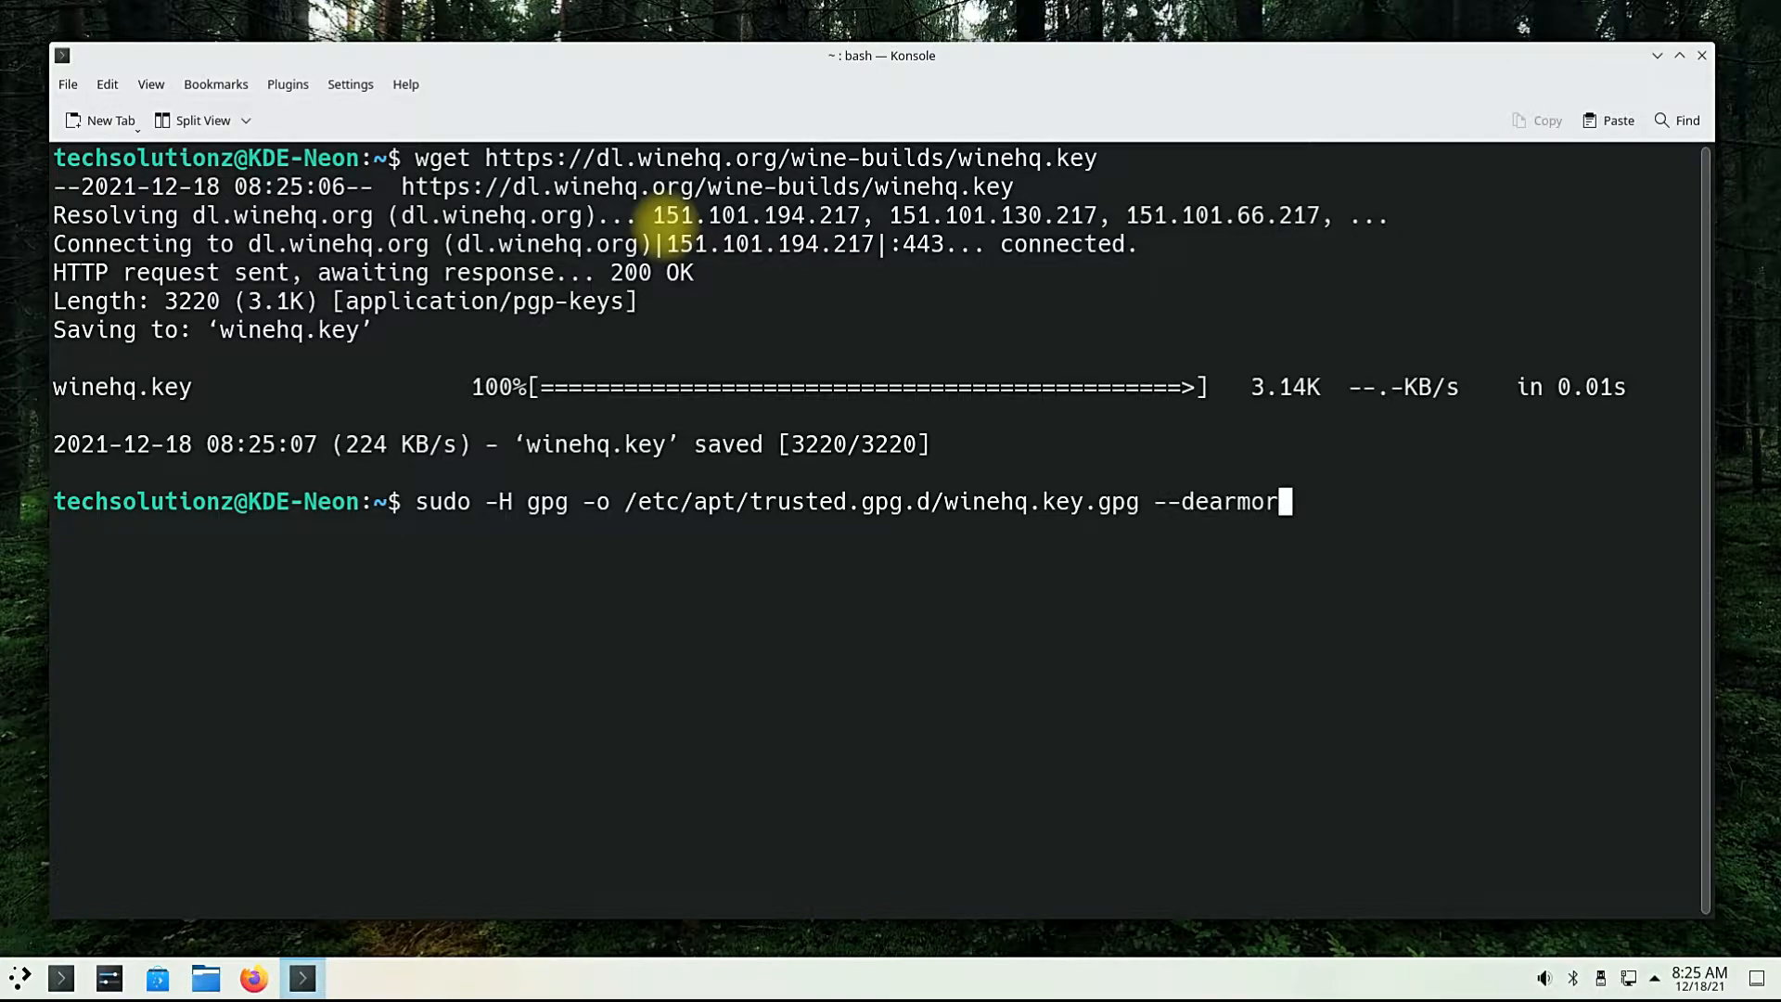
{"action": "type", "text": "wine"}
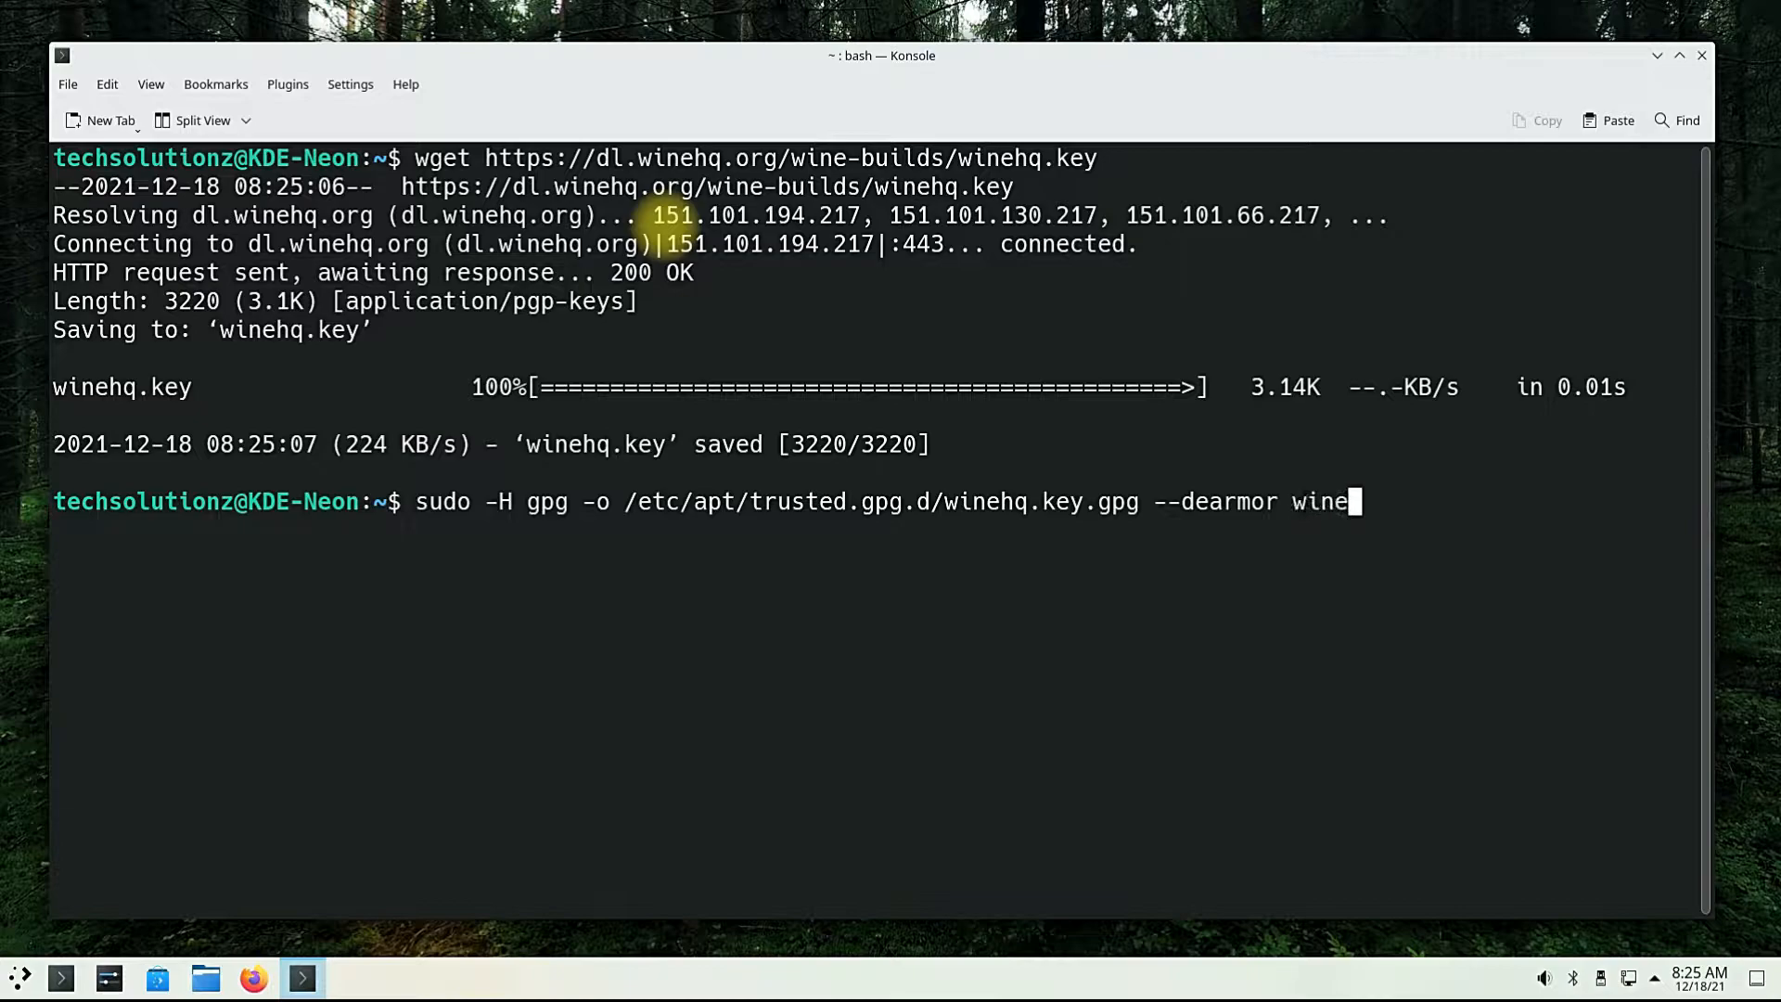
{"action": "key", "text": "Return"}
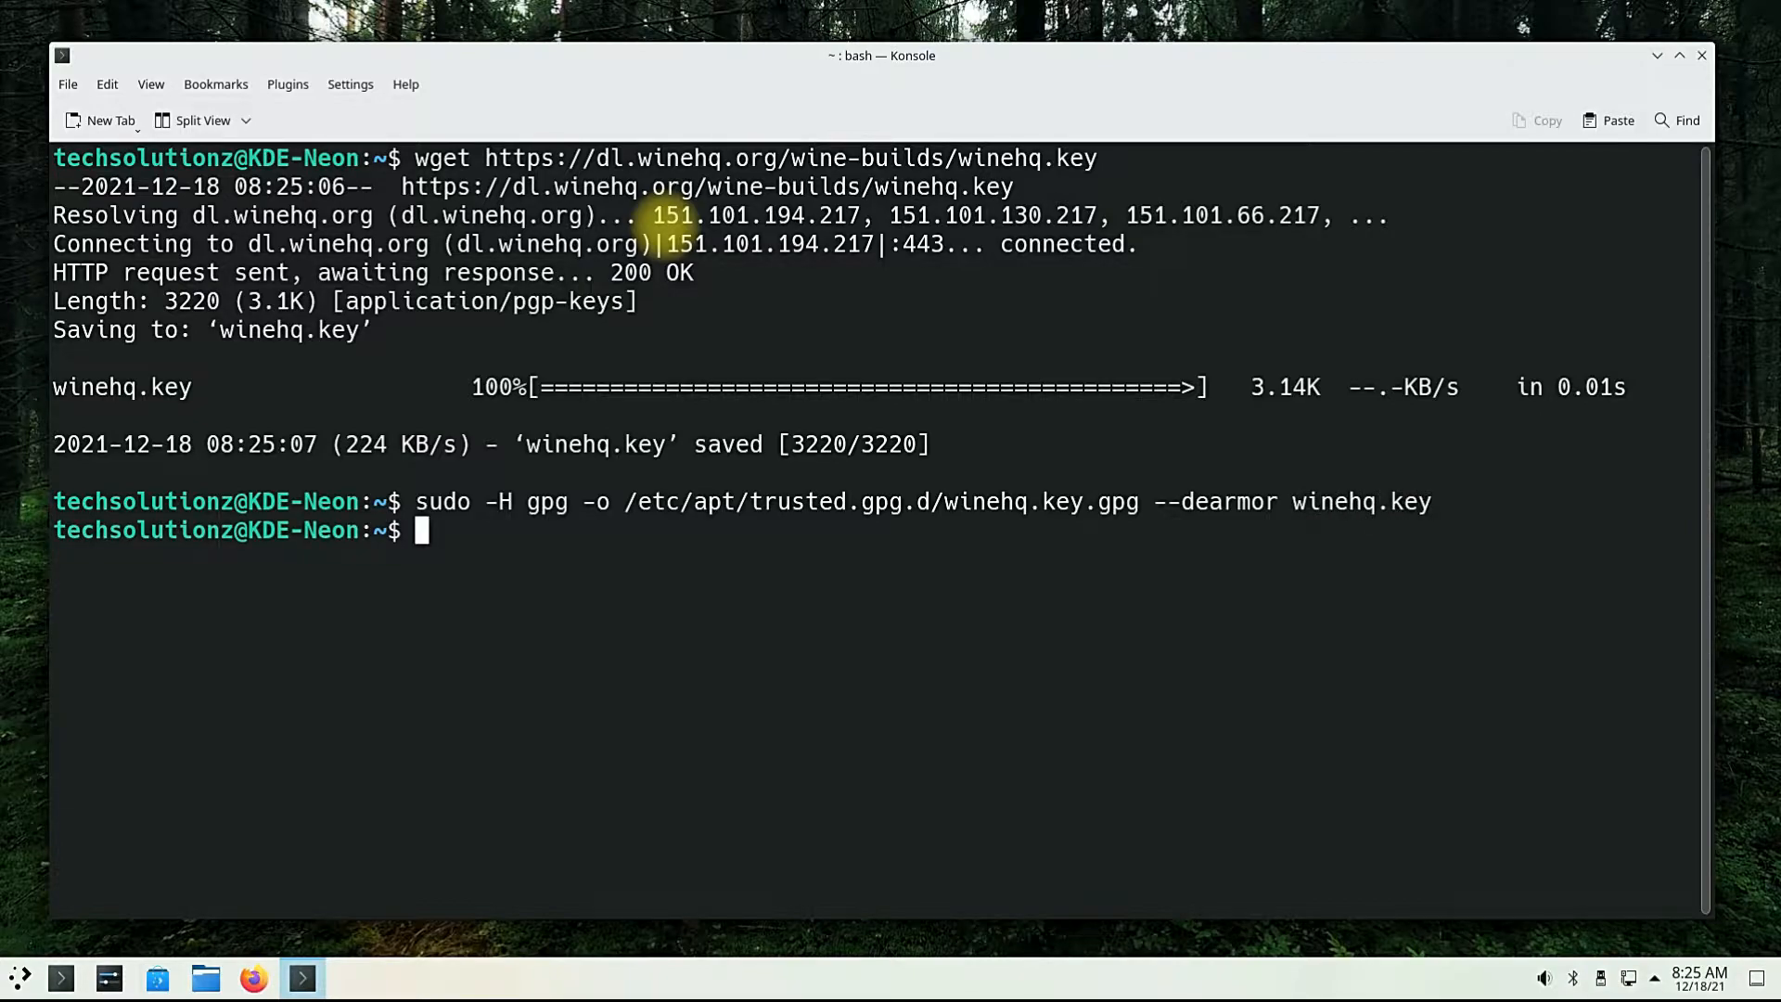
{"action": "type", "text": "cl"}
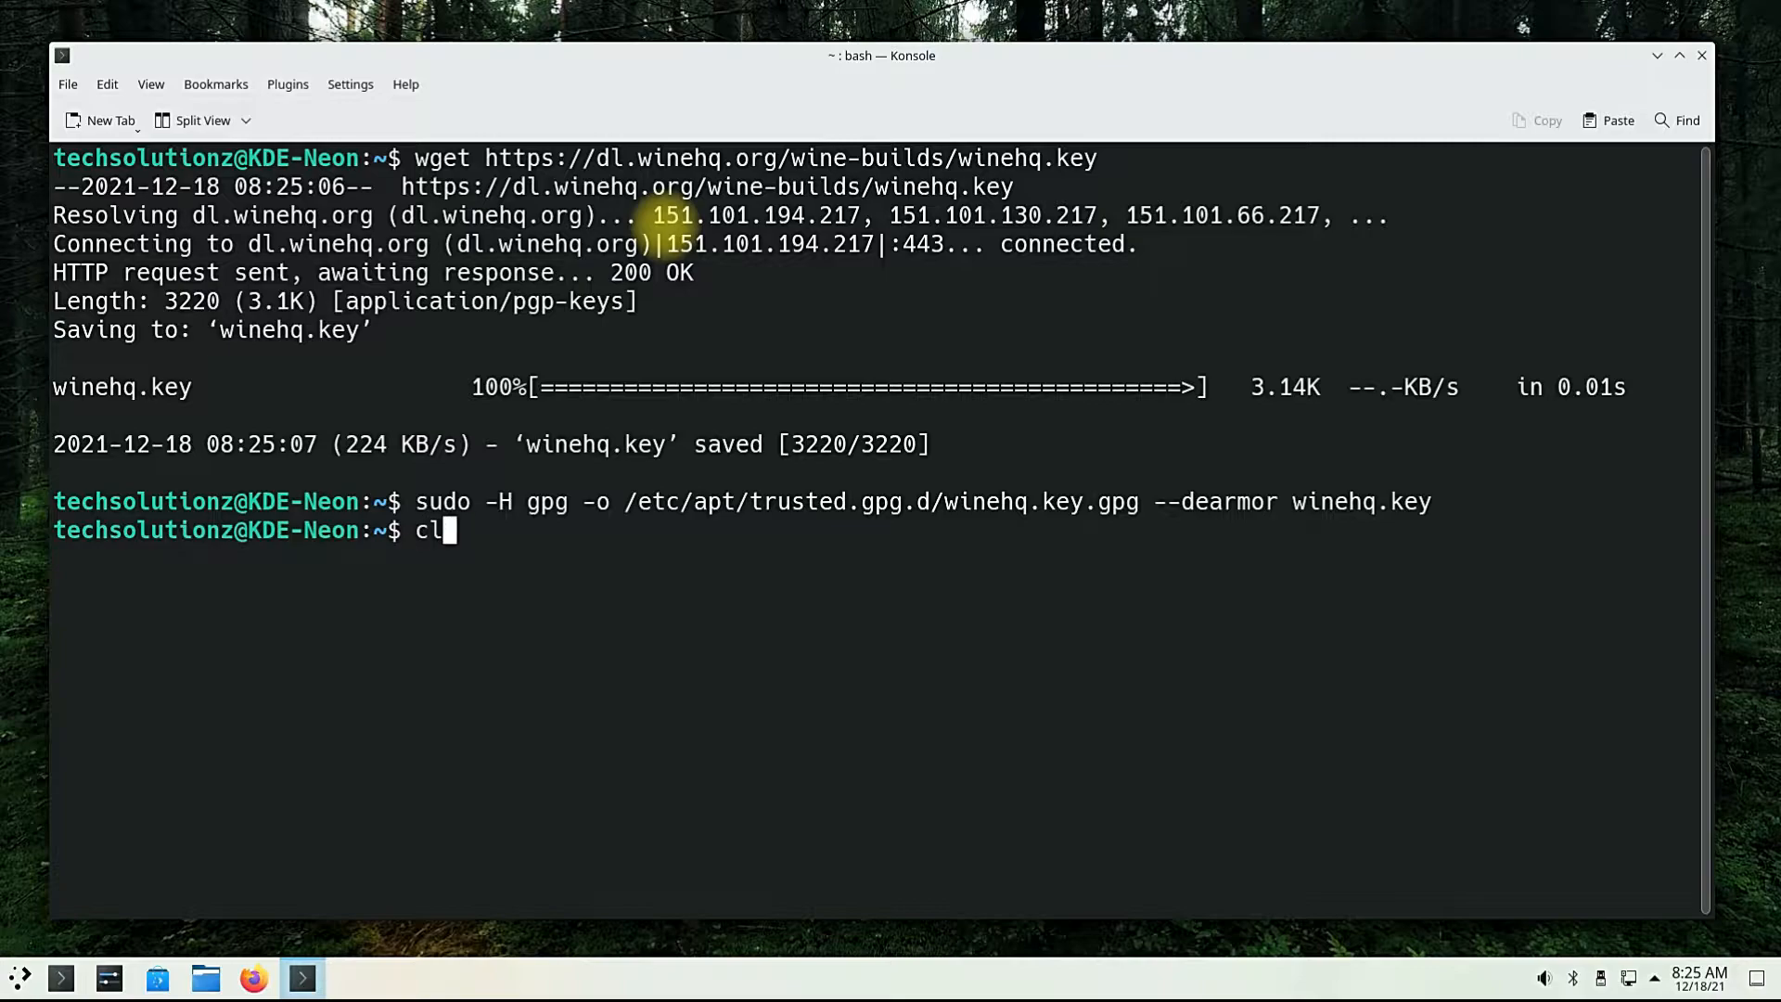
{"action": "type", "text": "sudo ad"}
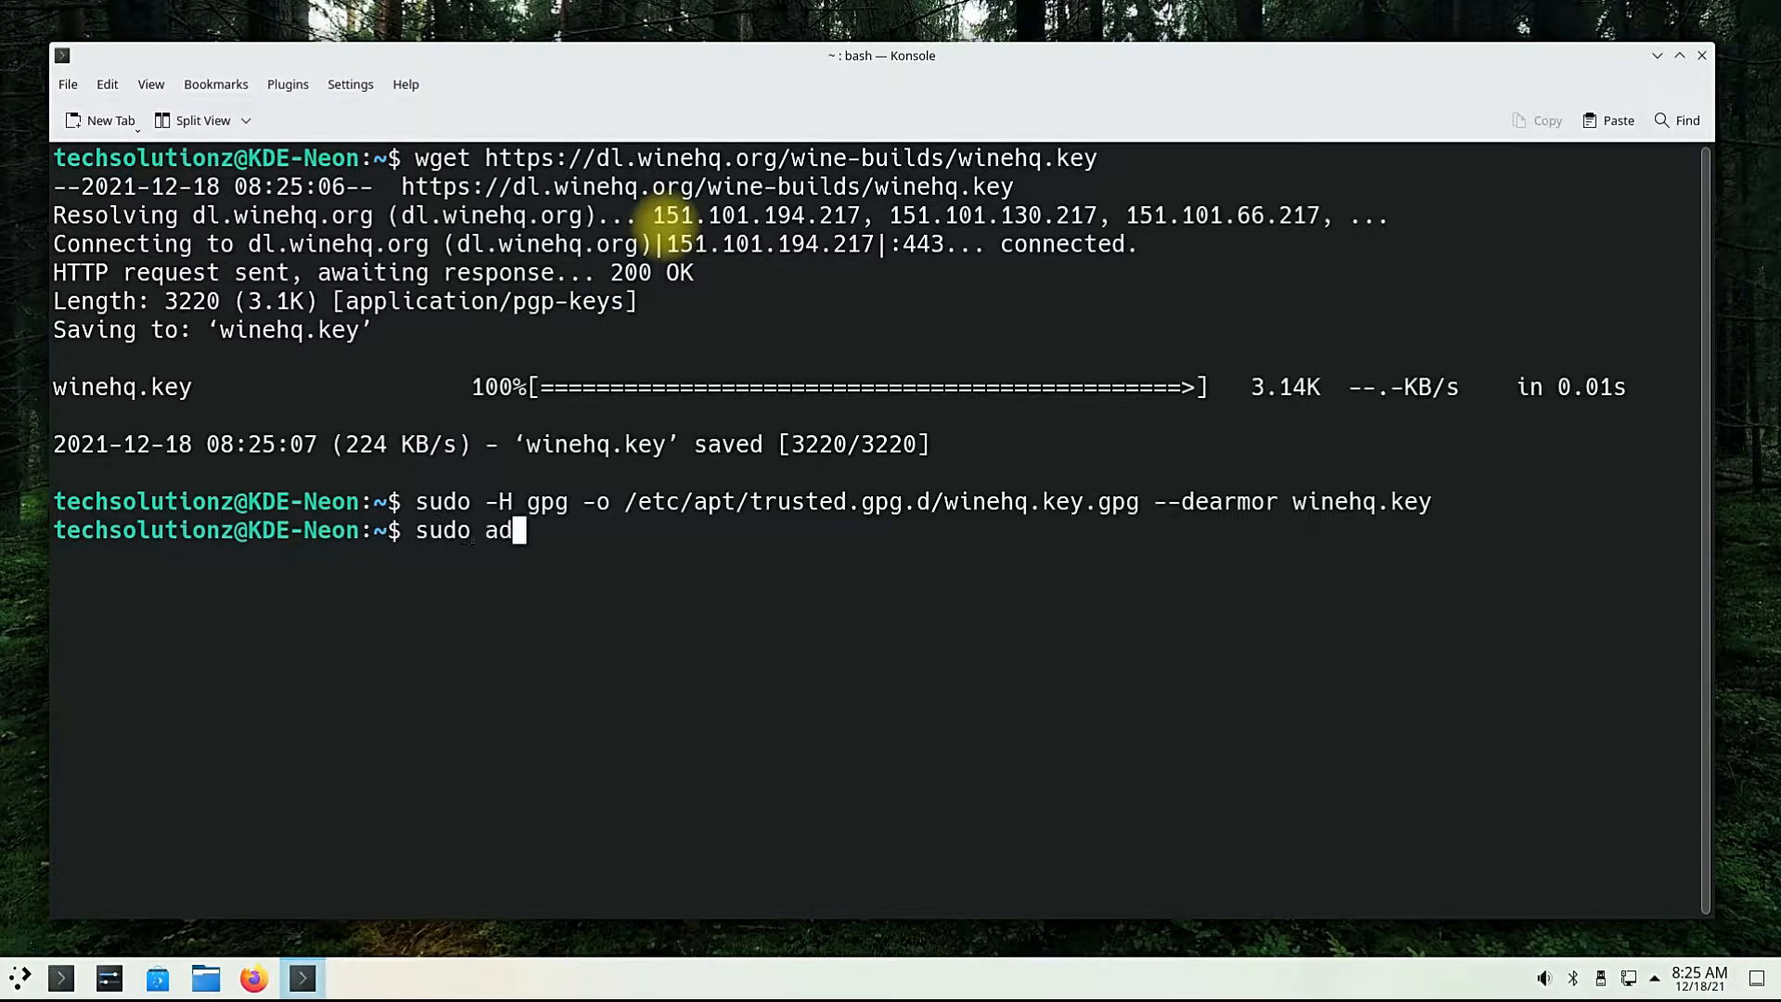
{"action": "type", "text": "d"}
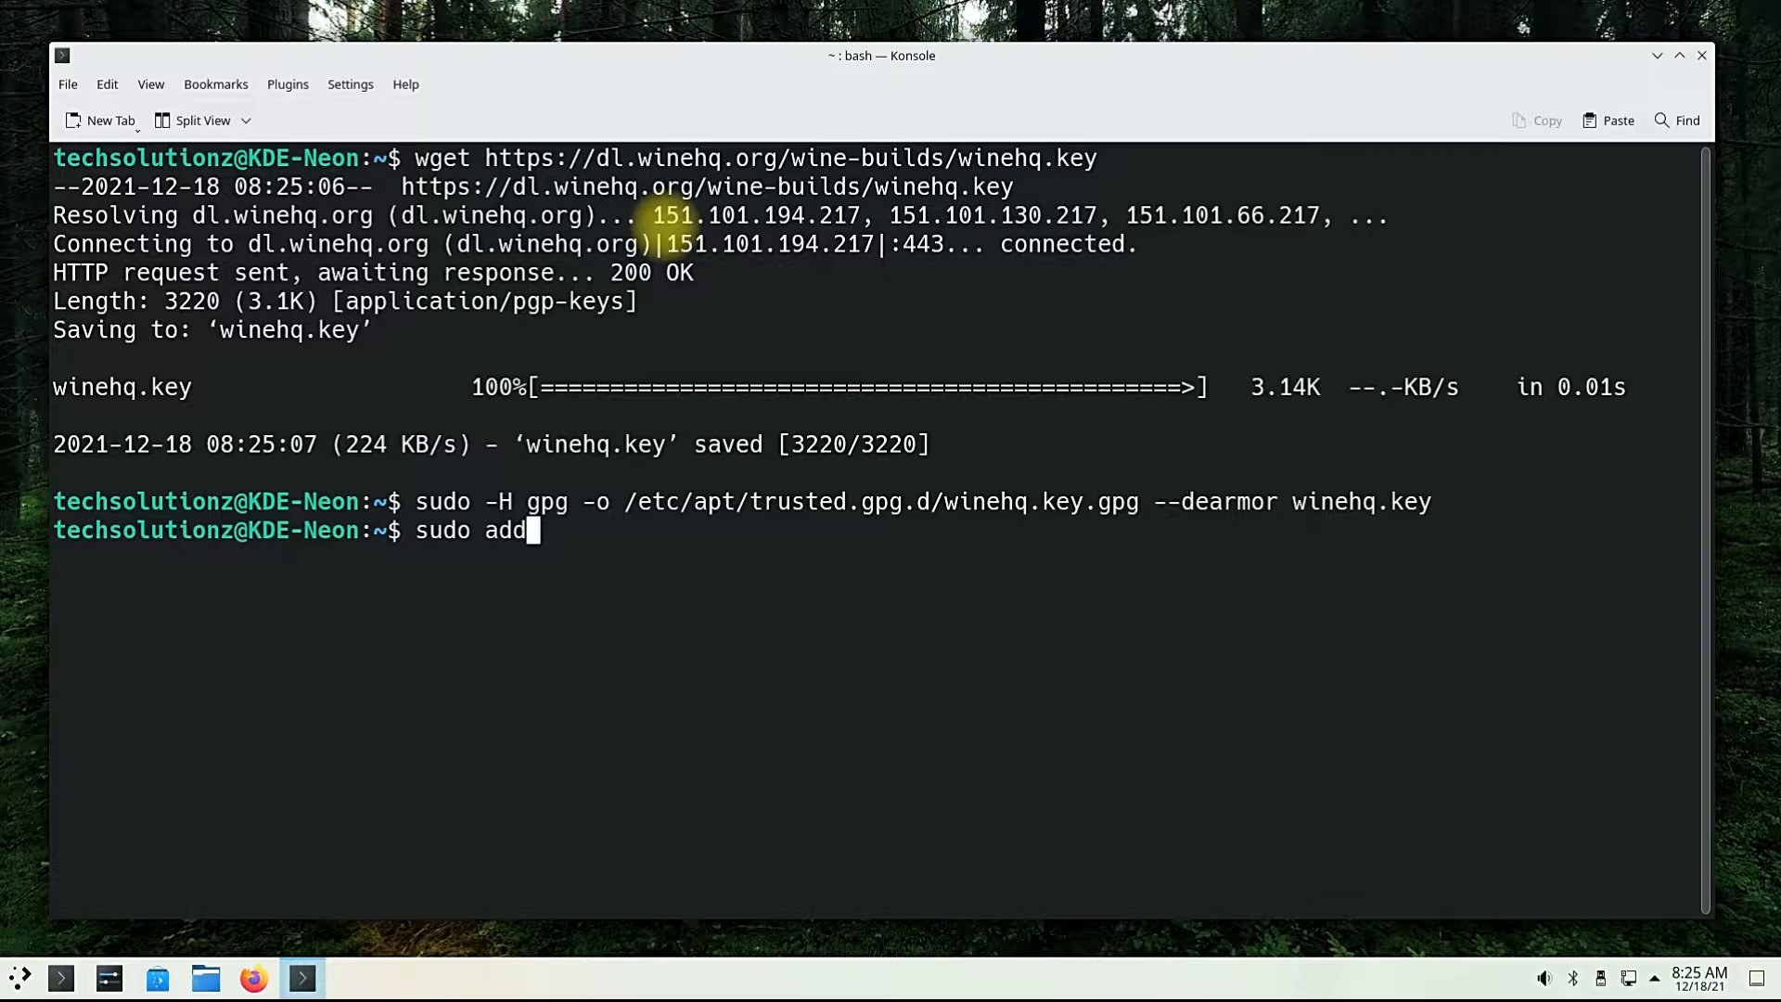
{"action": "type", "text": "-apt"}
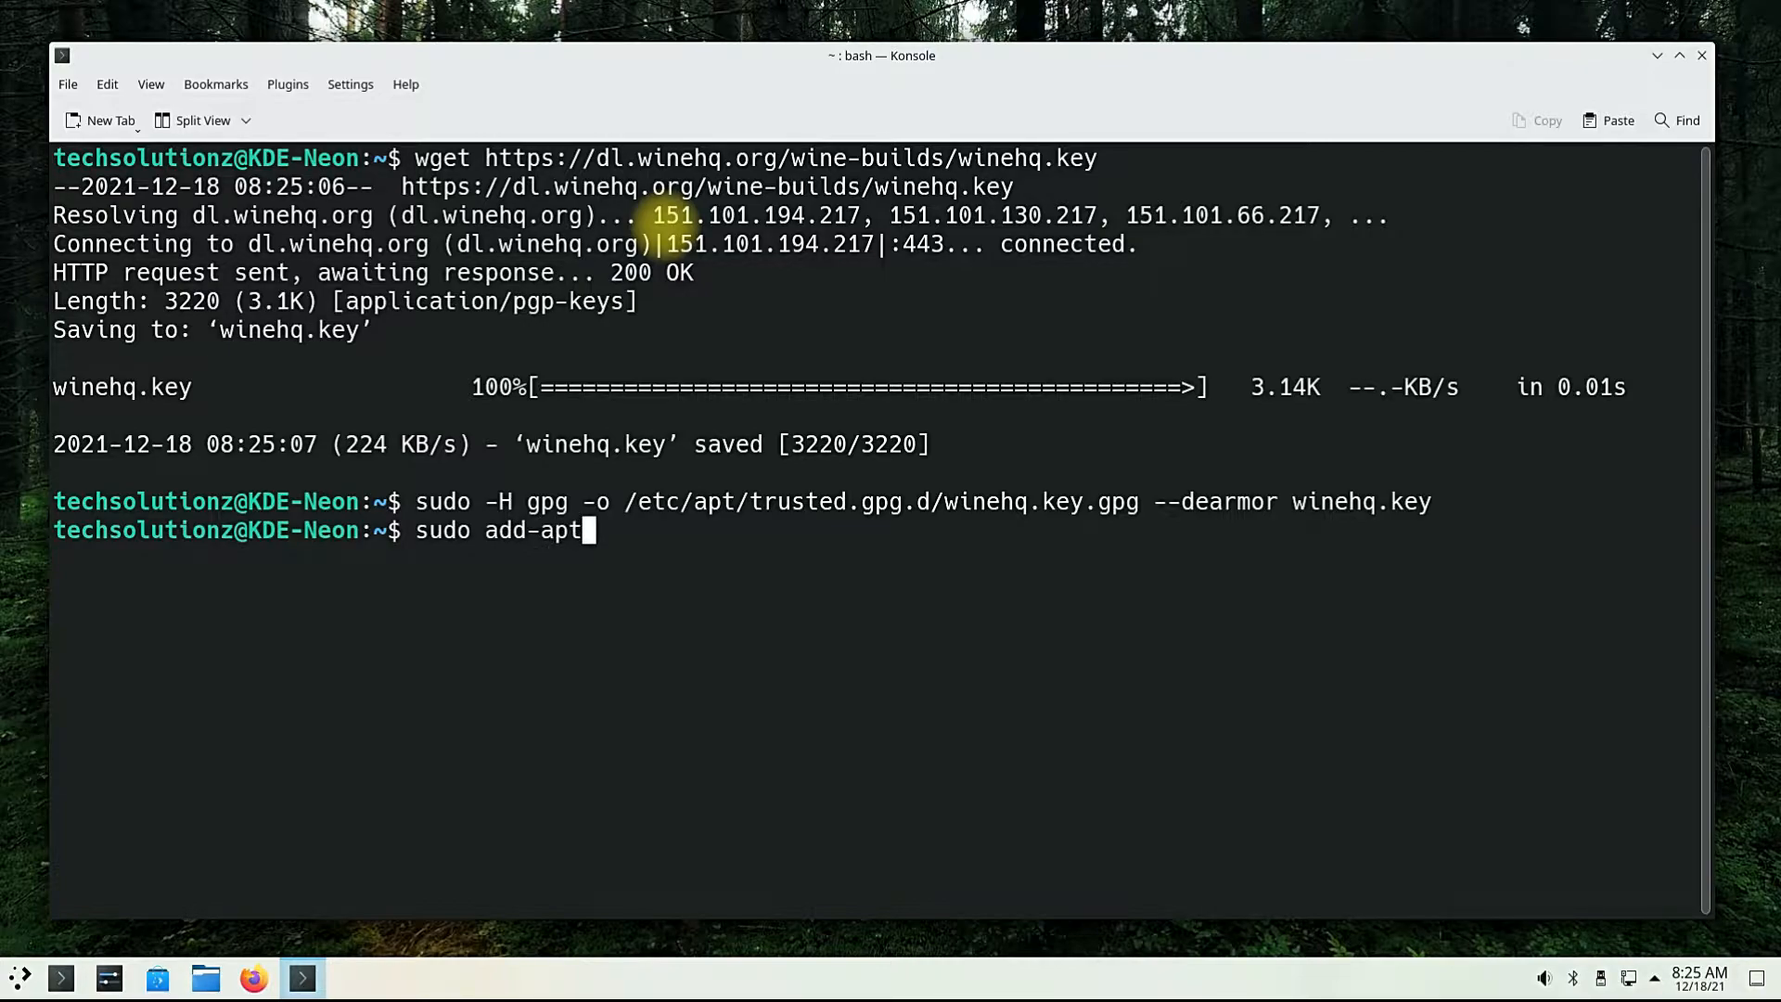
{"action": "type", "text": "-reposi"}
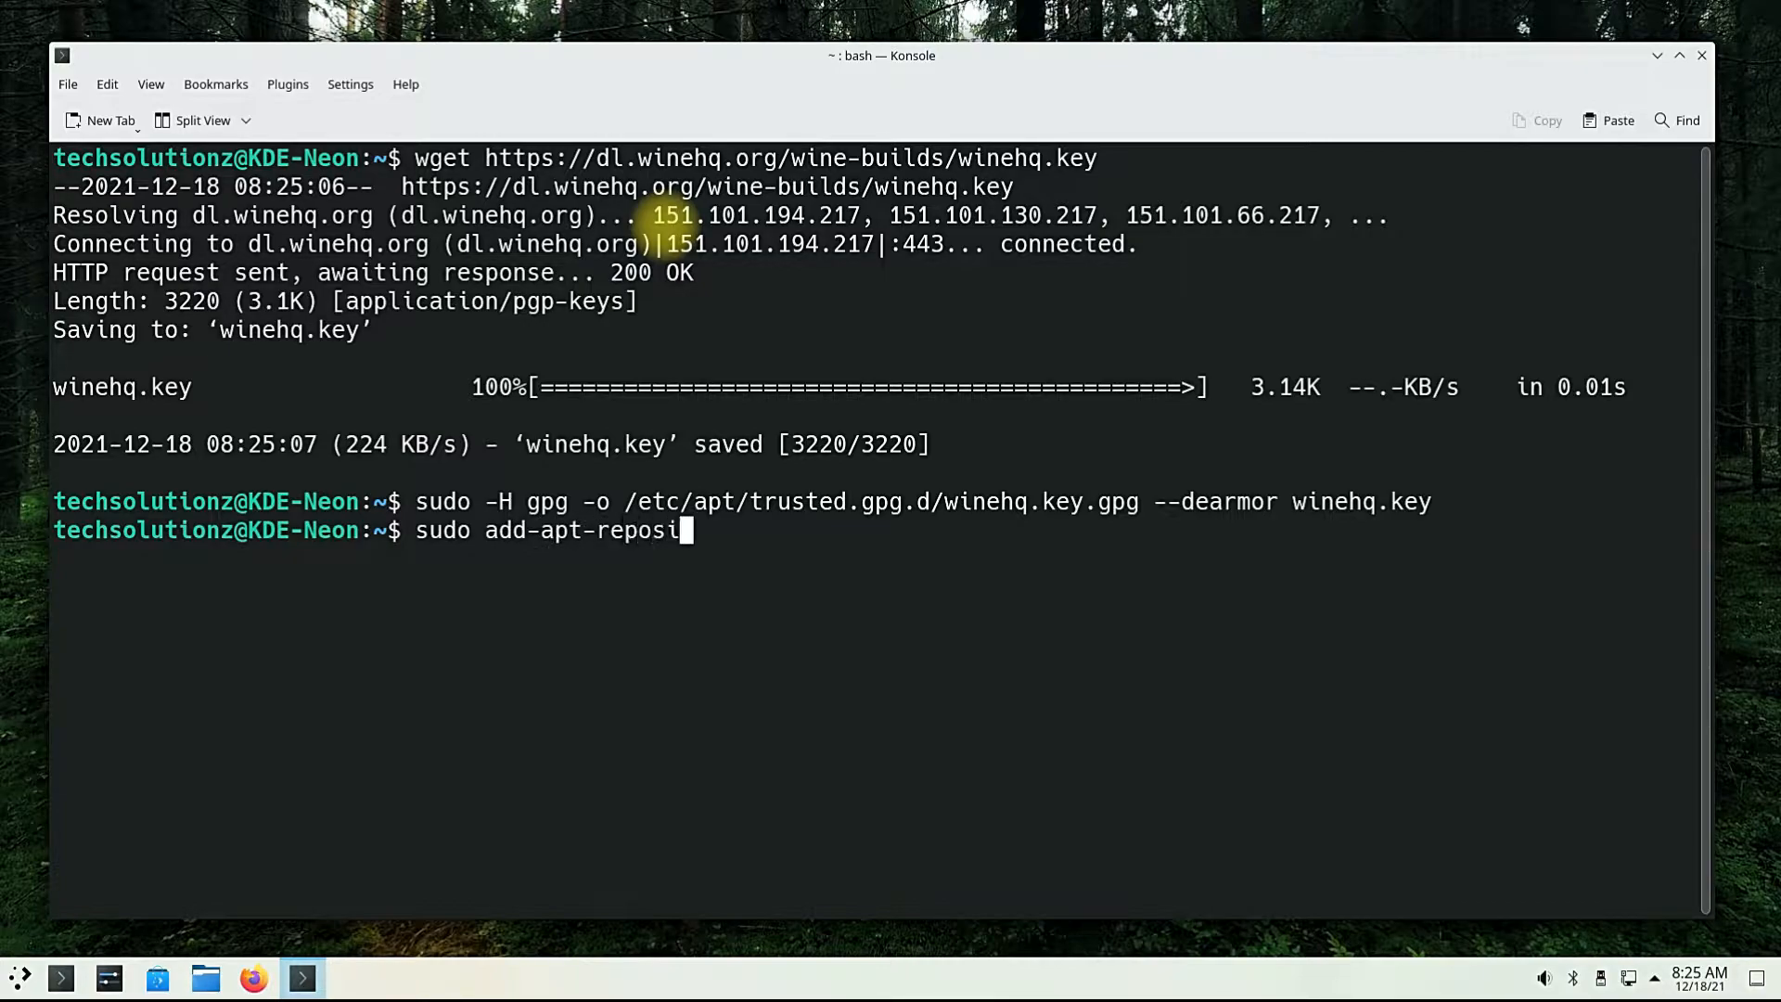
{"action": "type", "text": "tory 'deb"}
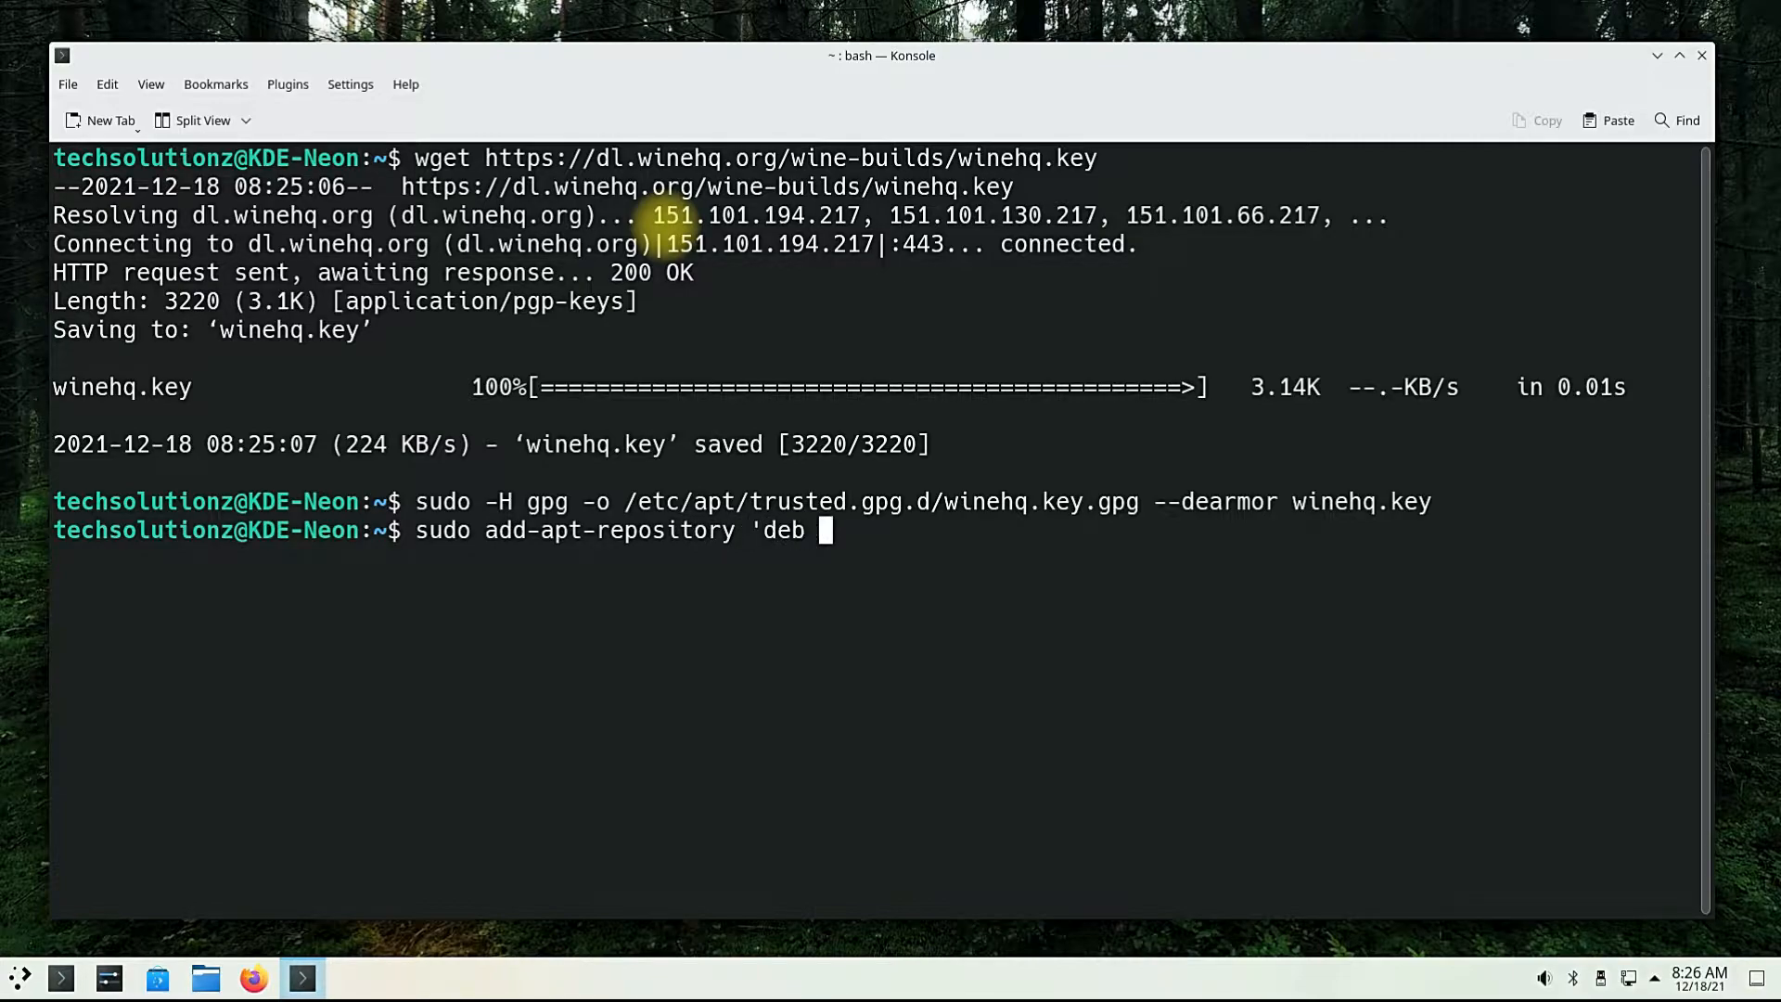
{"action": "type", "text": "https"}
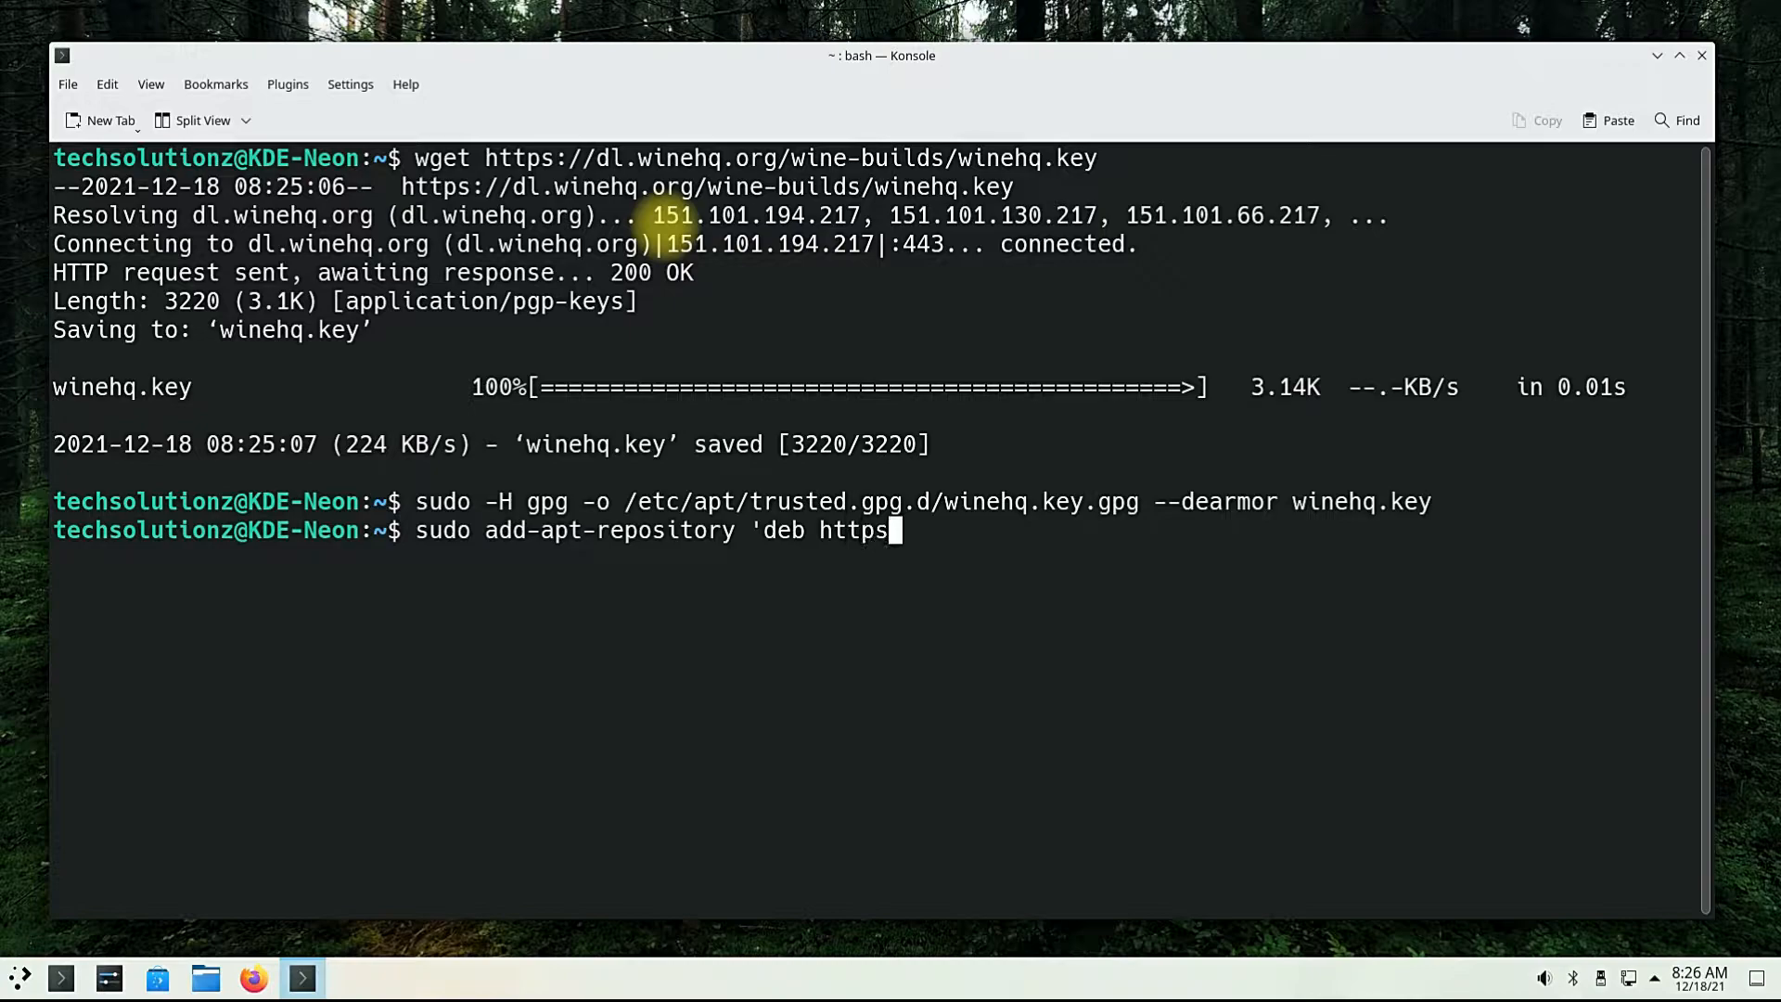
{"action": "type", "text": "://dl."}
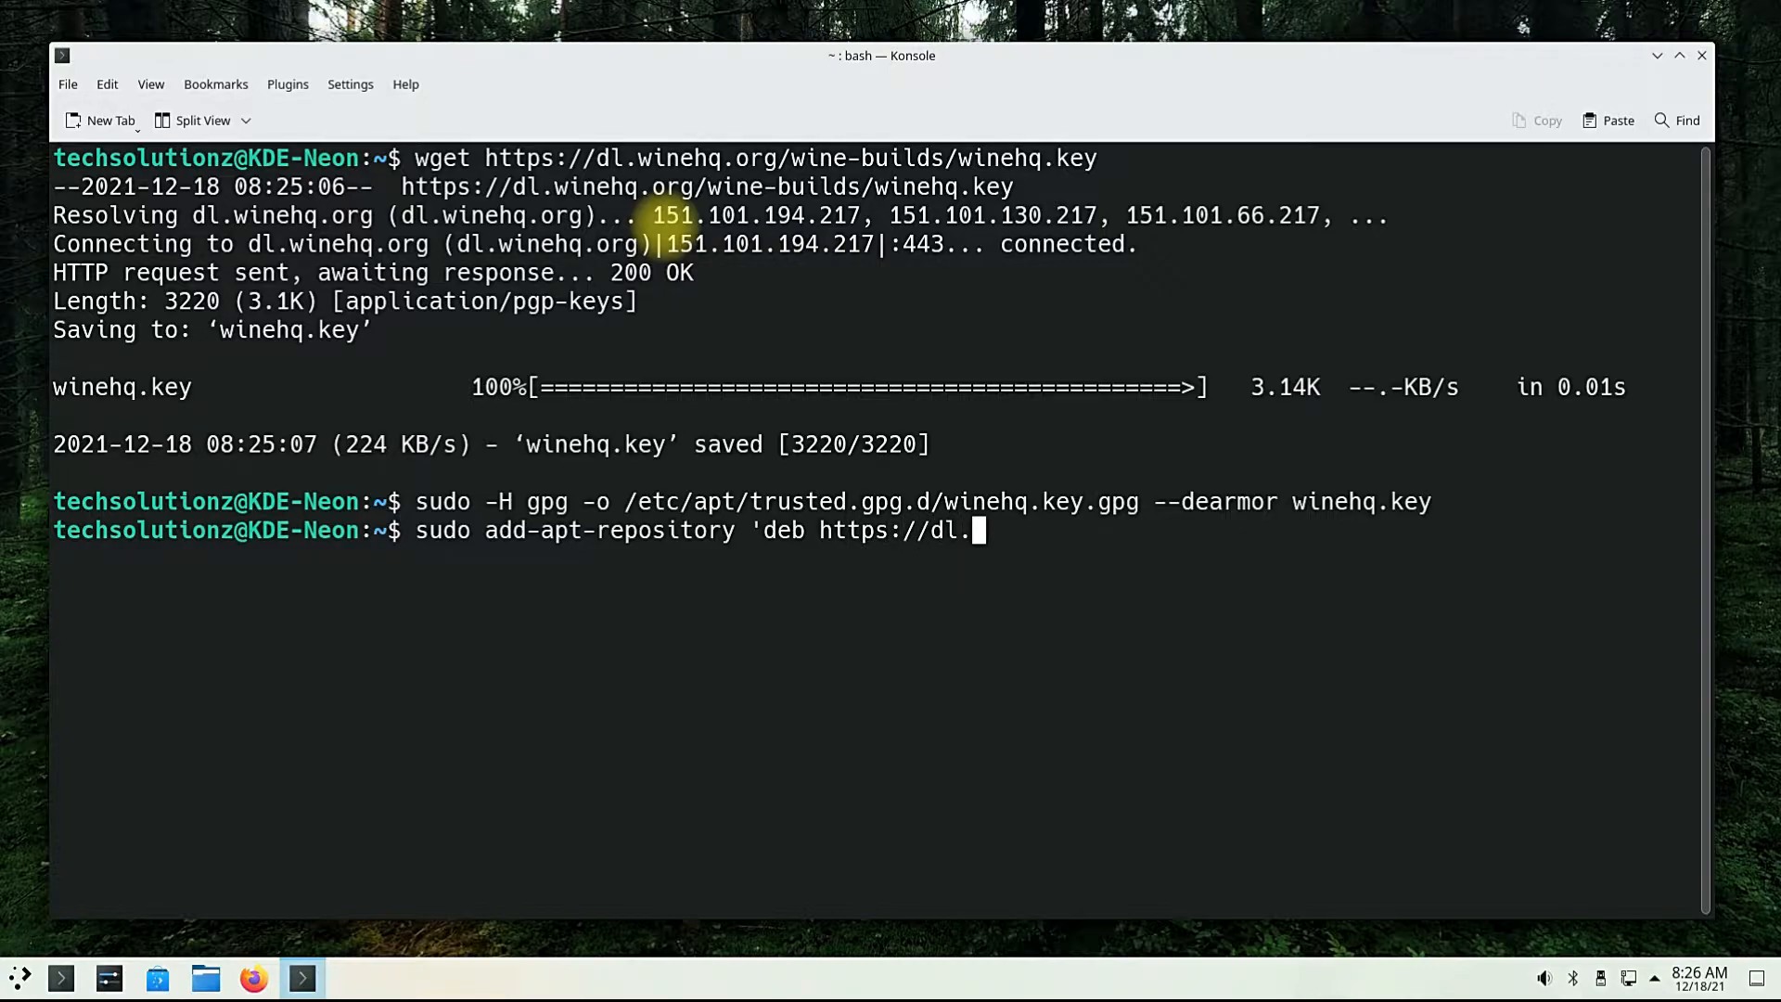
{"action": "type", "text": "winehq.o"}
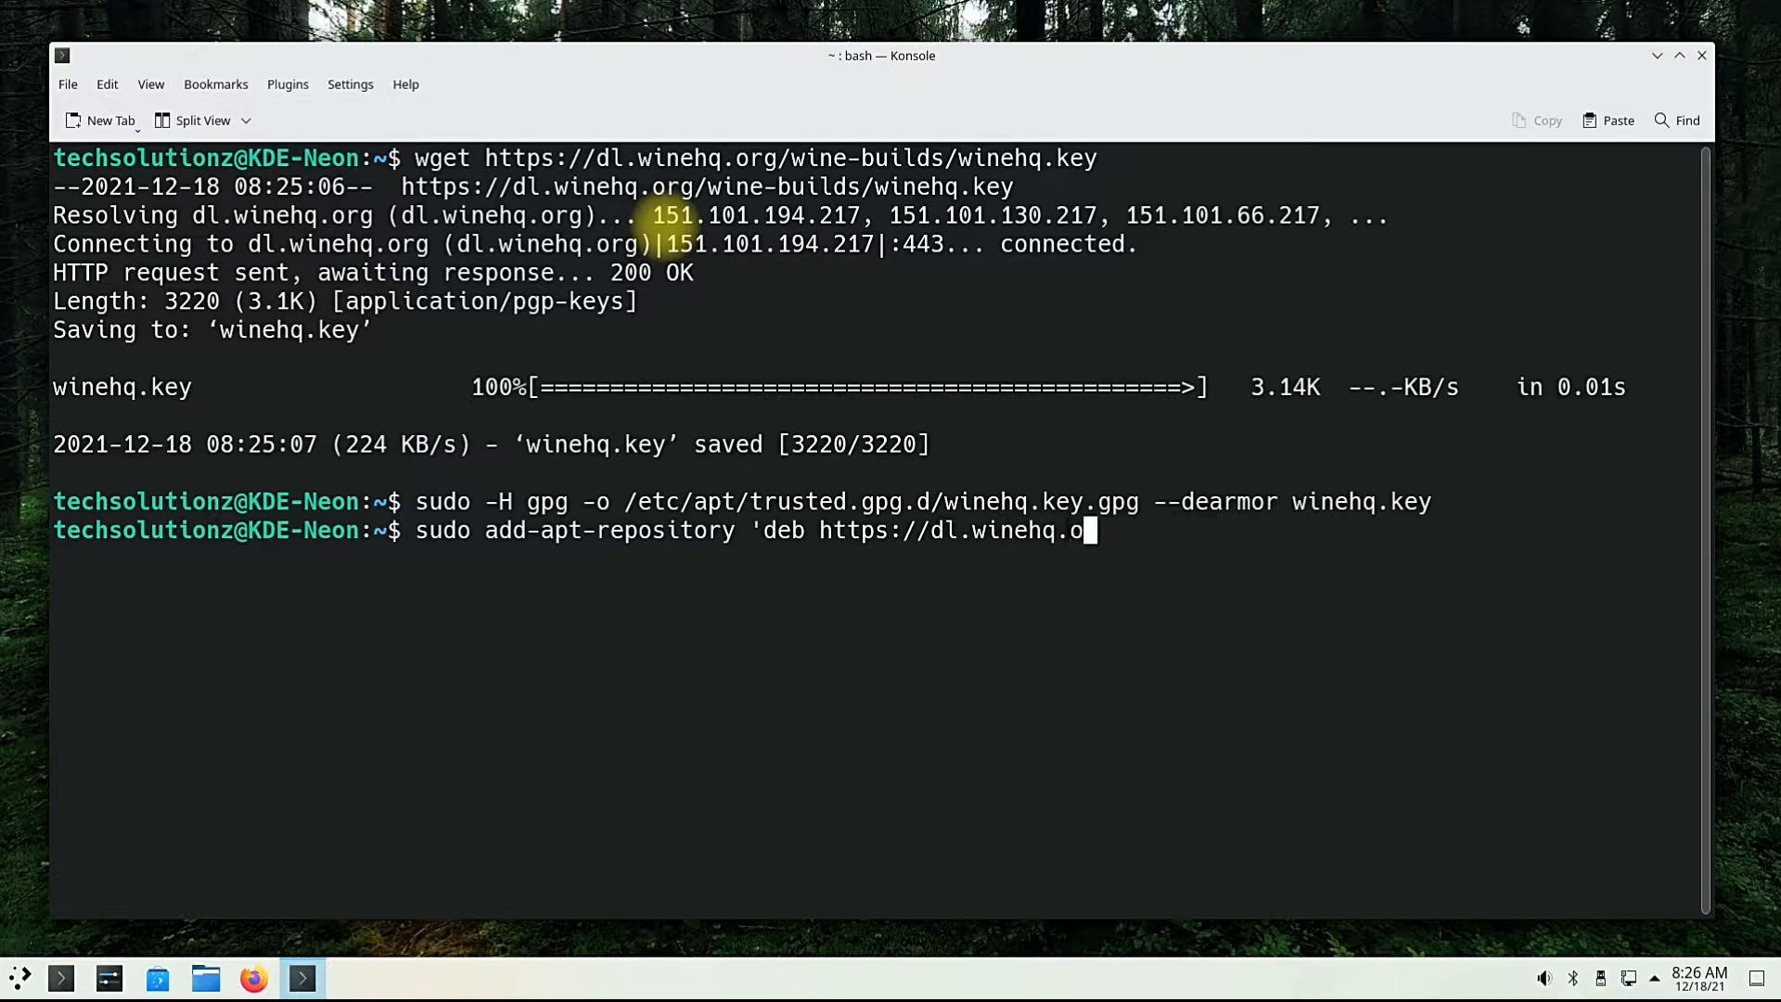
{"action": "type", "text": "rg"}
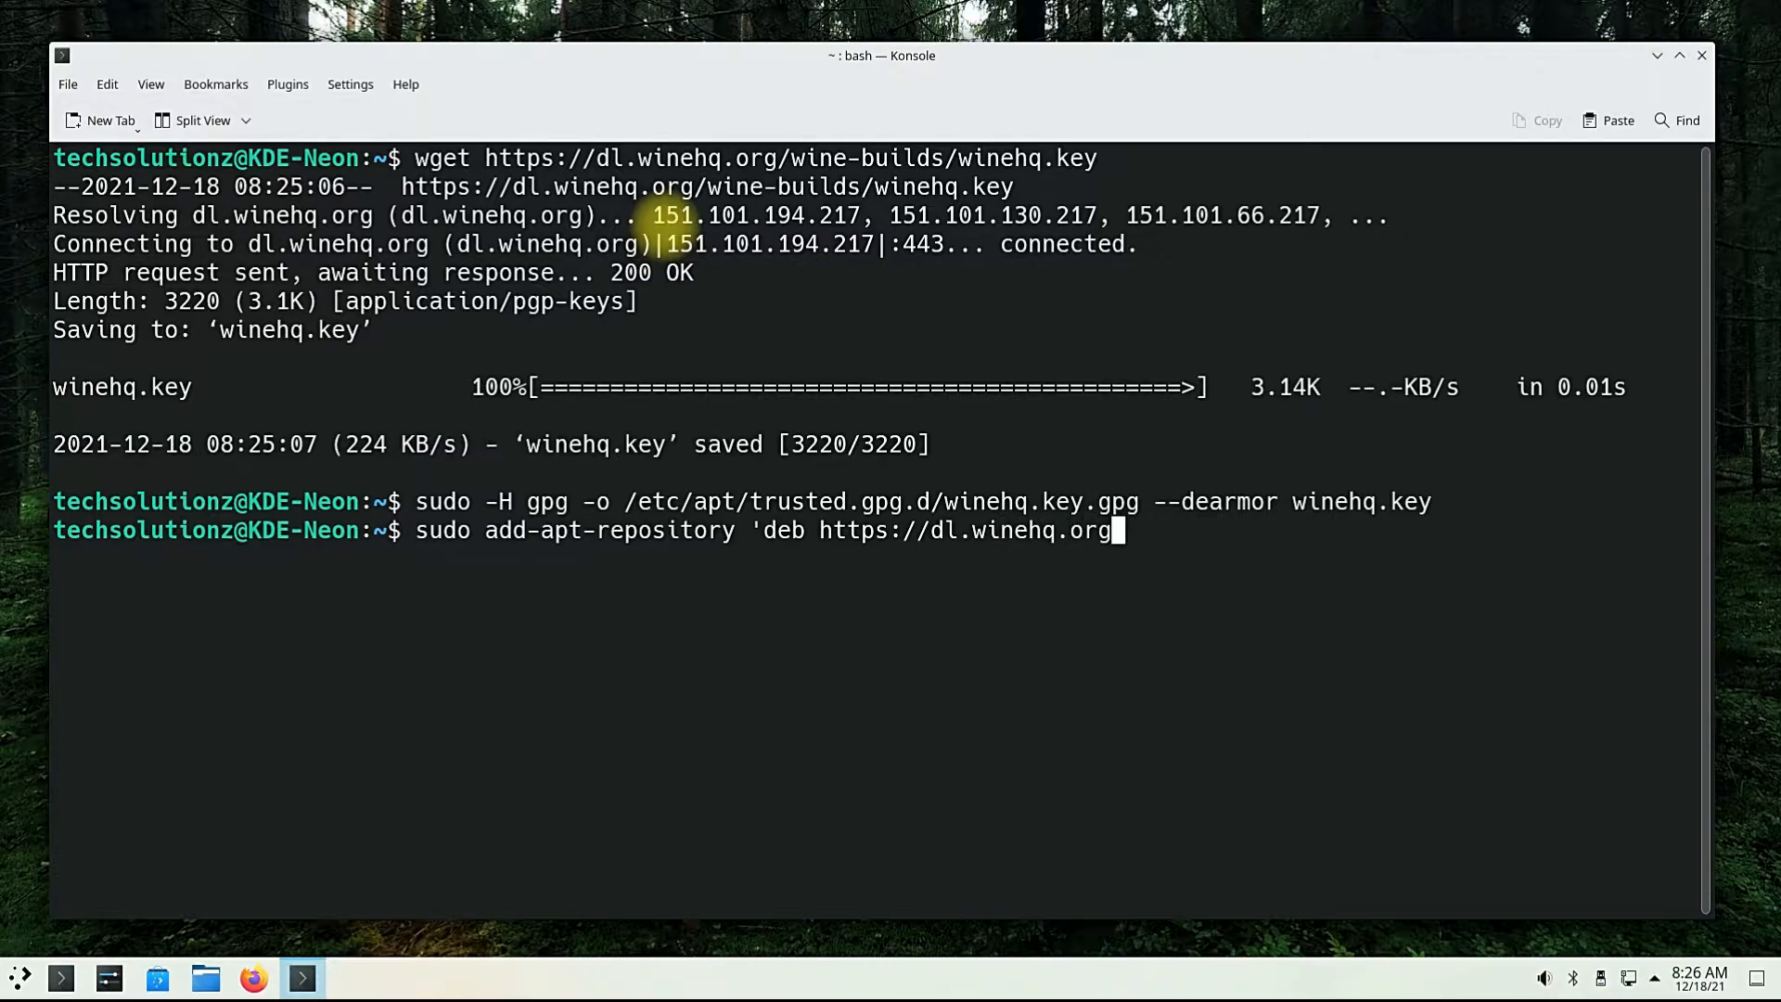
{"action": "type", "text": "/wine-bui"}
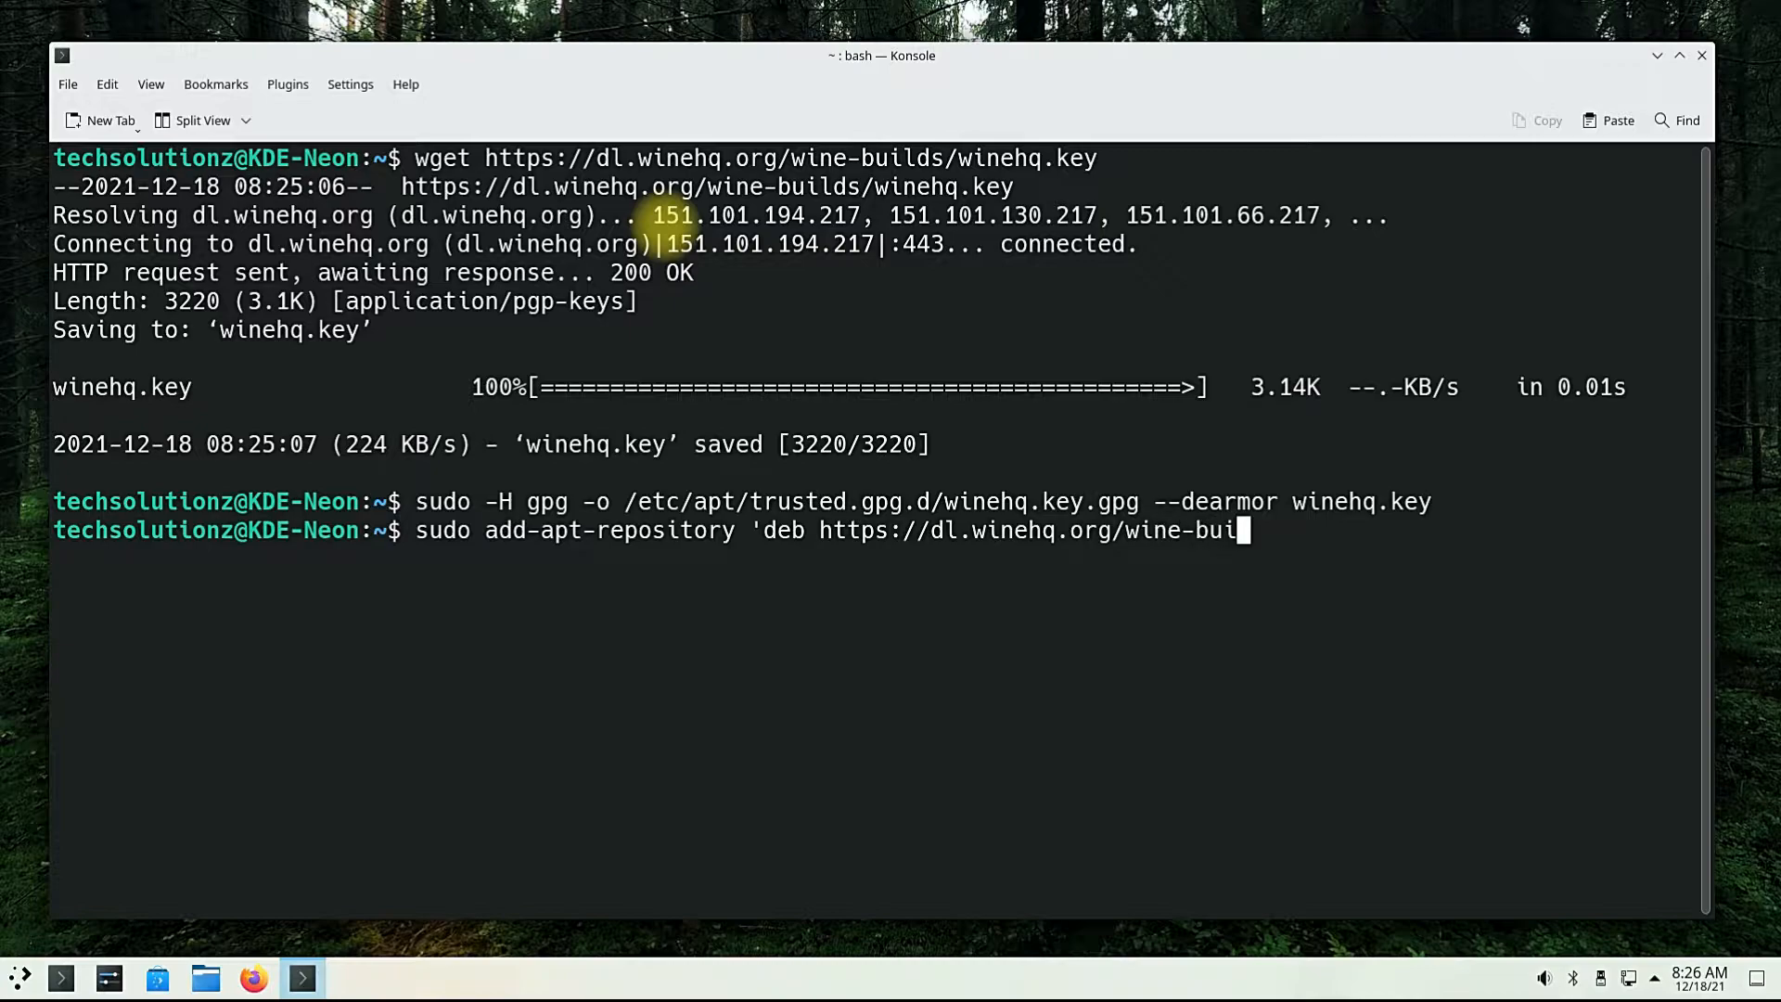
{"action": "key", "text": "BackSpace"}
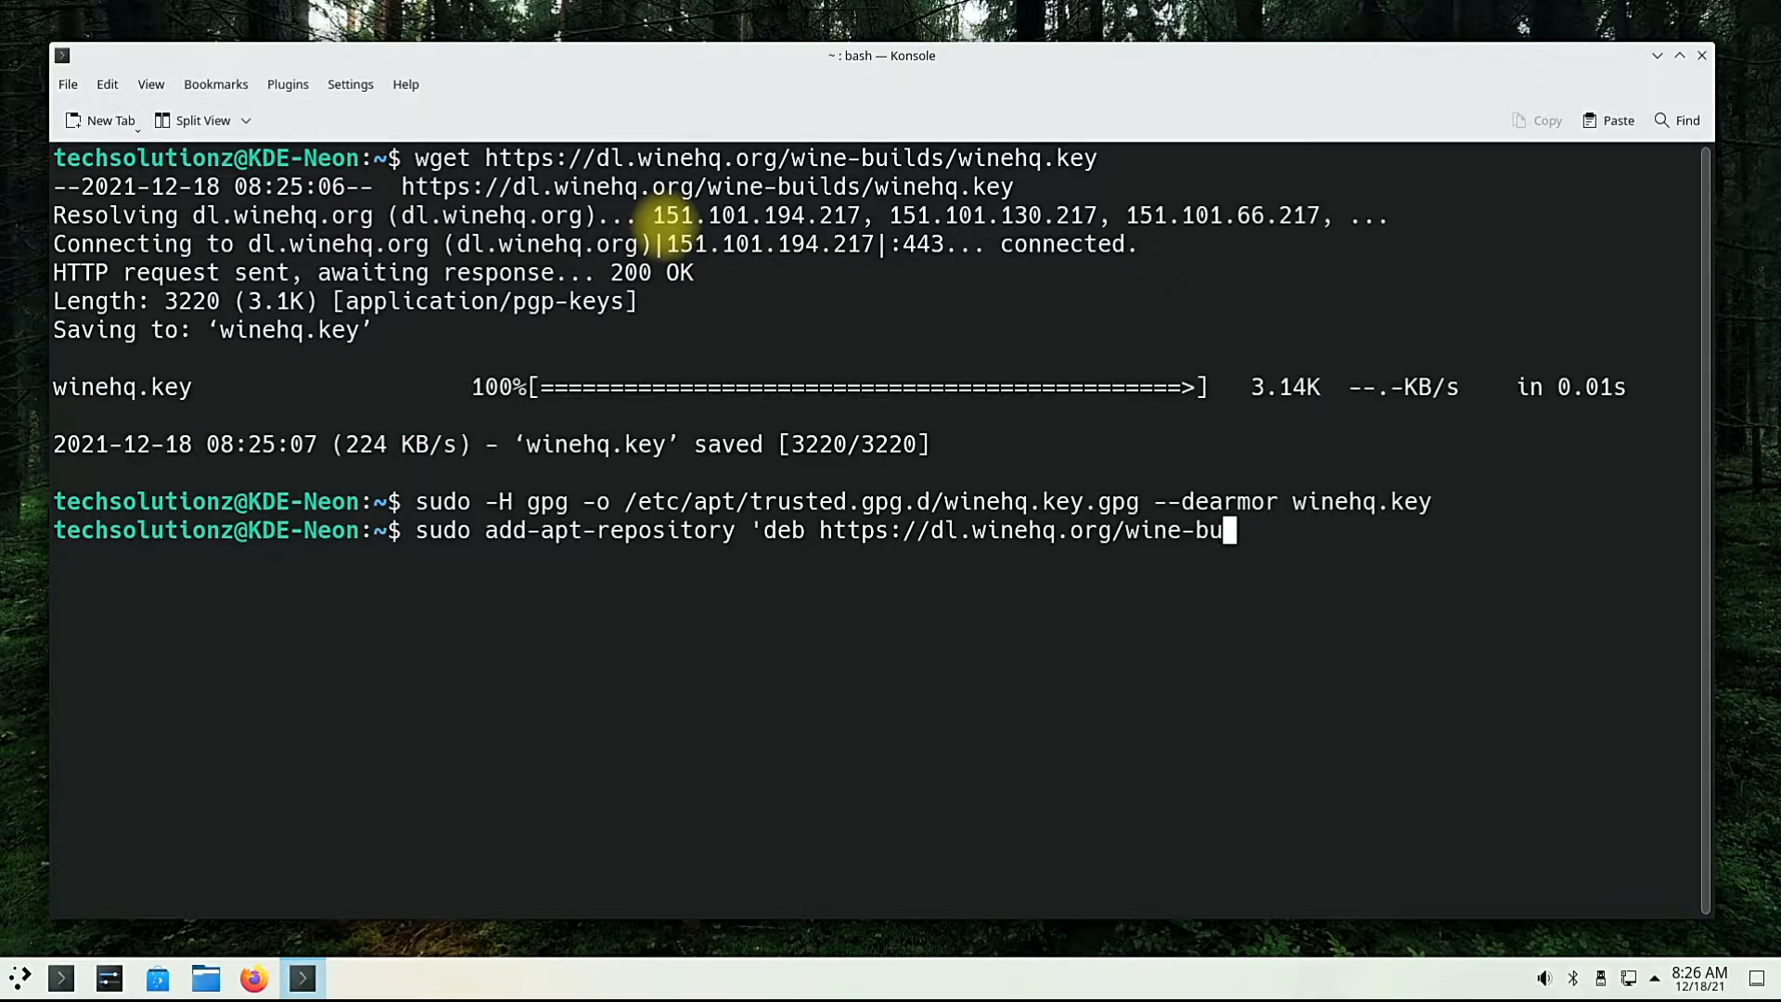
{"action": "type", "text": "id"}
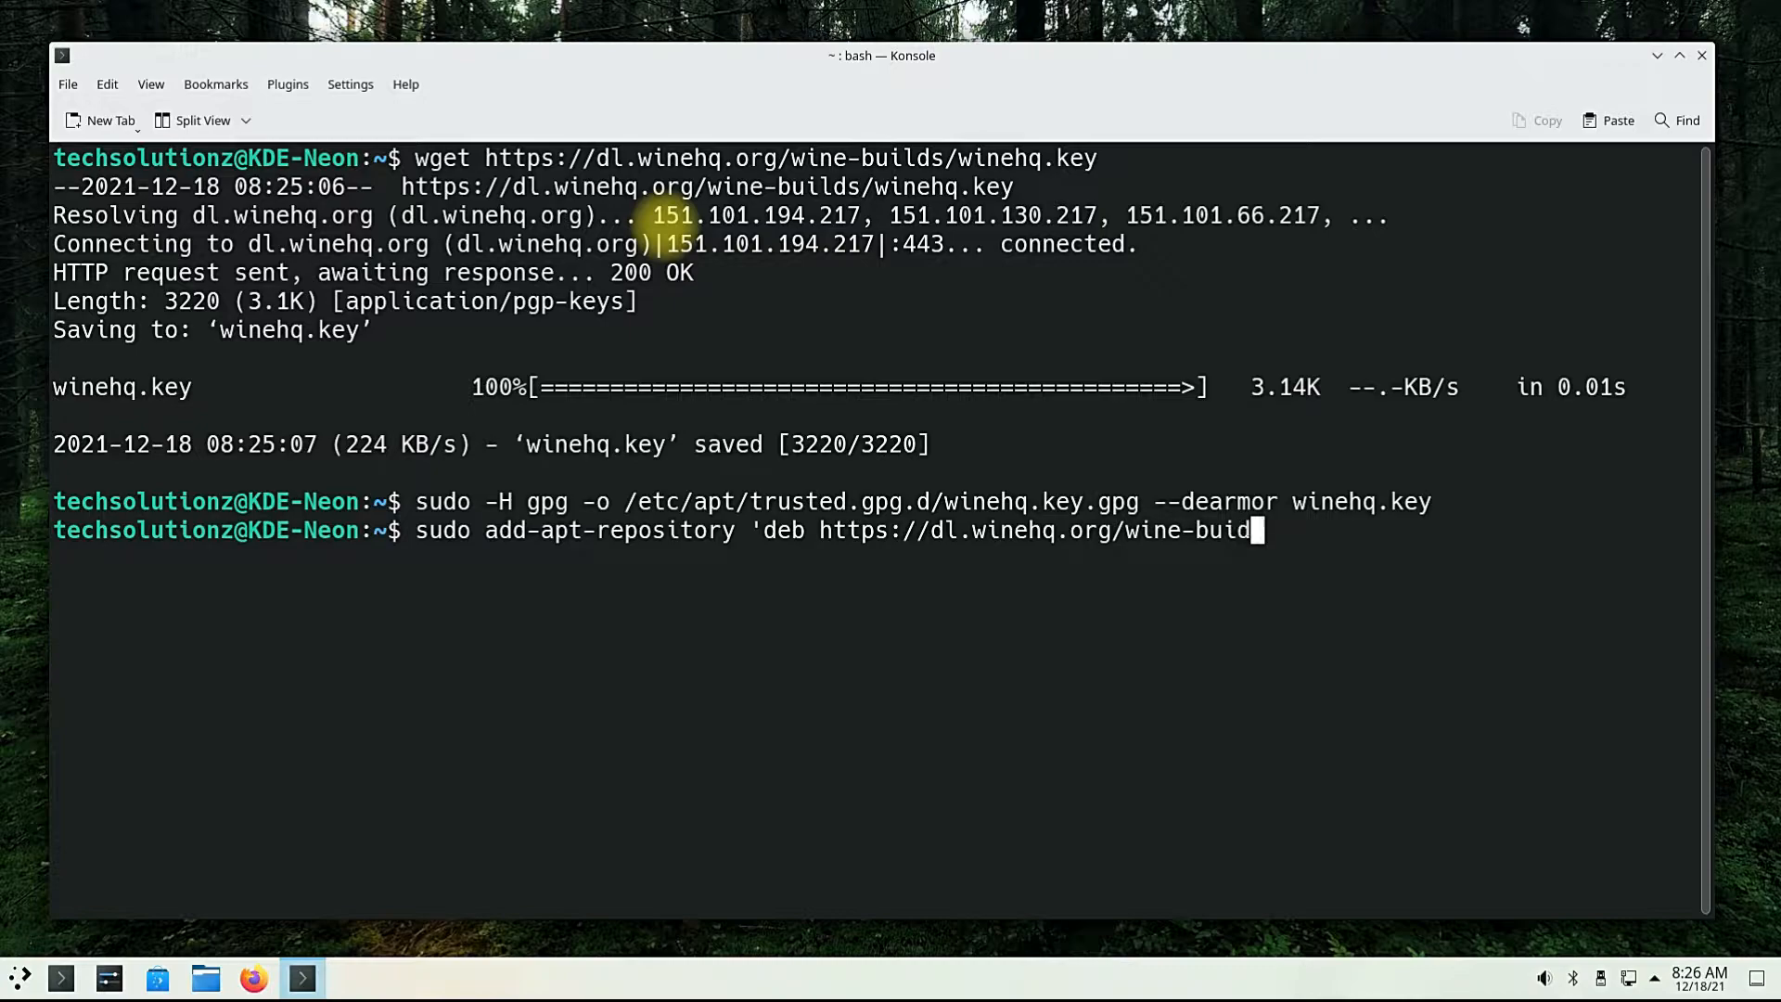
{"action": "type", "text": "ds/"}
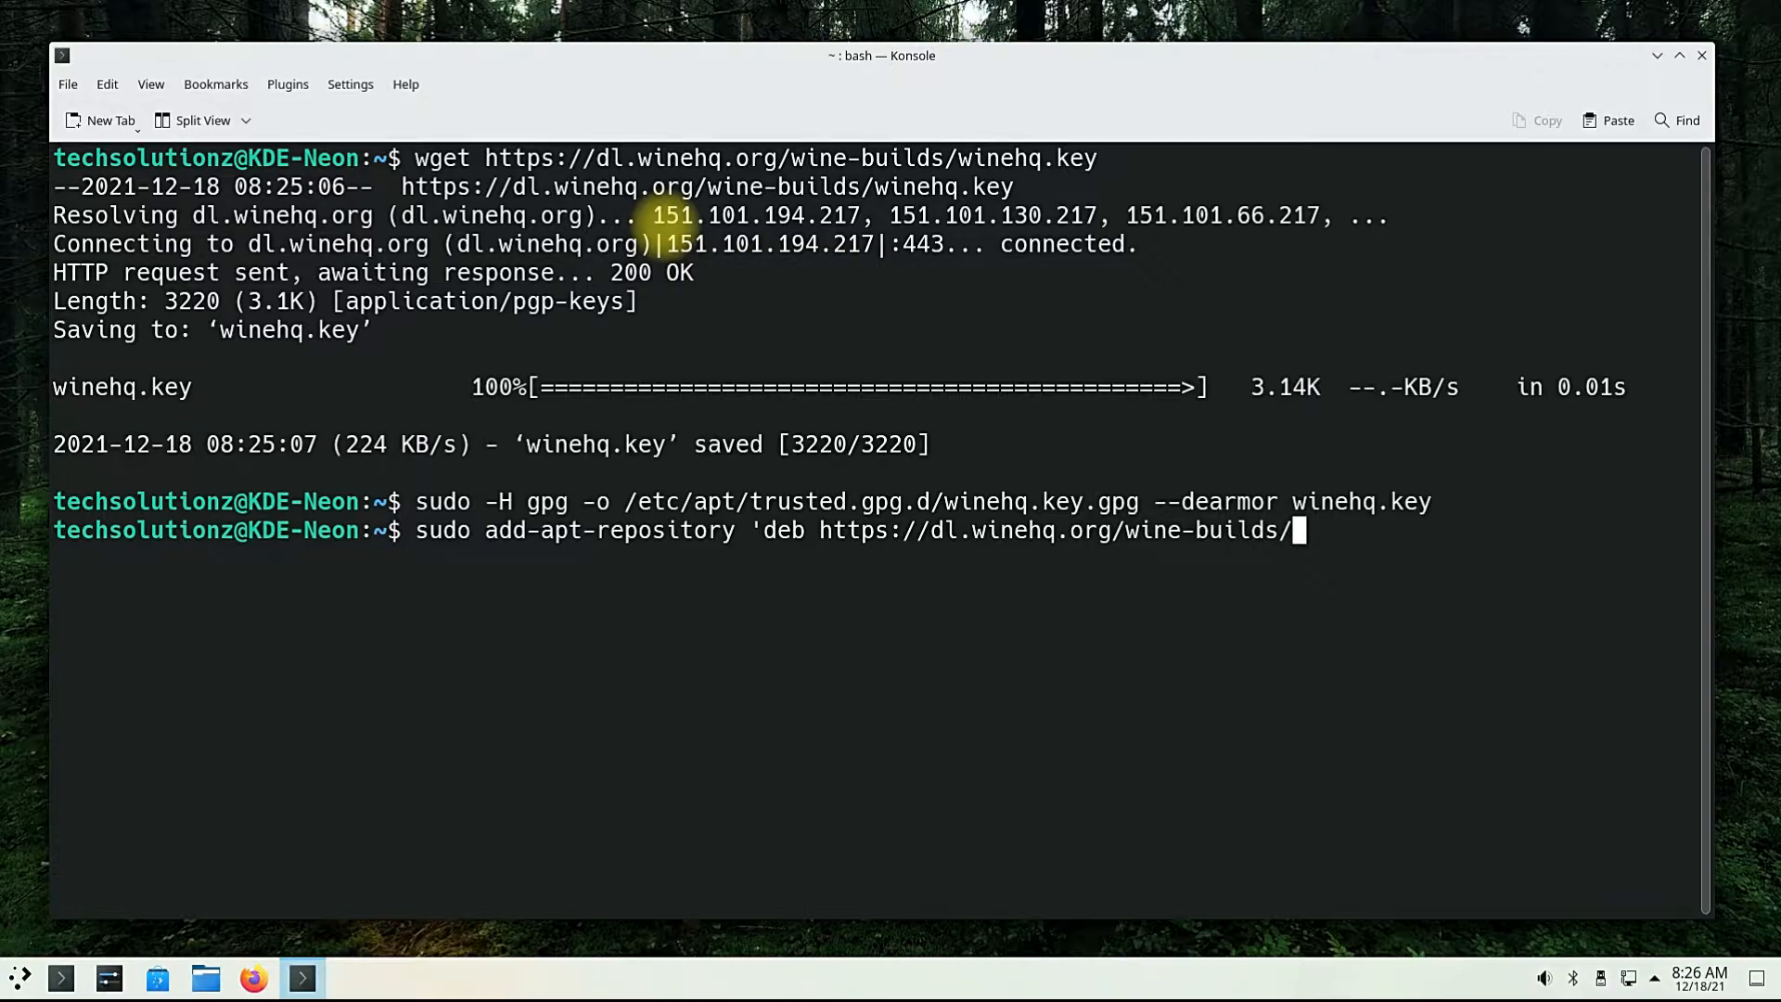
- Complete the ubuntu/ focal main repository entry, run it and confirm adding the WineHQ repository
{"action": "type", "text": "ubun"}
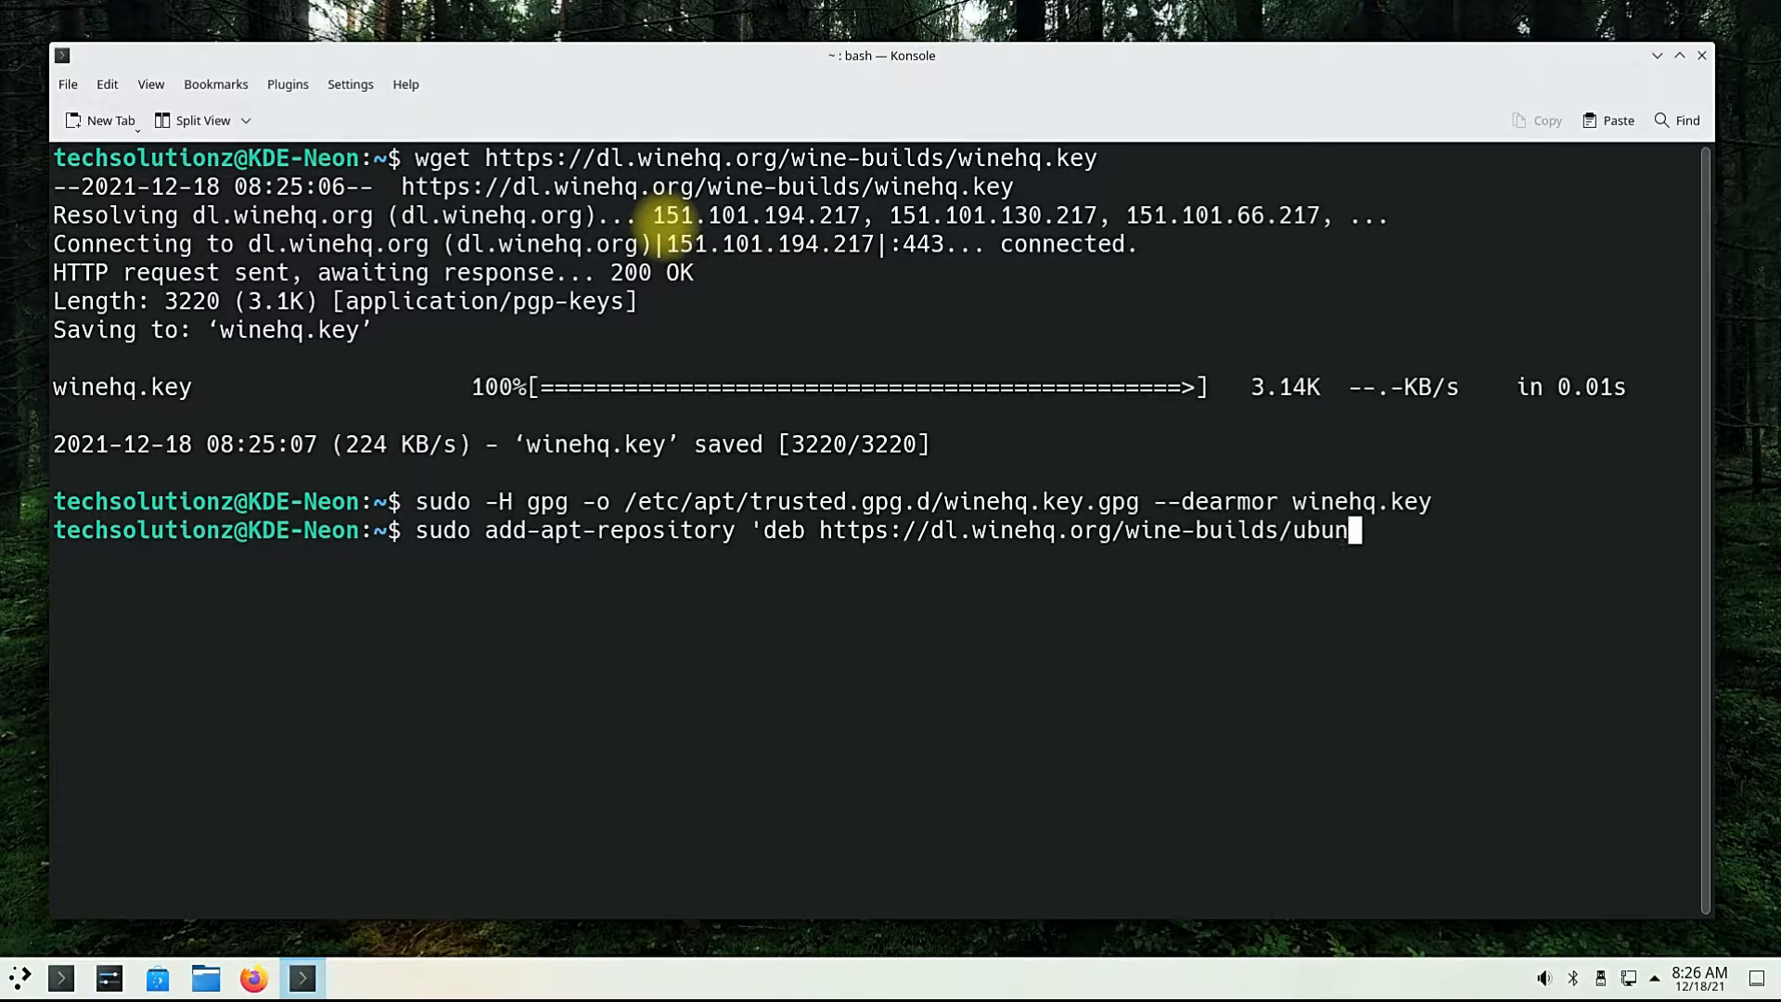
{"action": "type", "text": "tu/"}
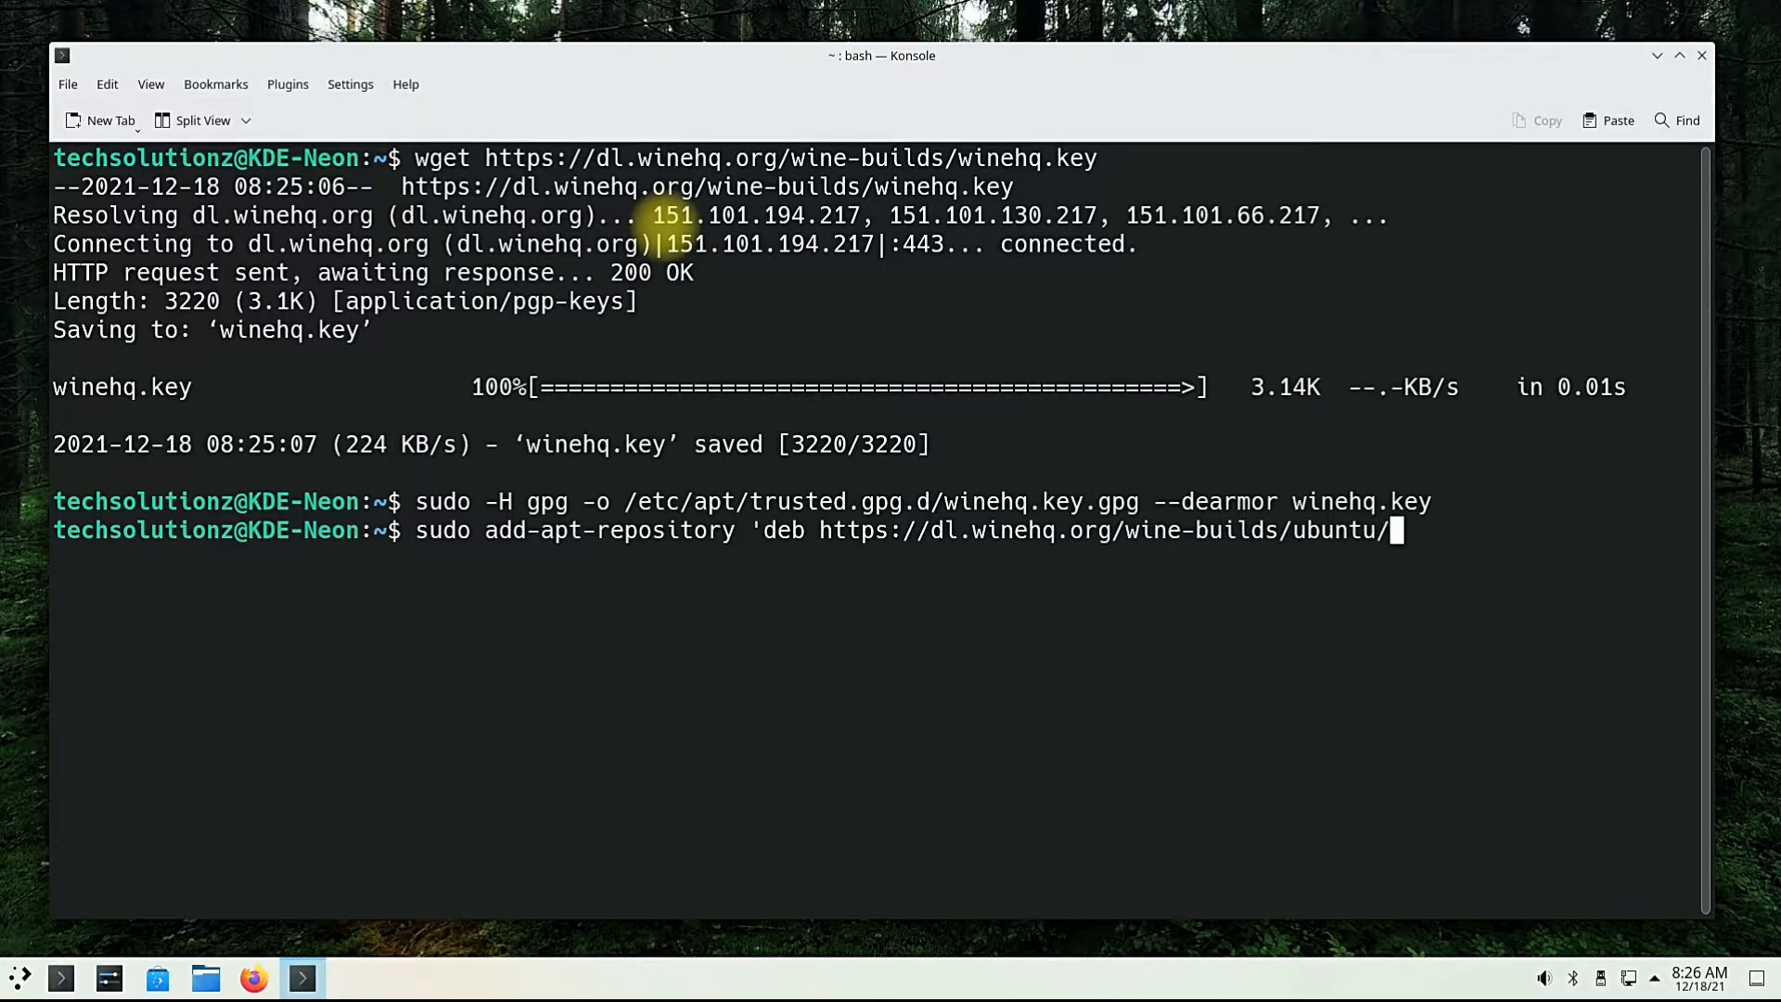
{"action": "type", "text": "f"}
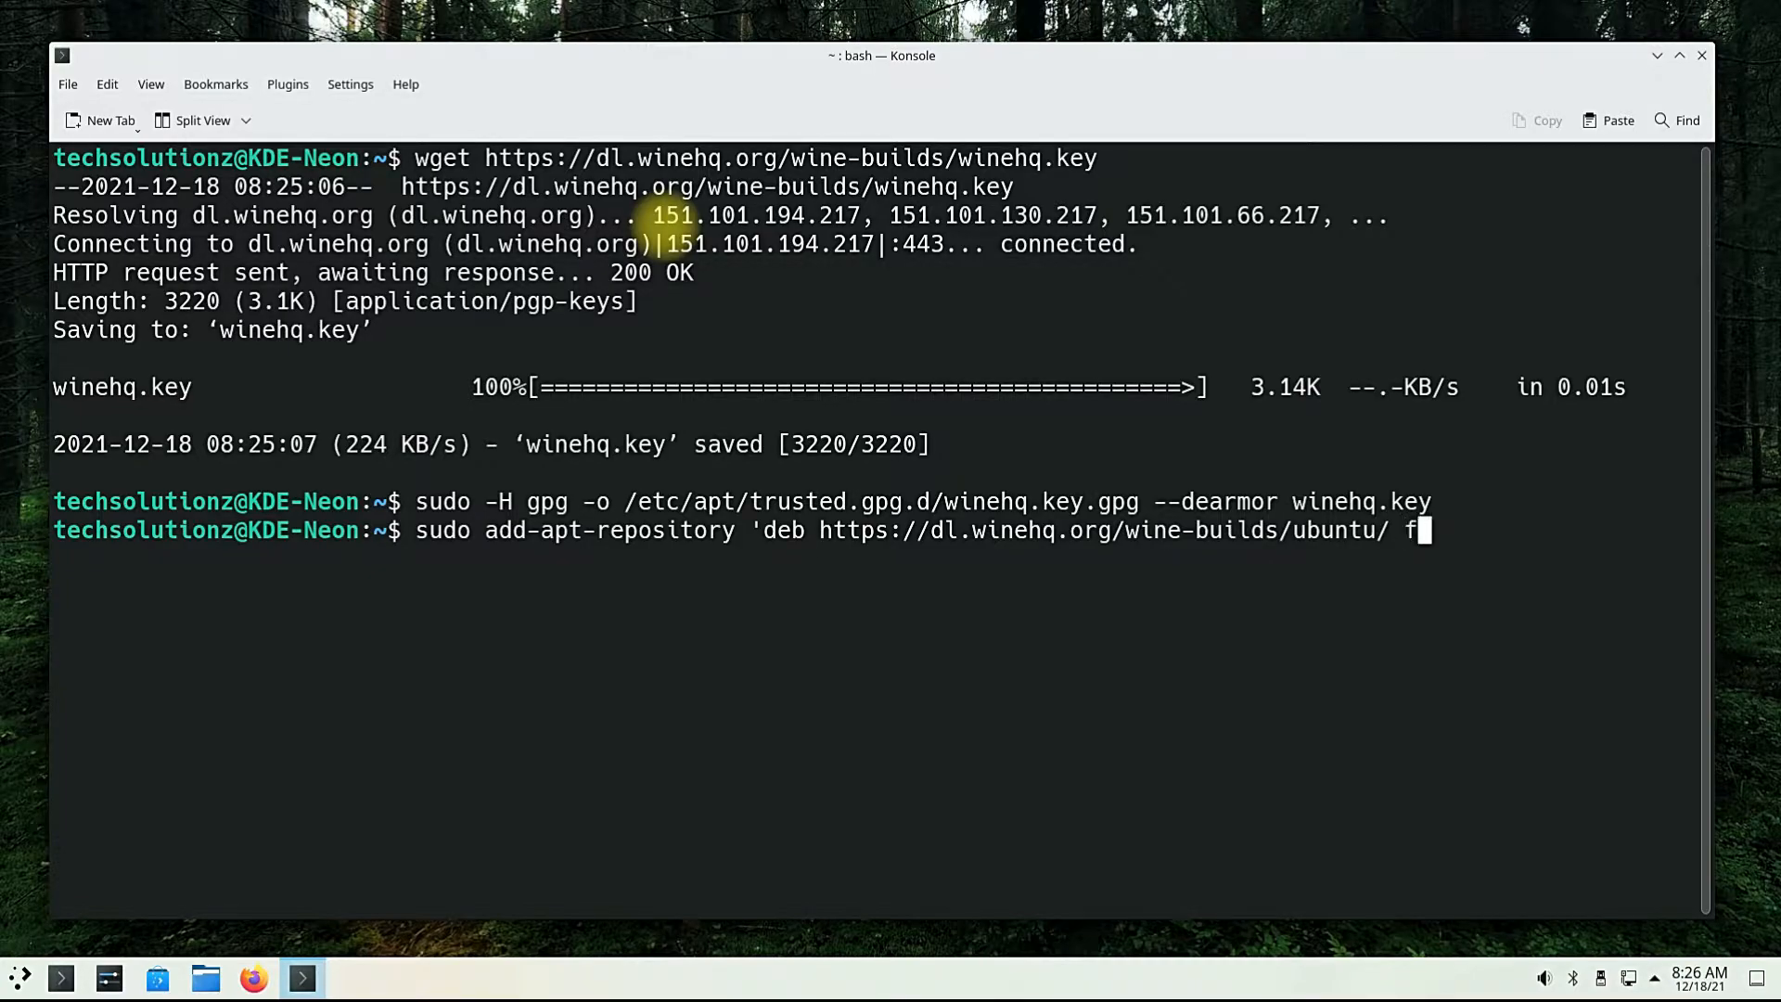
{"action": "type", "text": "ocal"}
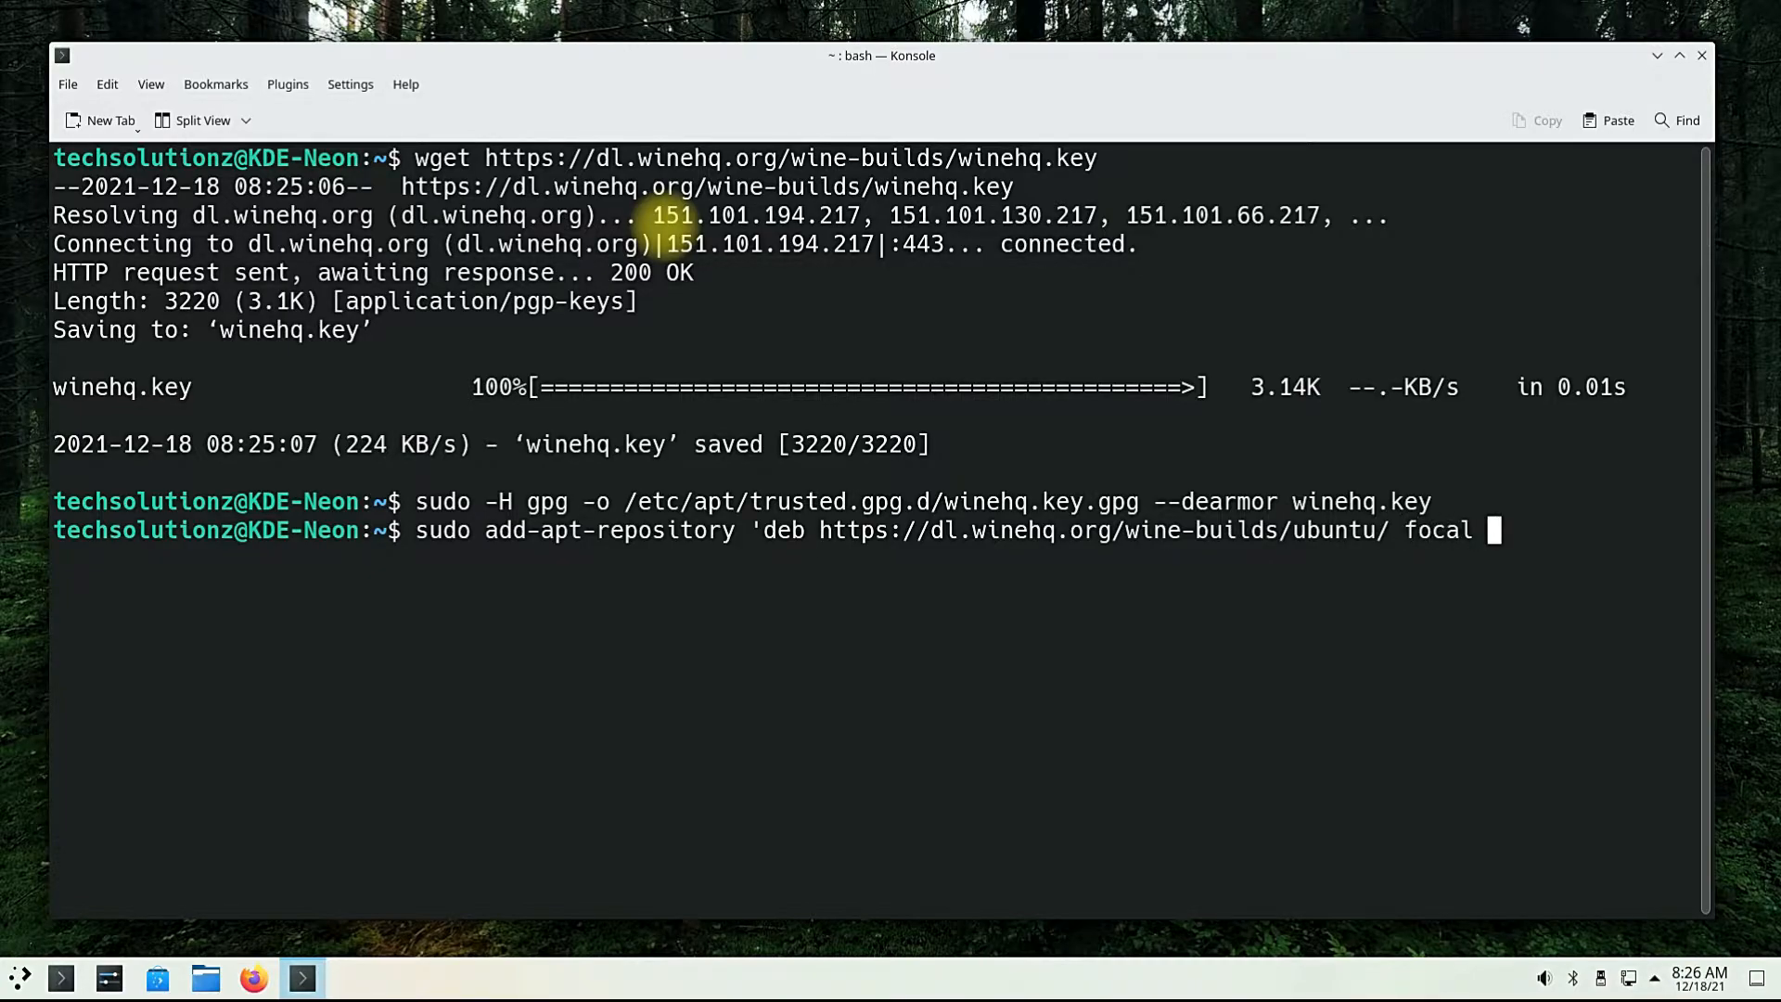
{"action": "type", "text": "ma"}
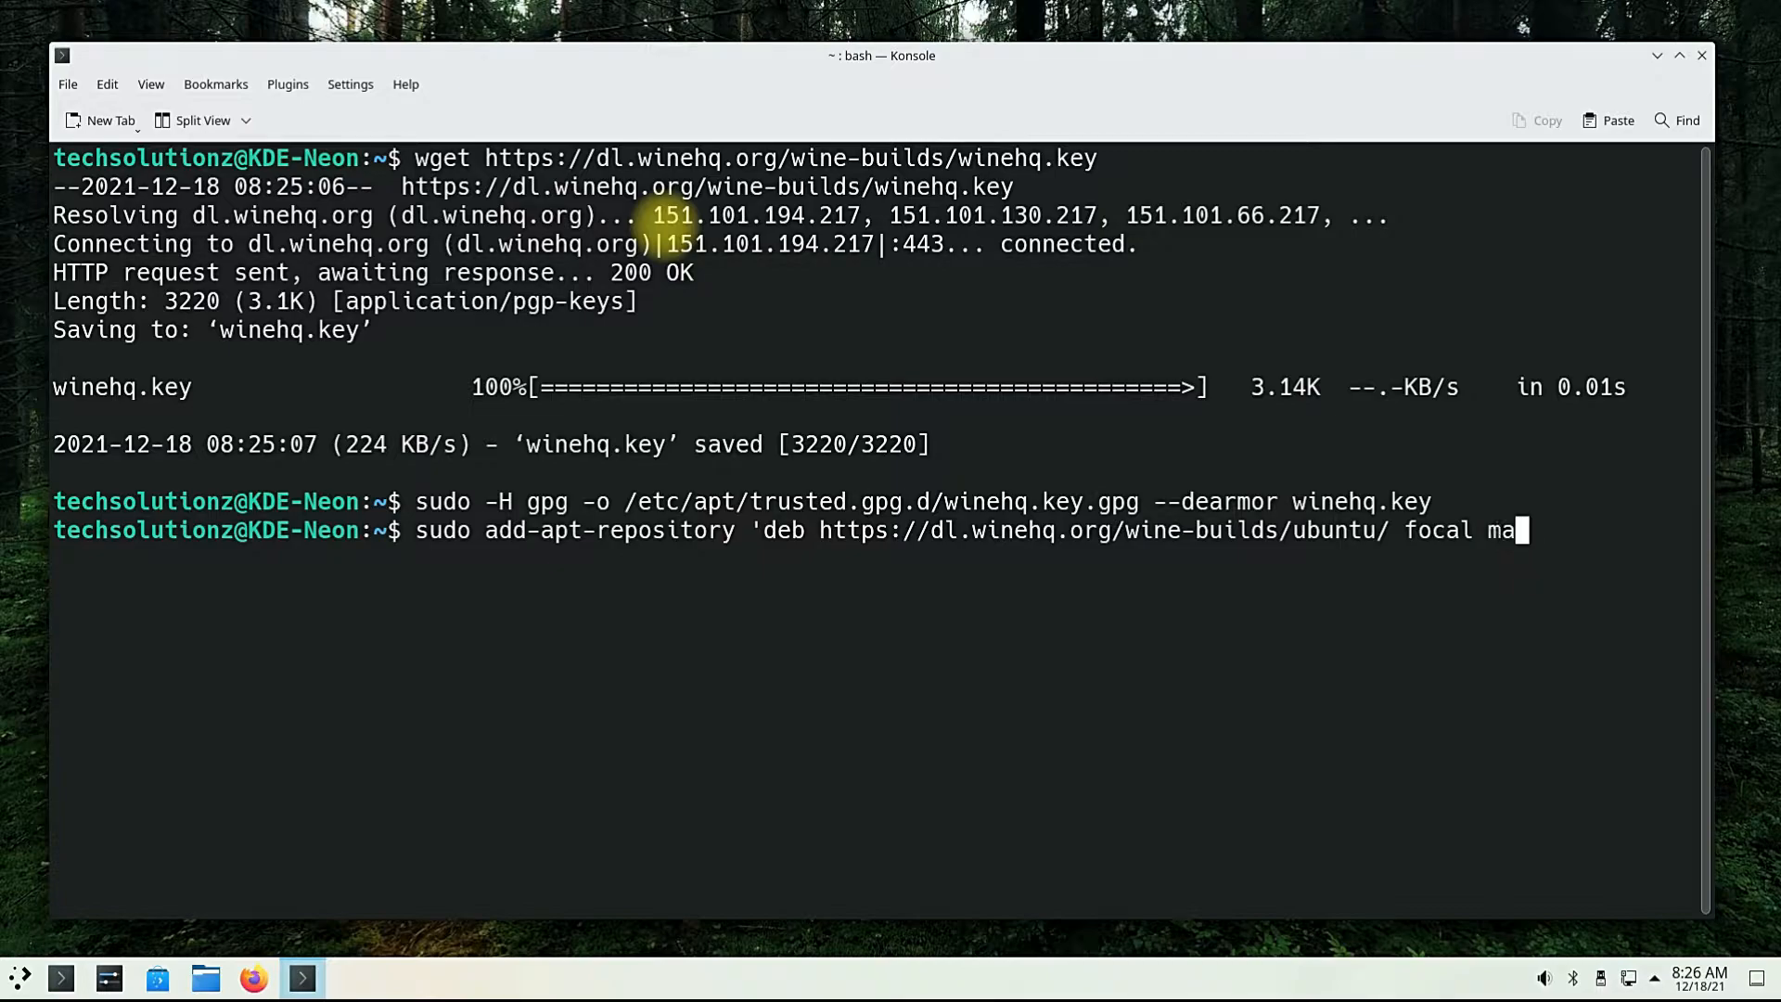
{"action": "type", "text": "in'"}
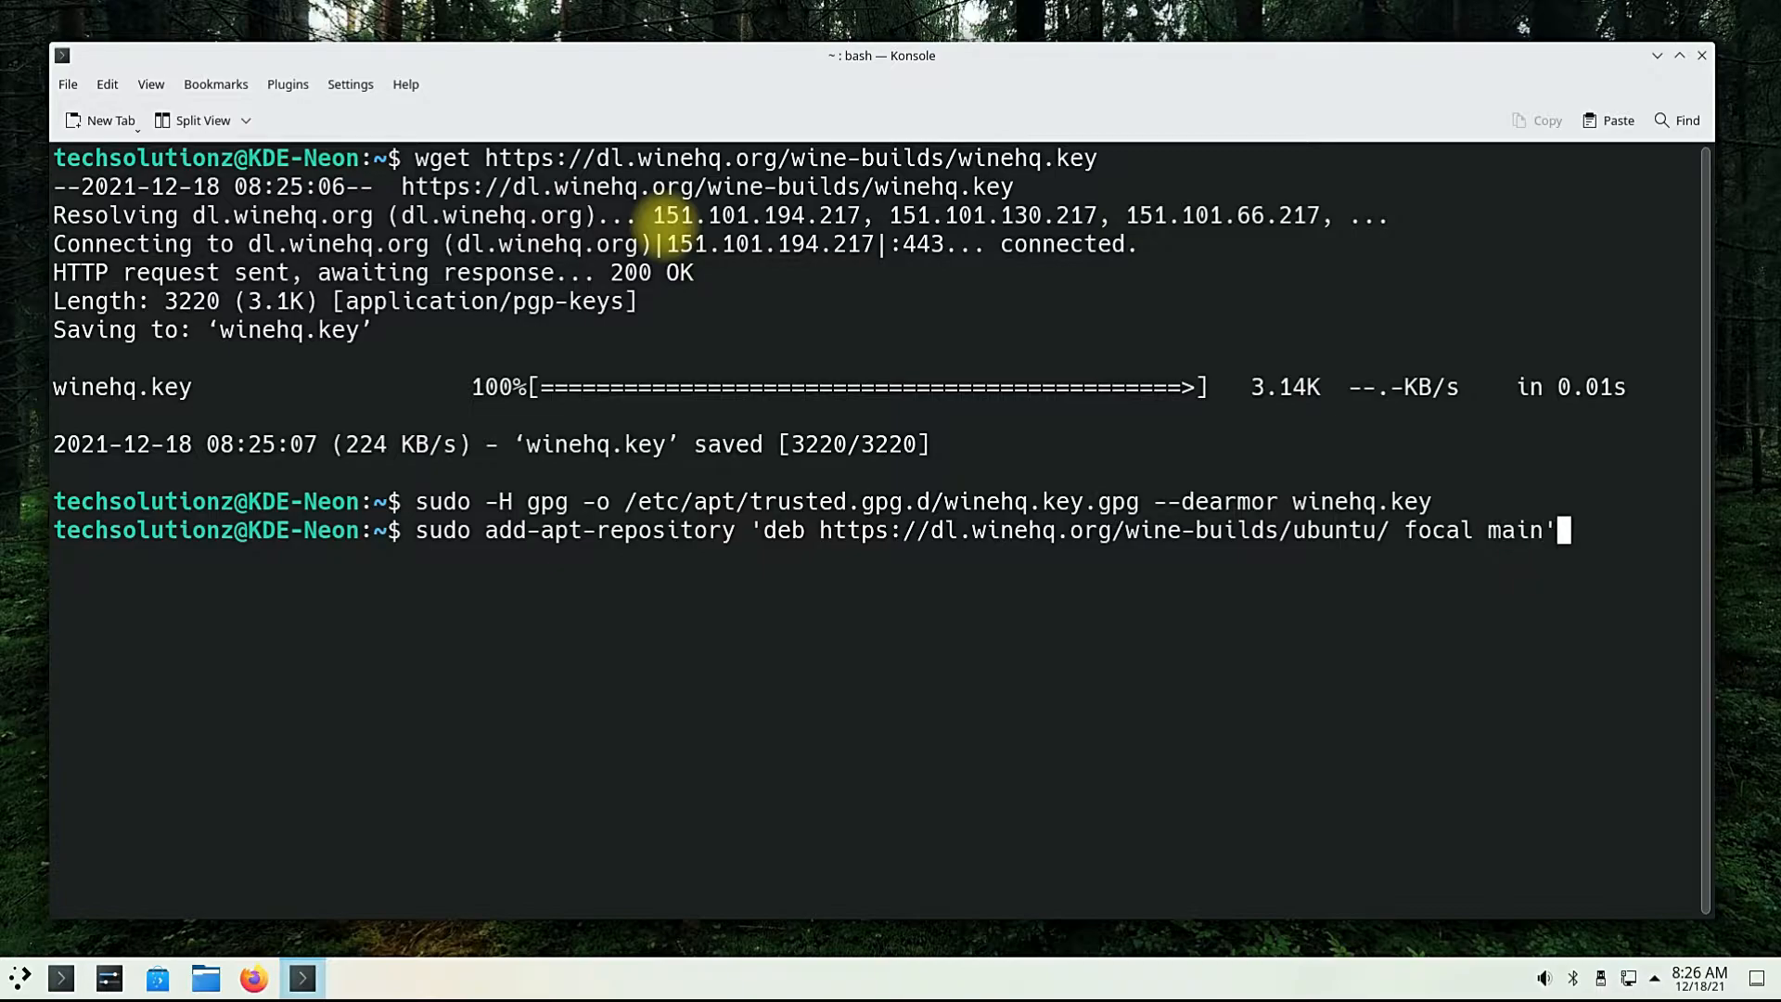
{"action": "key", "text": "Return"}
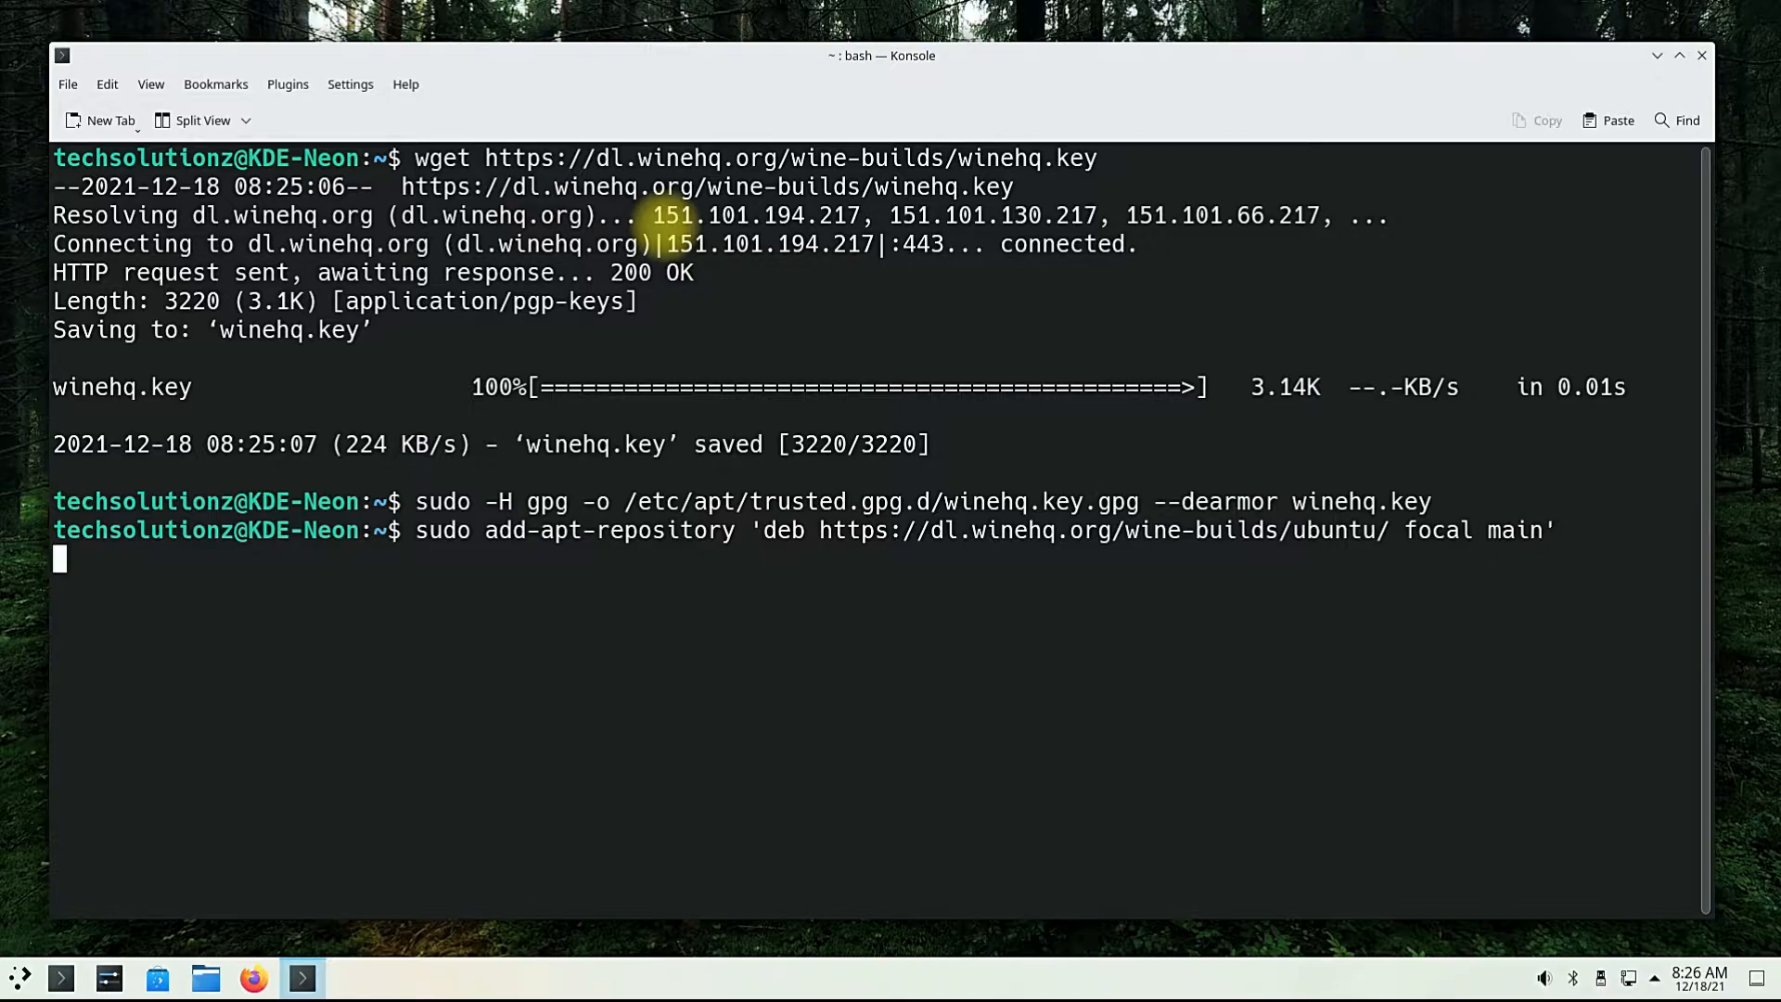
{"action": "key", "text": "Return"}
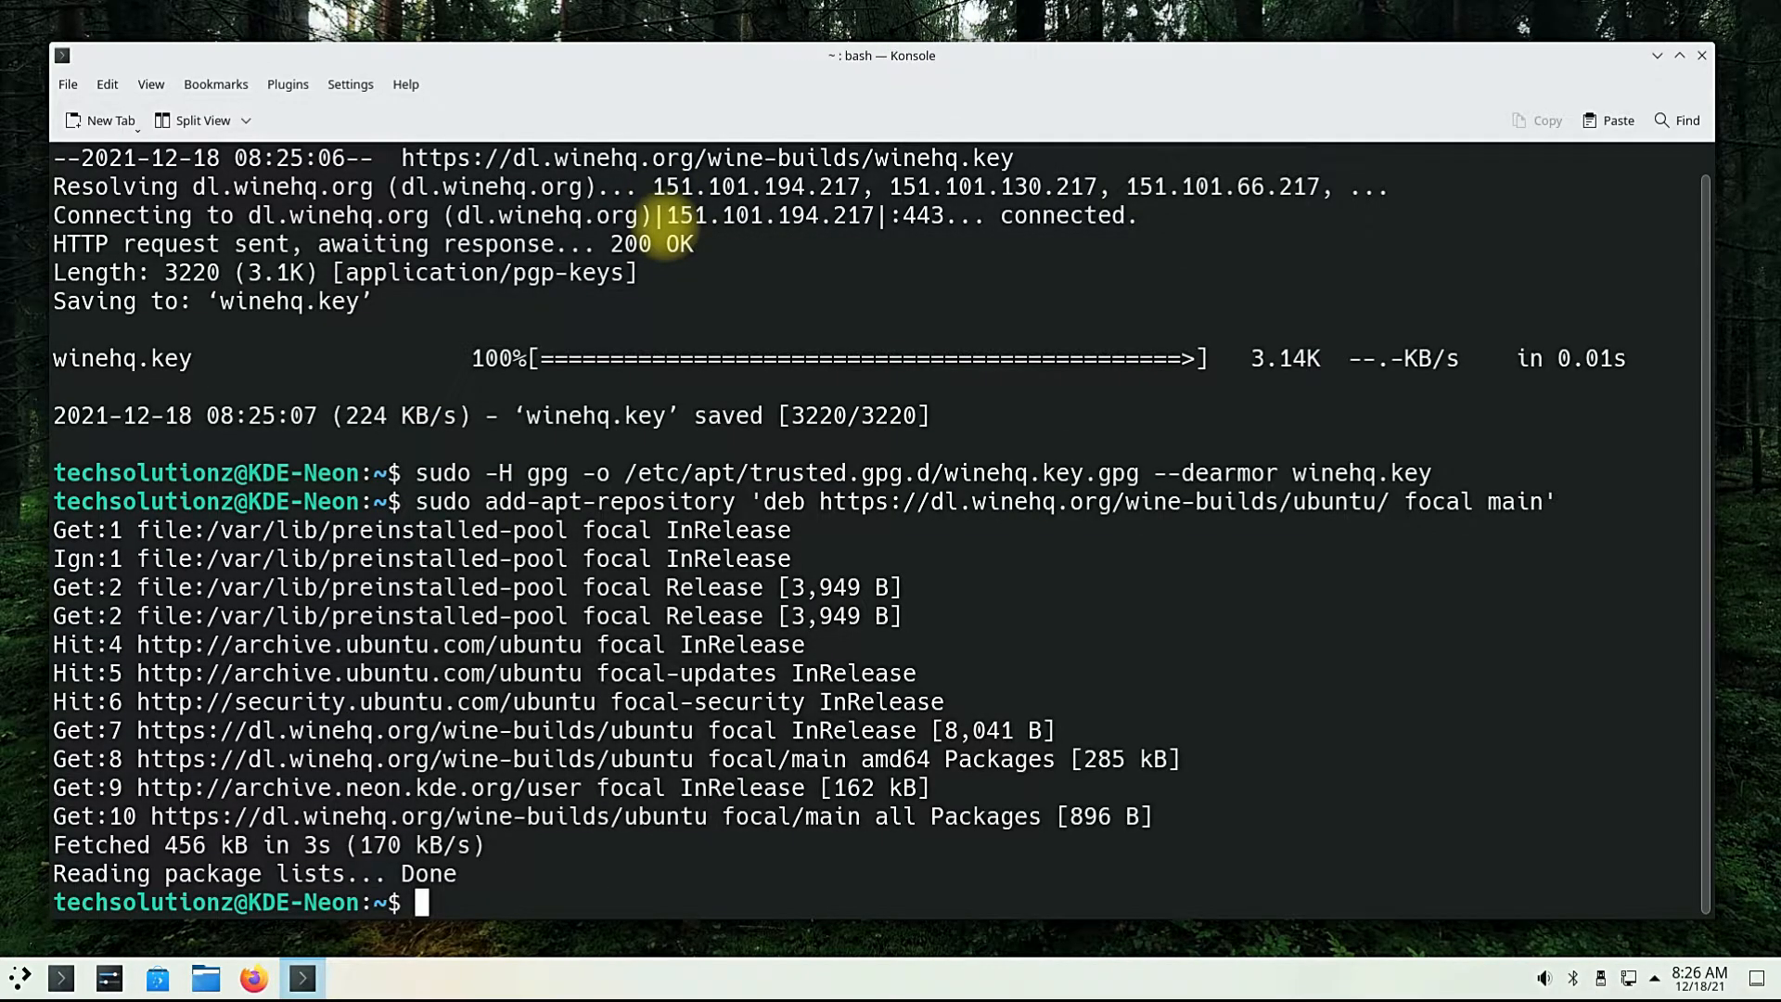
- Update package lists from the WineHQ repository and enter sudo apt install --install-recommends winehq-stable
{"action": "type", "text": "sudo ap"}
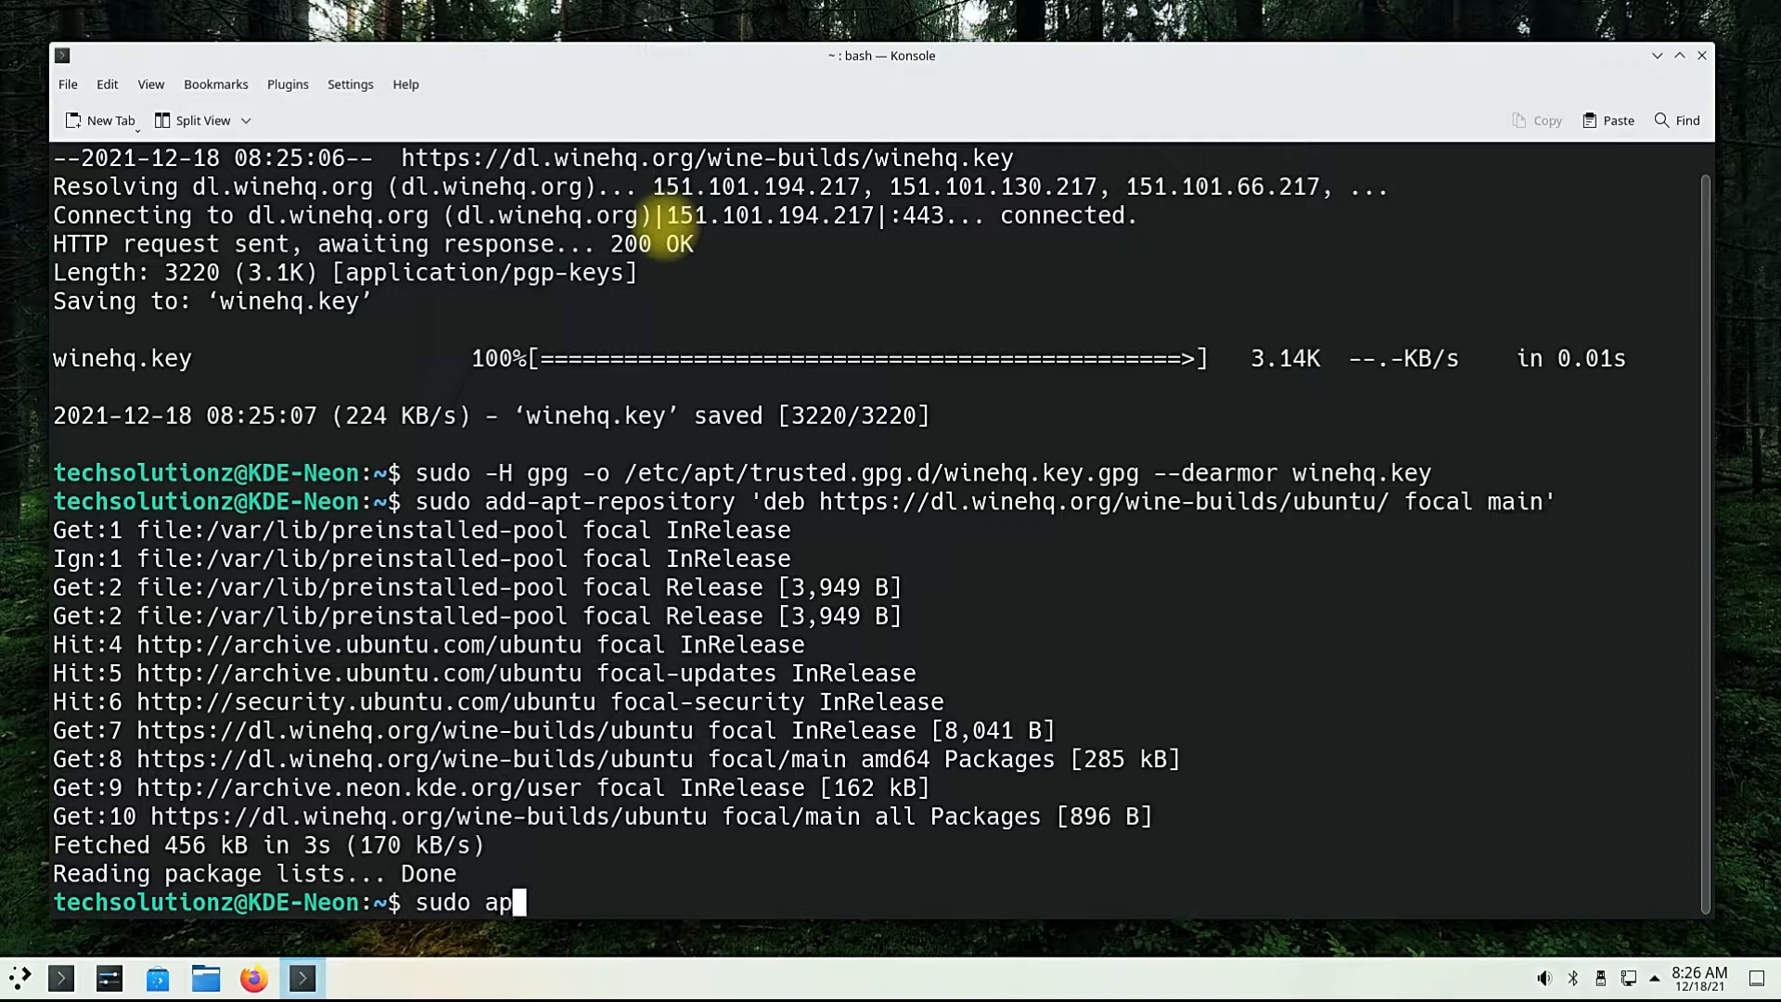
{"action": "key", "text": "Return"}
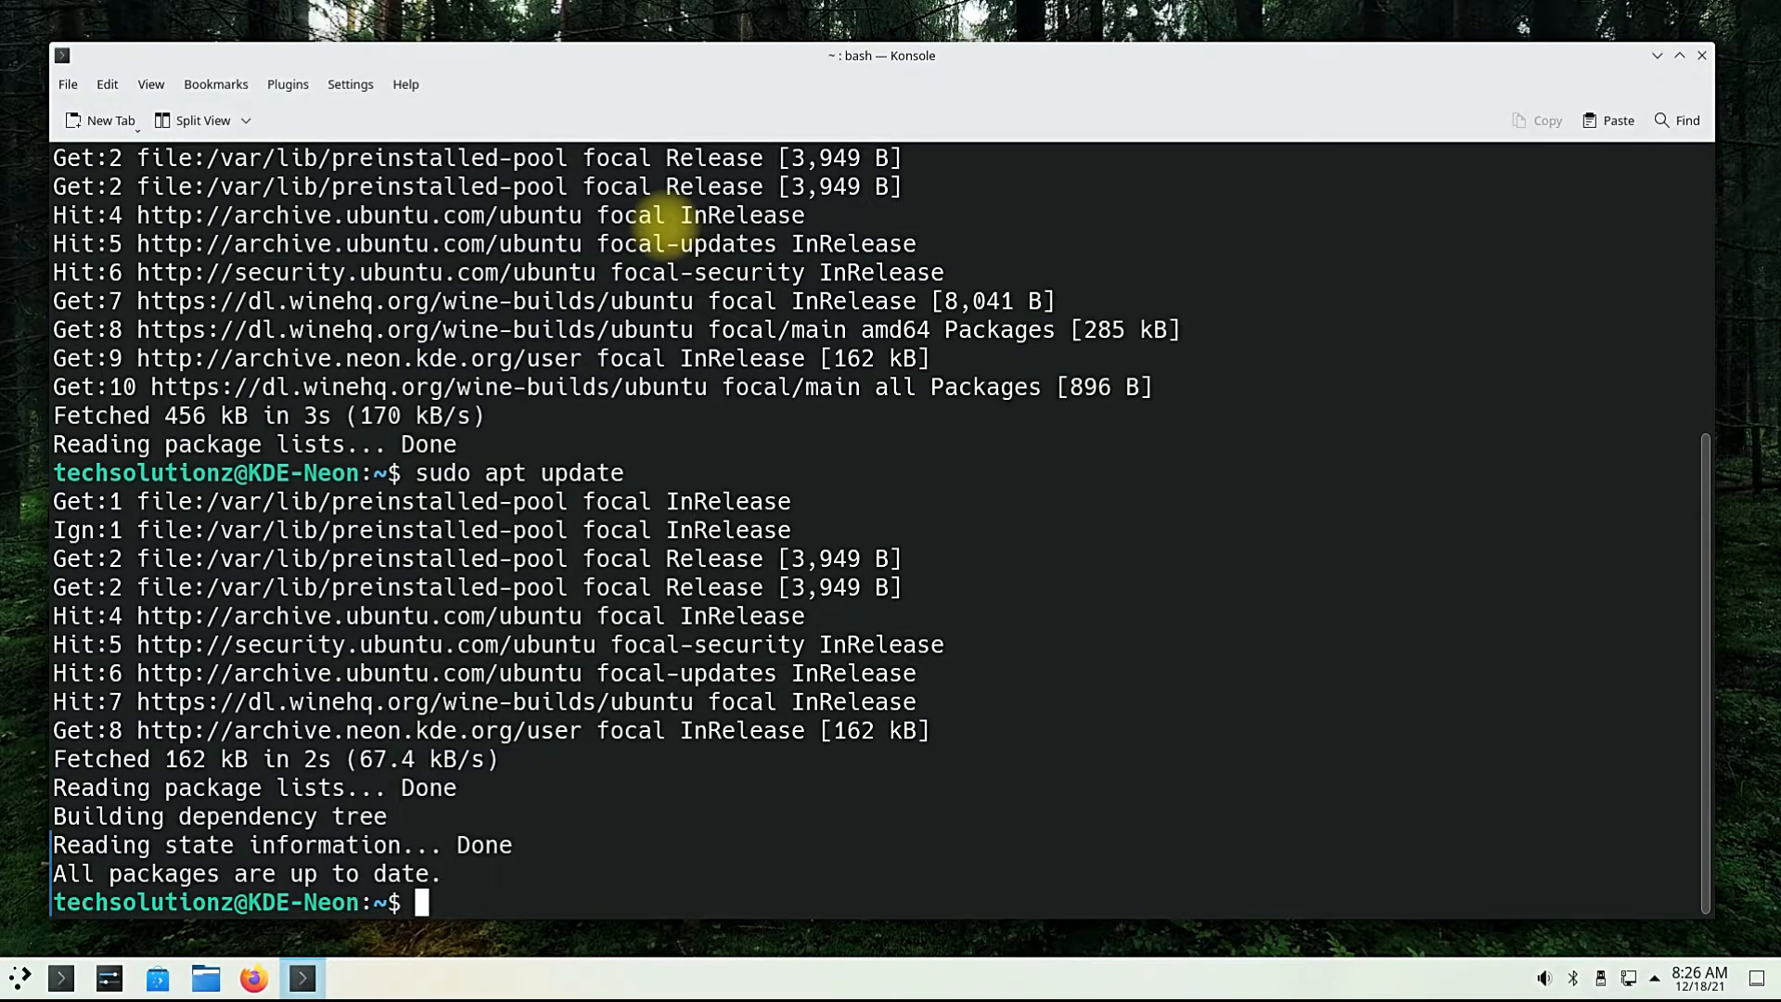
{"action": "type", "text": "sudo apt install --install-recommends winehq-stable"}
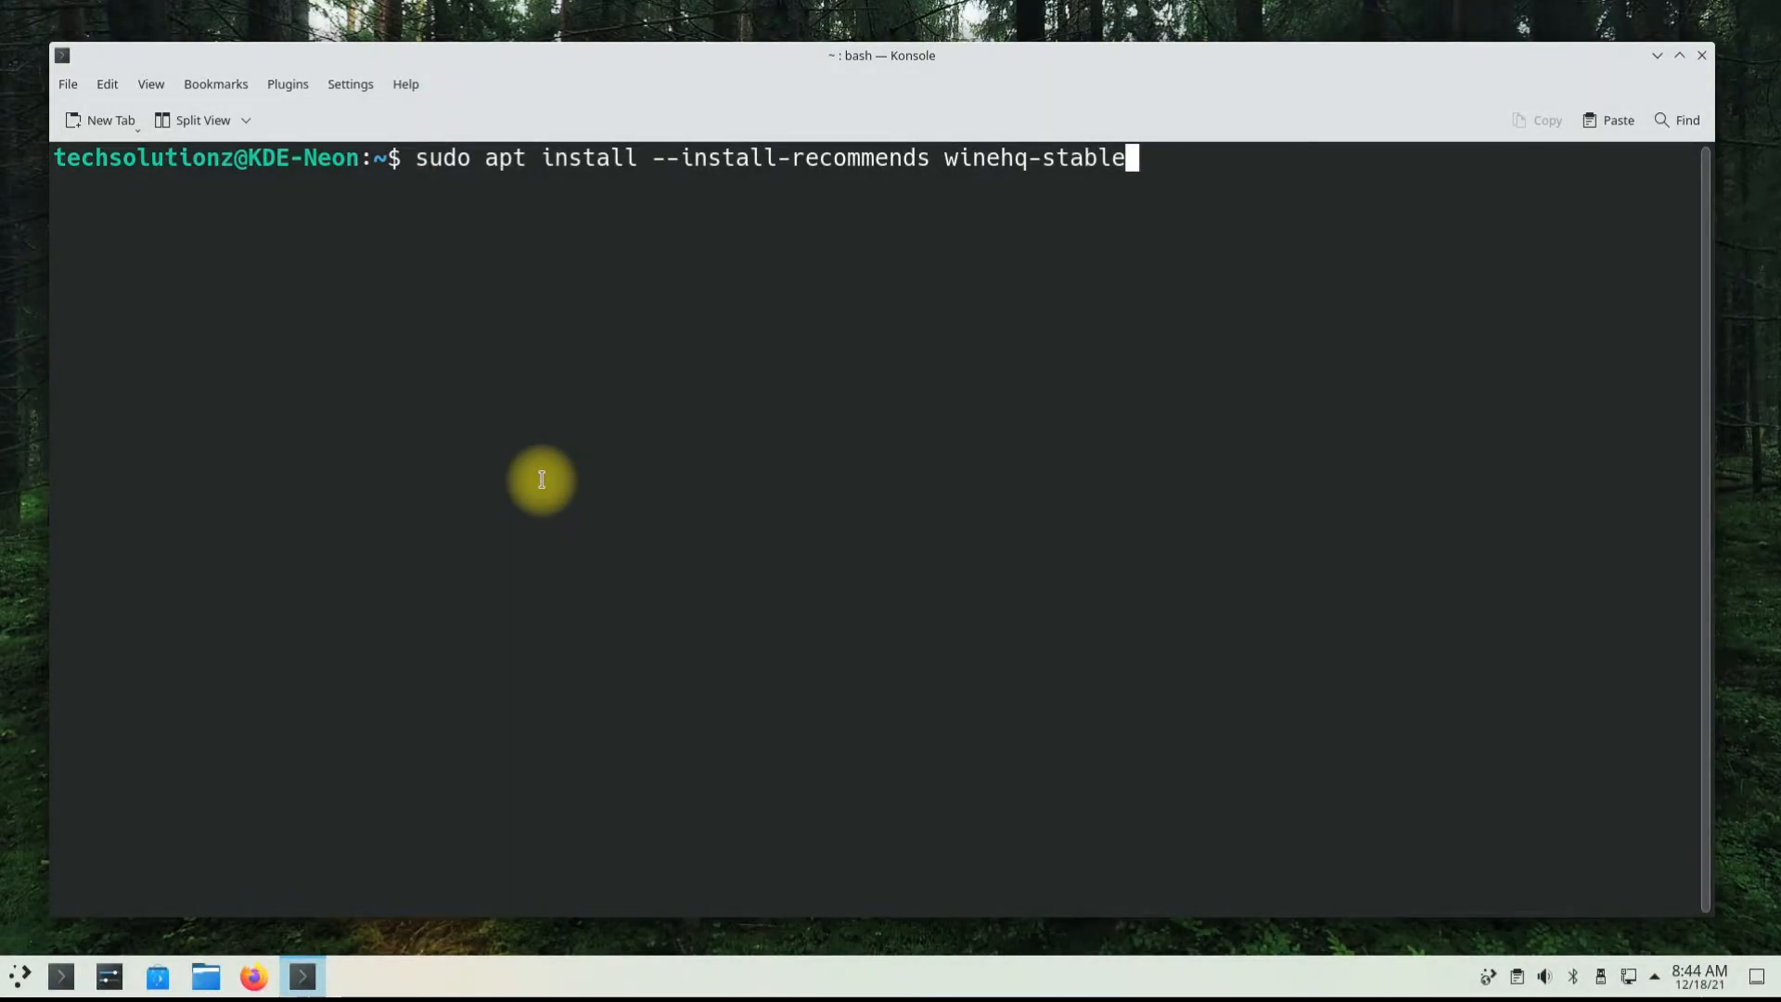
- Install winehq-stable 6.0.2 with its 243 dependency packages, answering Y at the prompt
{"action": "key", "text": "Return"}
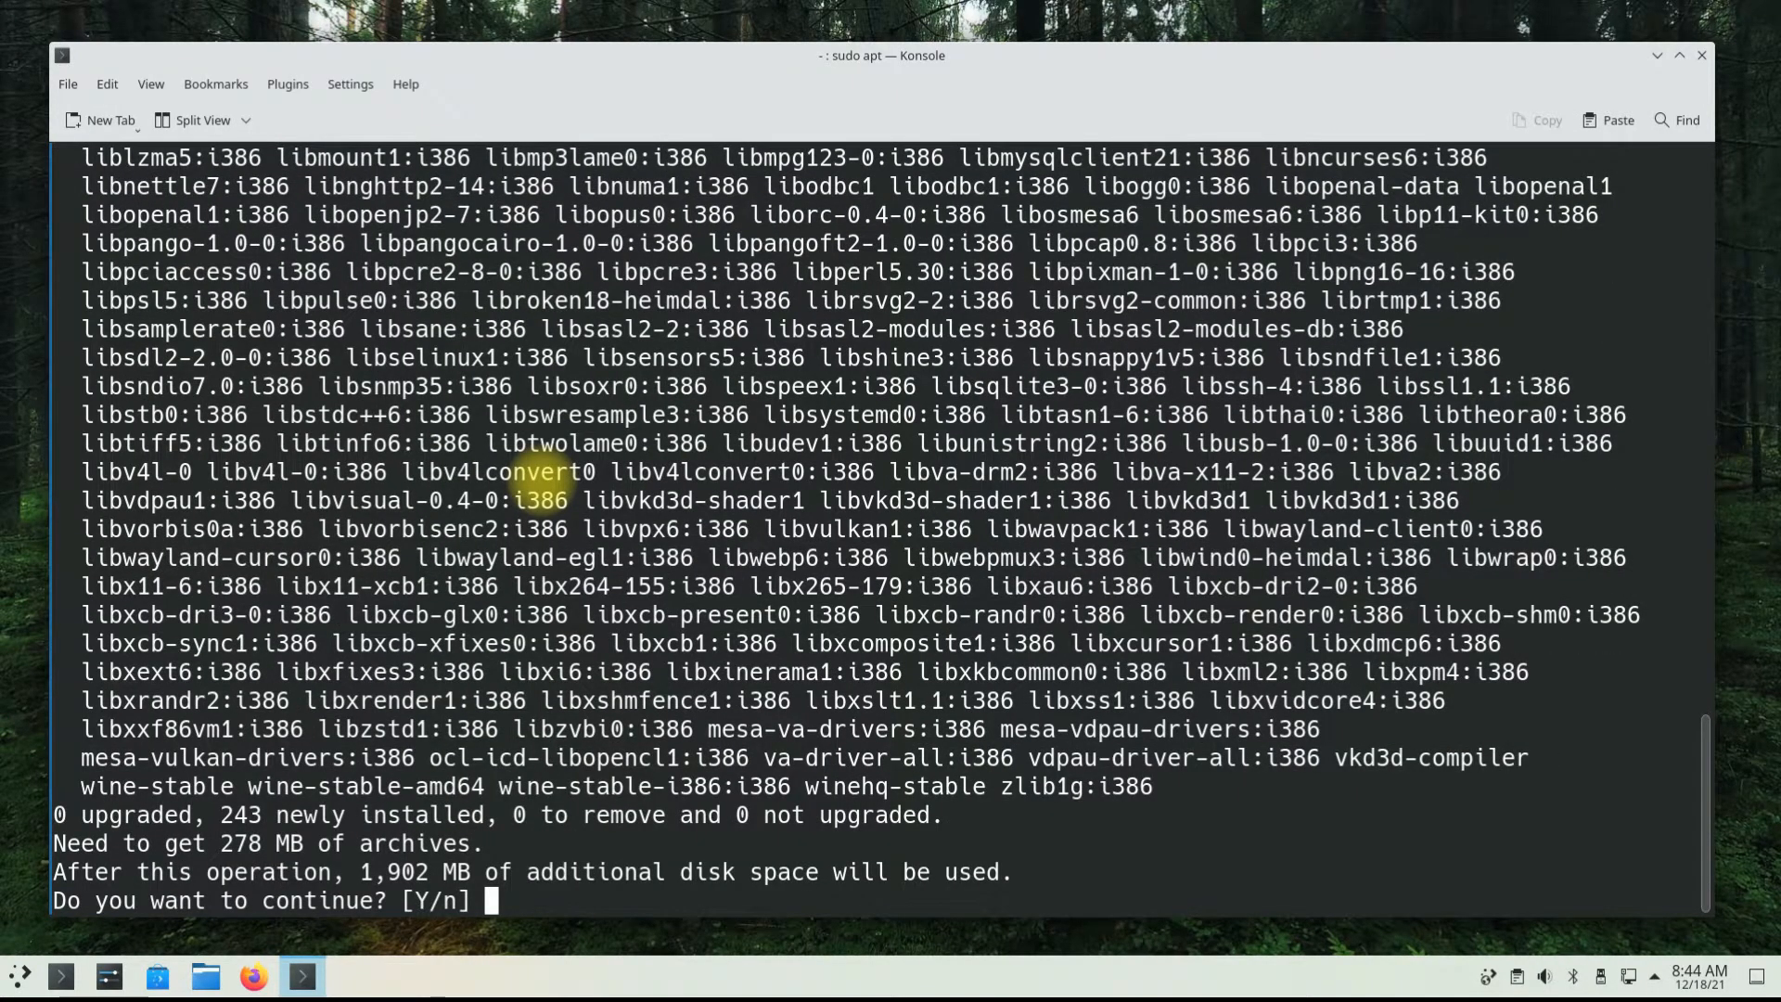
{"action": "type", "text": "Y"}
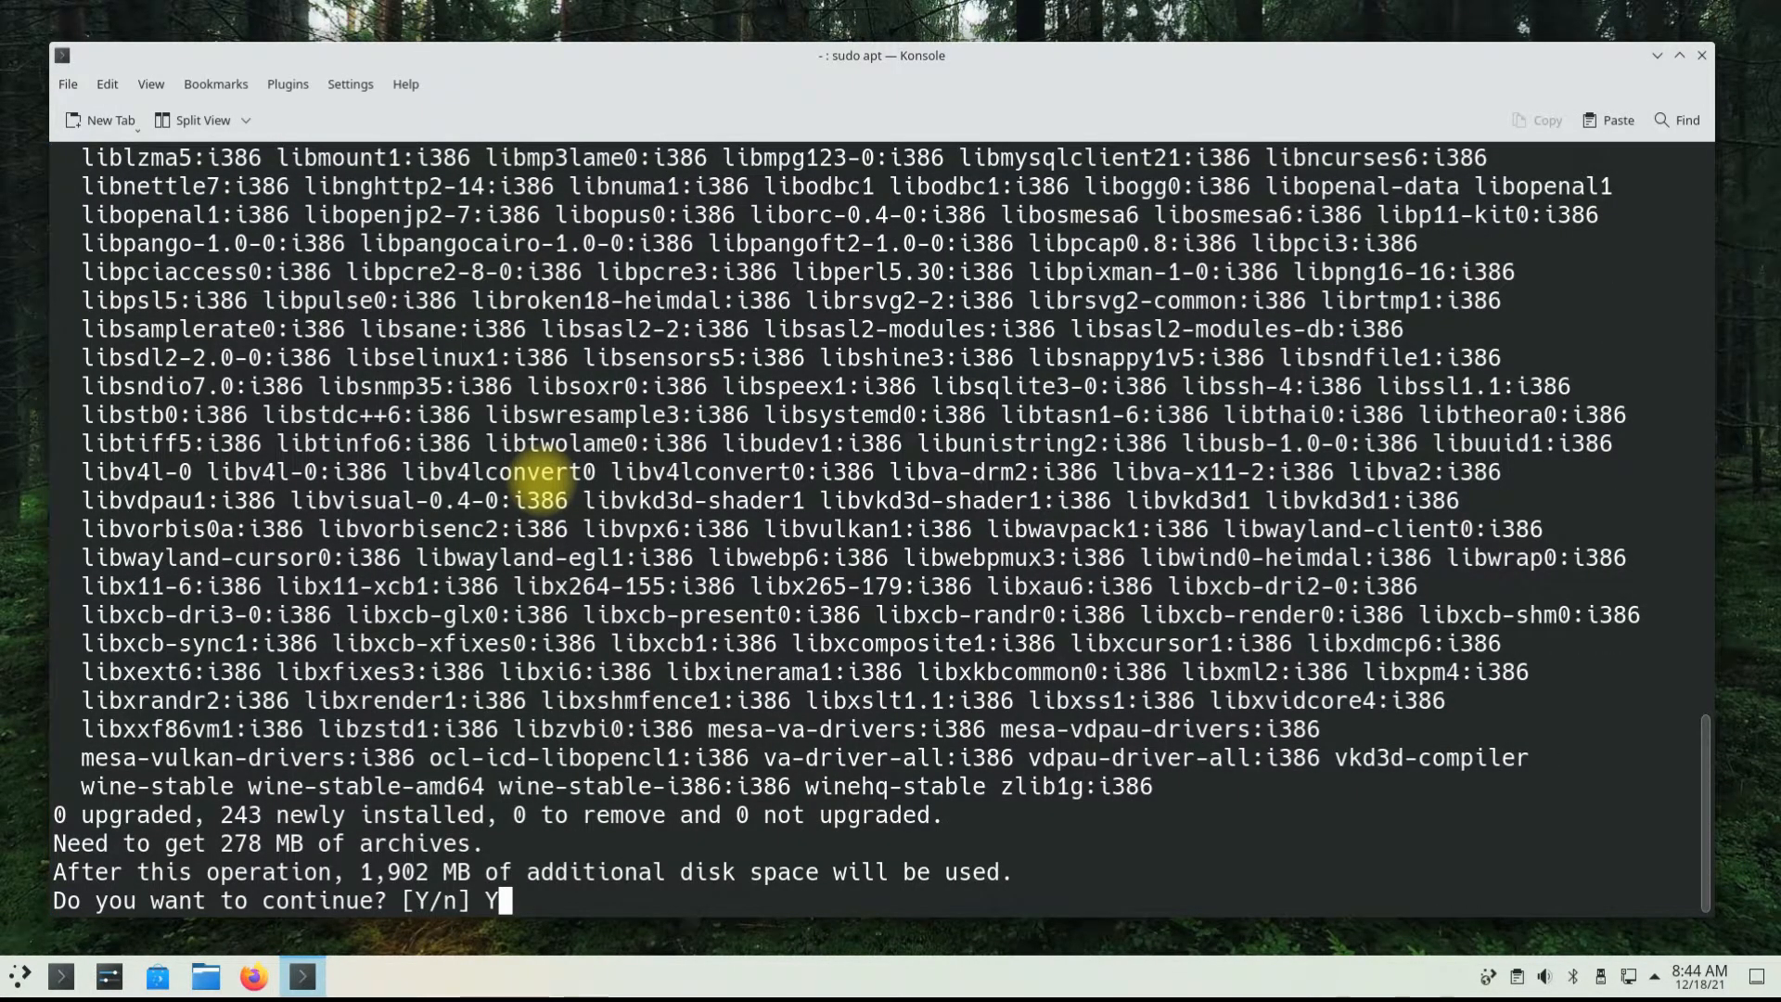
{"action": "key", "text": "Return"}
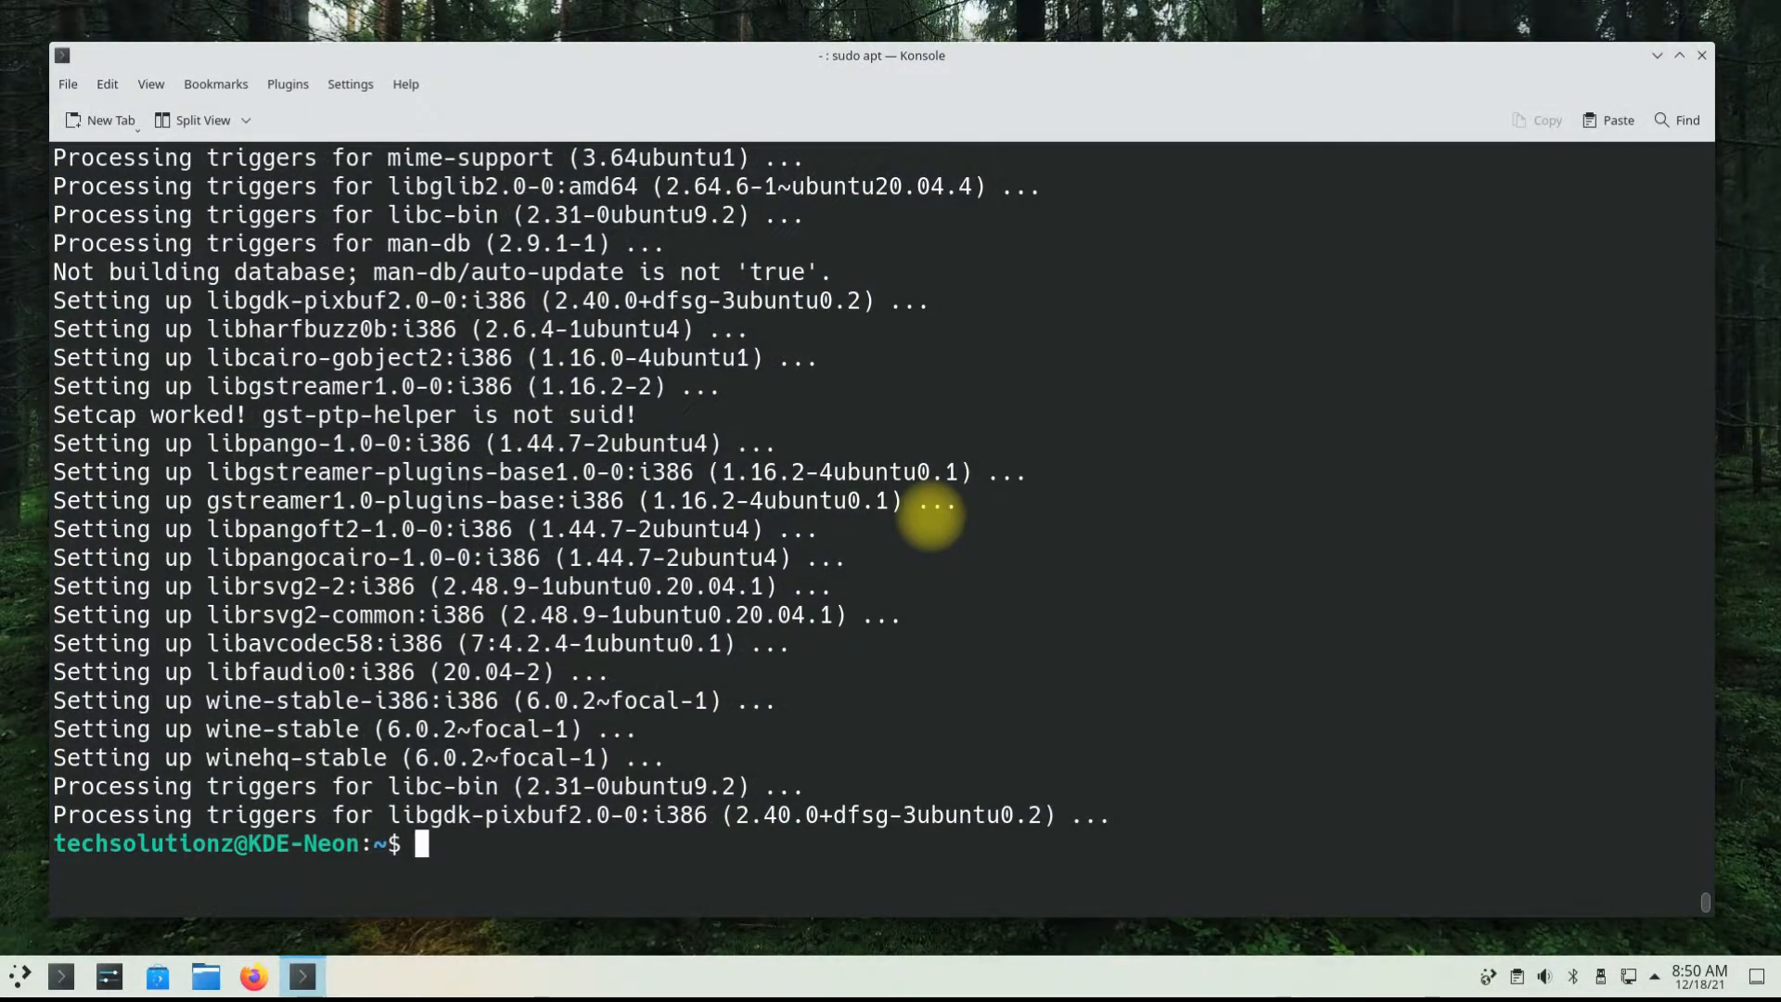
{"action": "key", "text": "Return"}
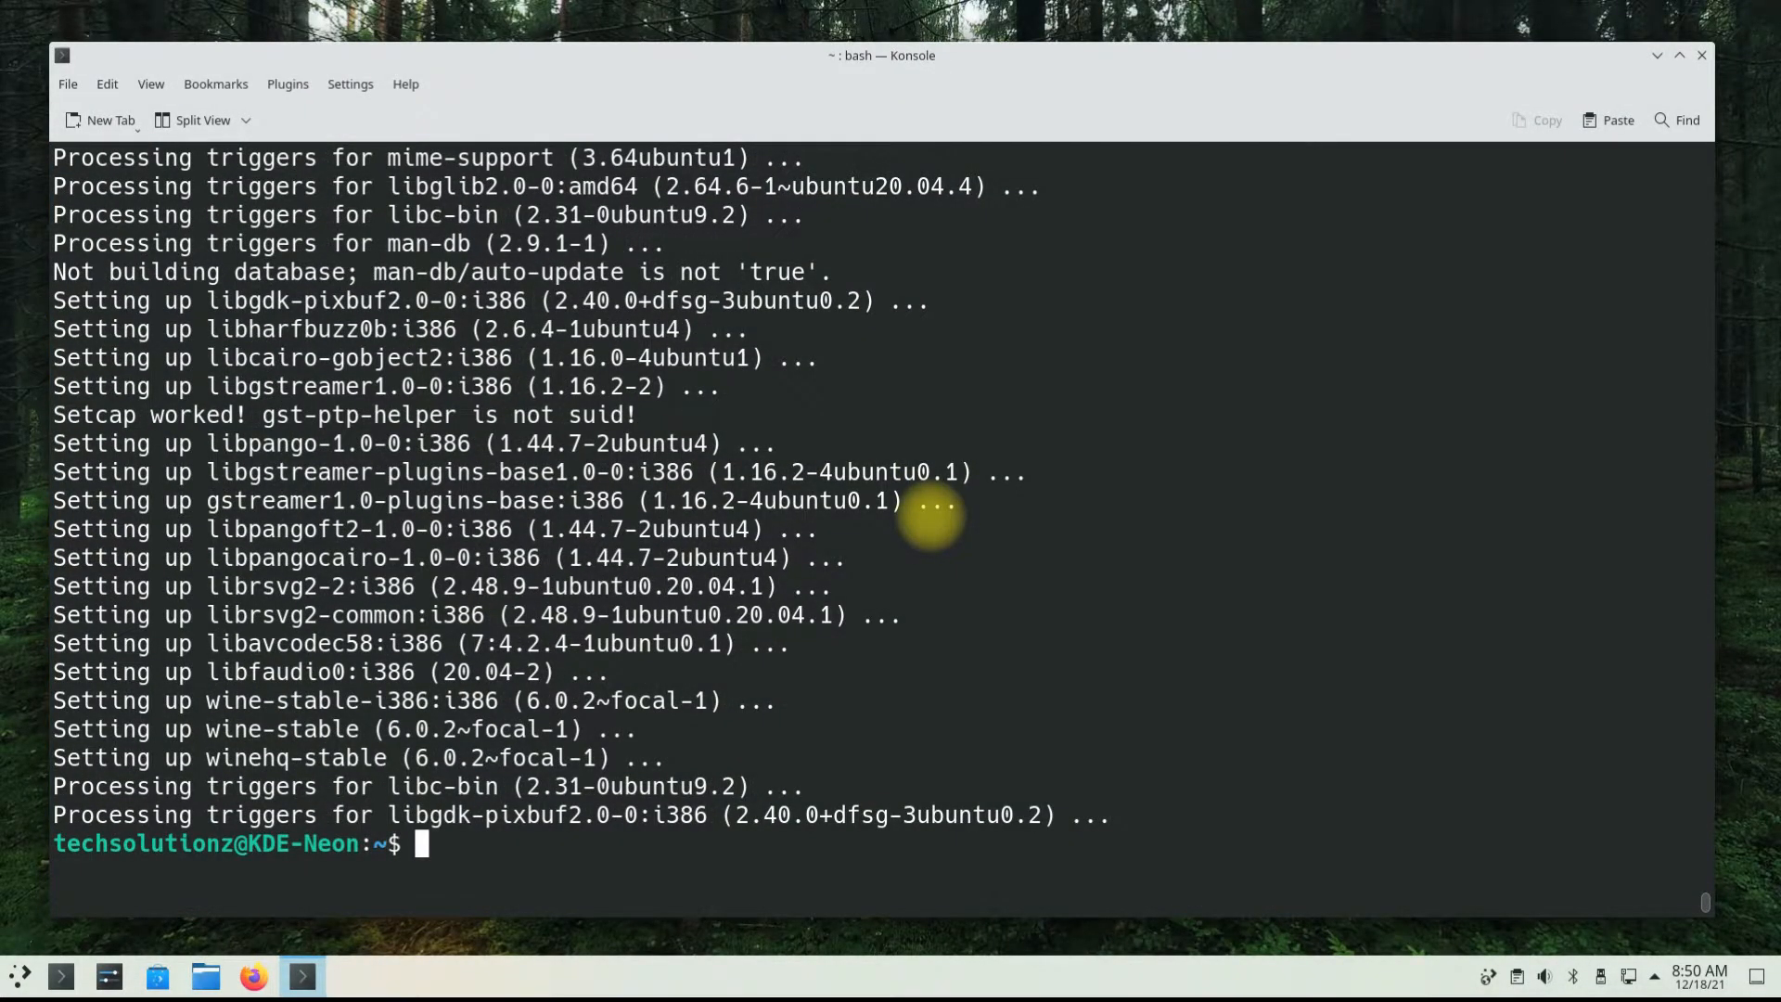
- Check wine --version reports wine-6.0.2, then launch winecfg
{"action": "type", "text": "win"}
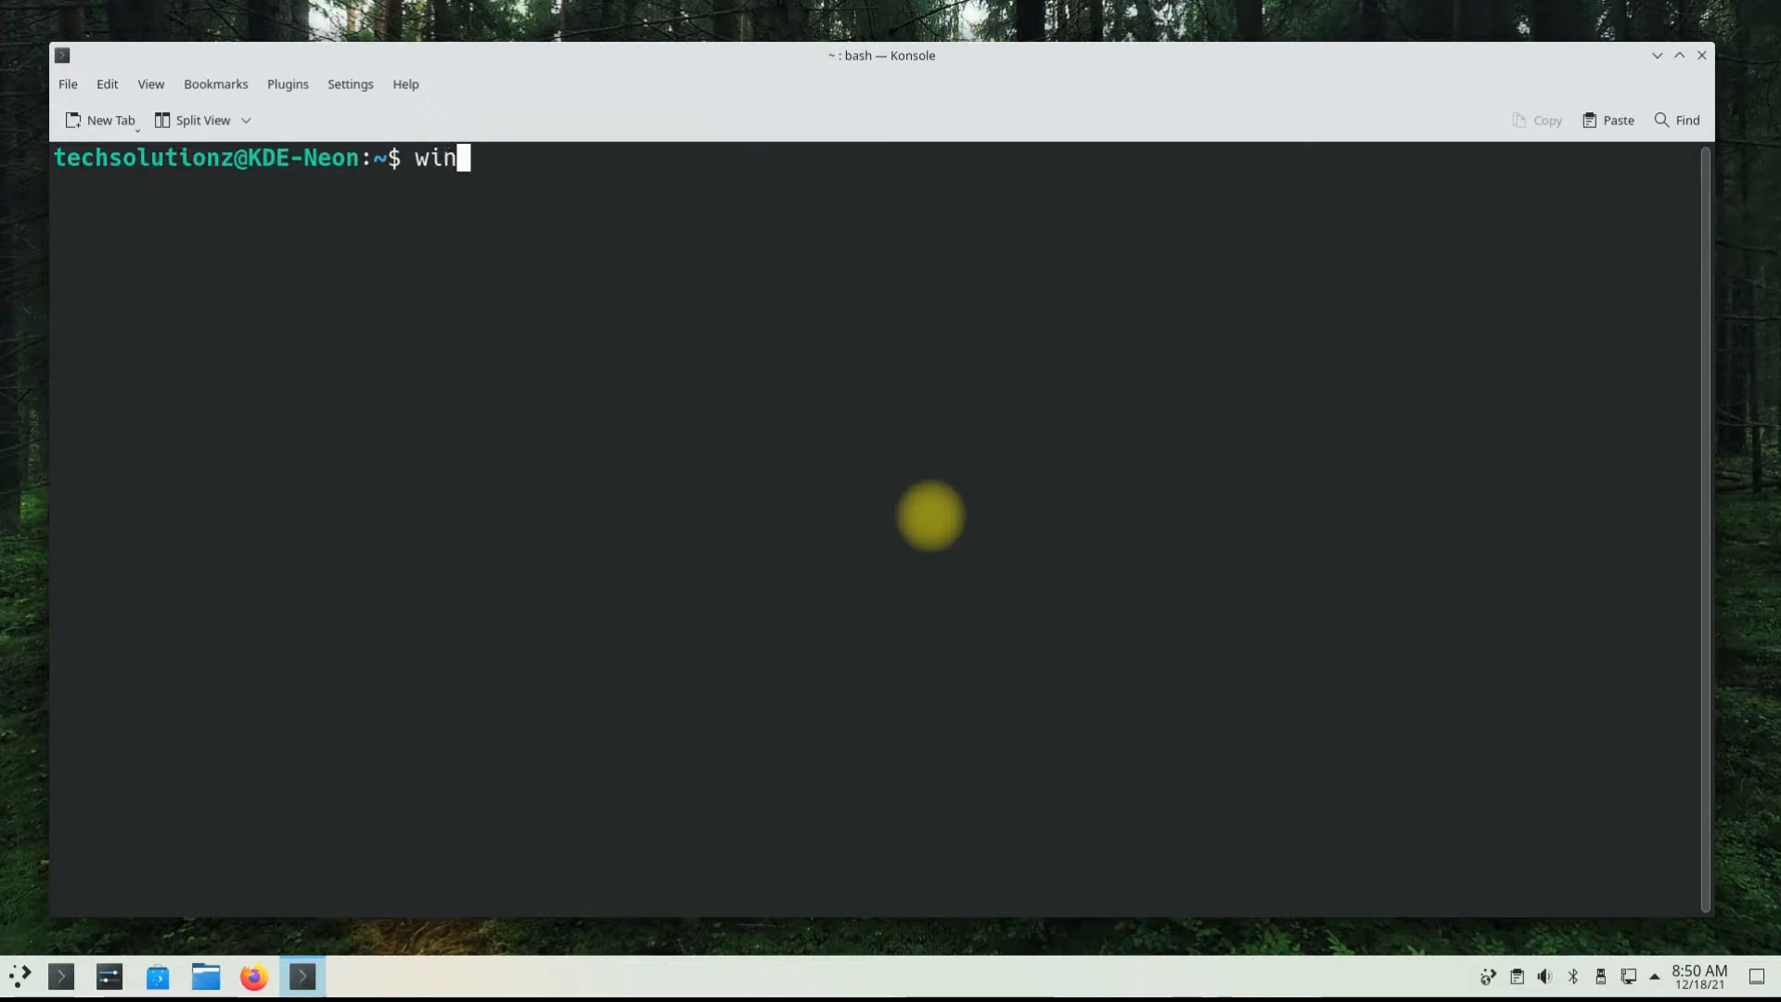
{"action": "type", "text": "e --versi"}
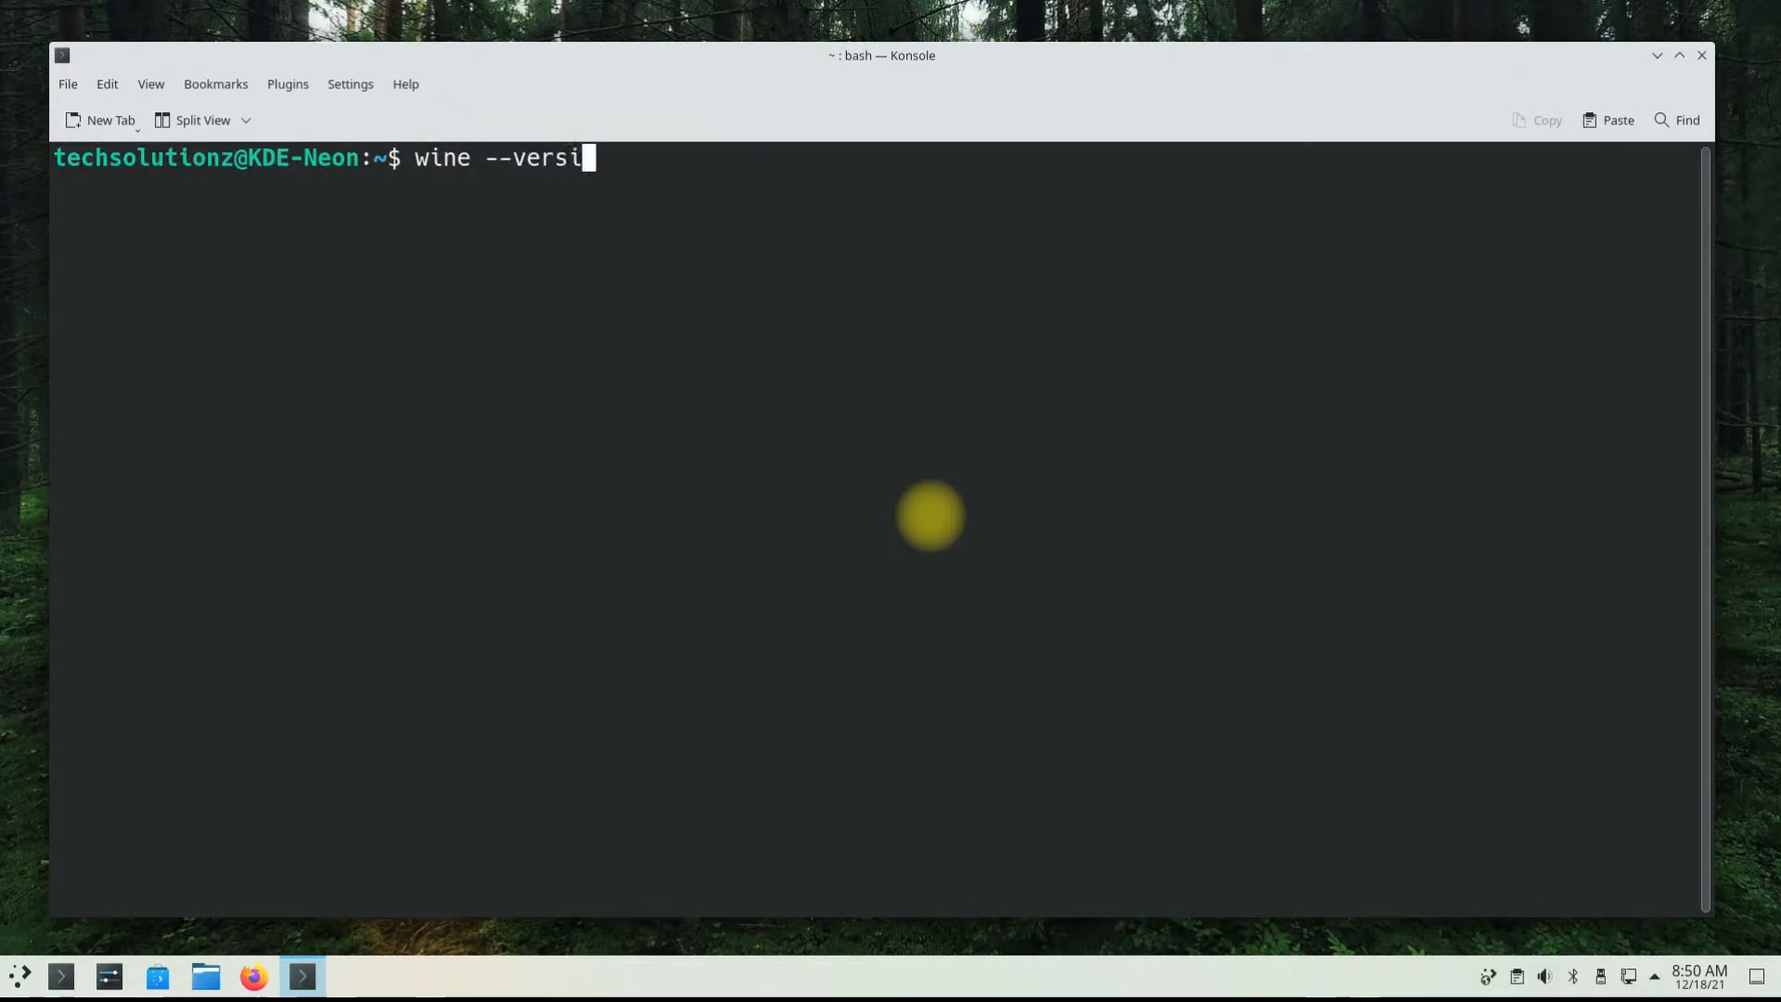
{"action": "key", "text": "Return"}
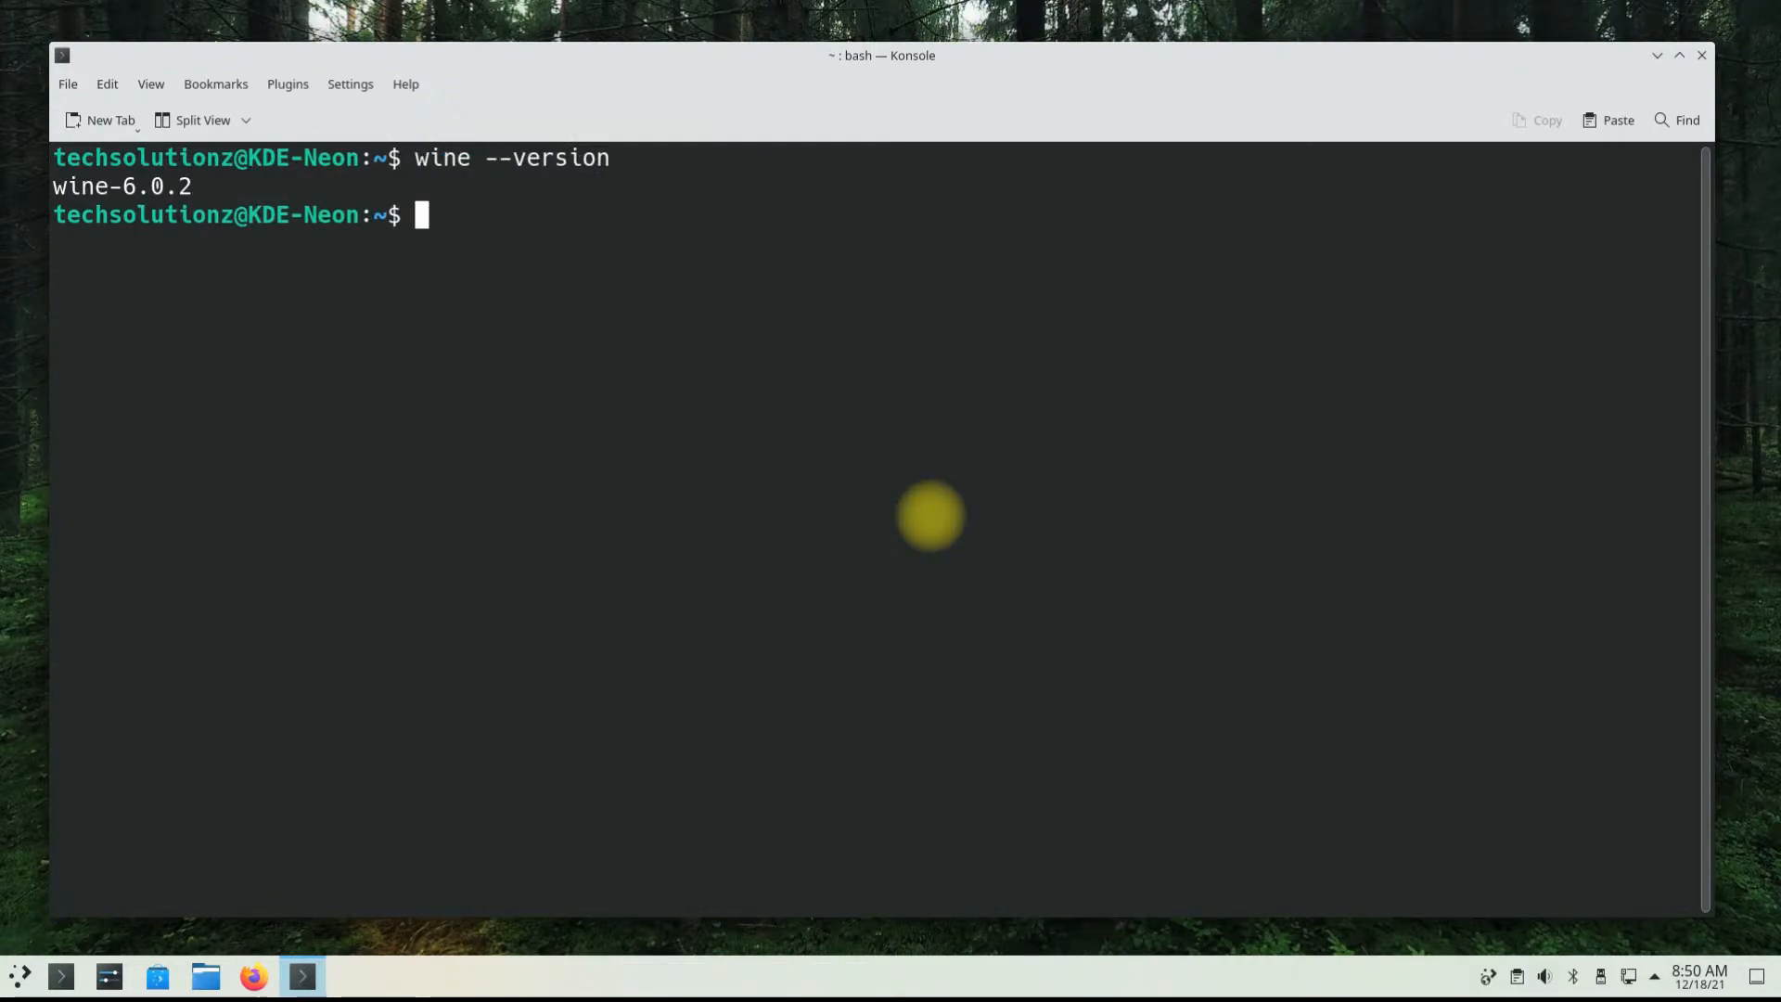
{"action": "type", "text": "wi"}
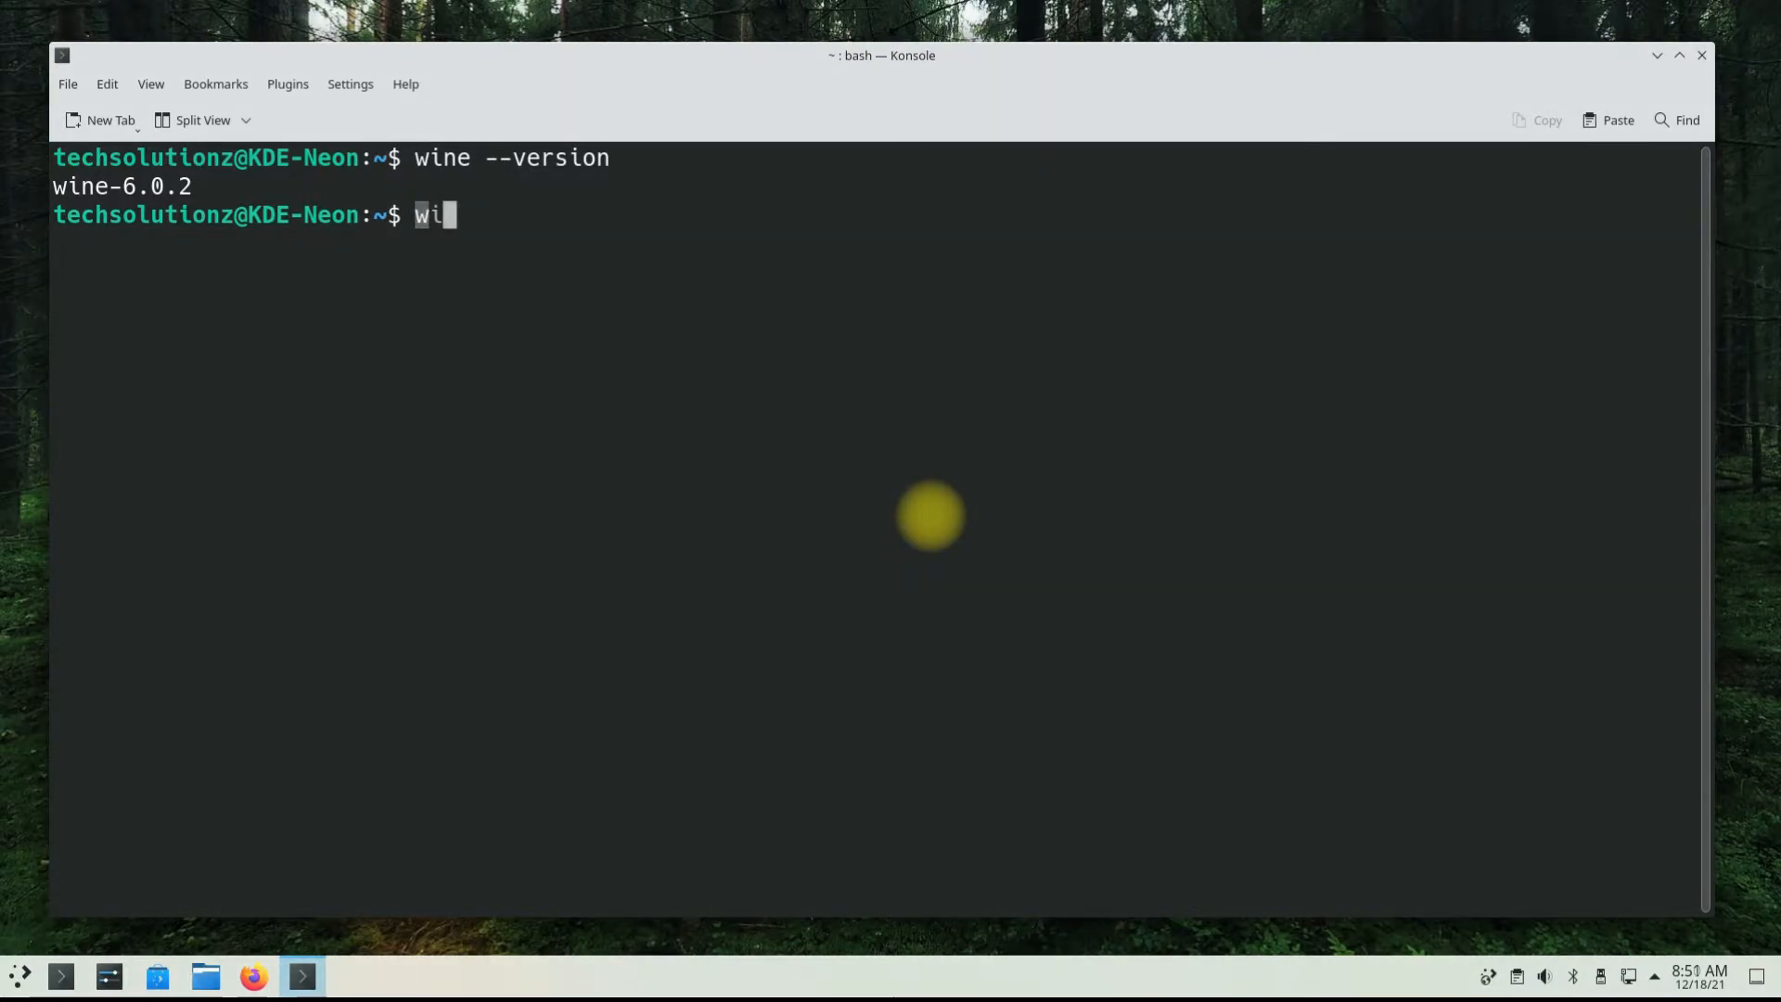
{"action": "type", "text": "necf"}
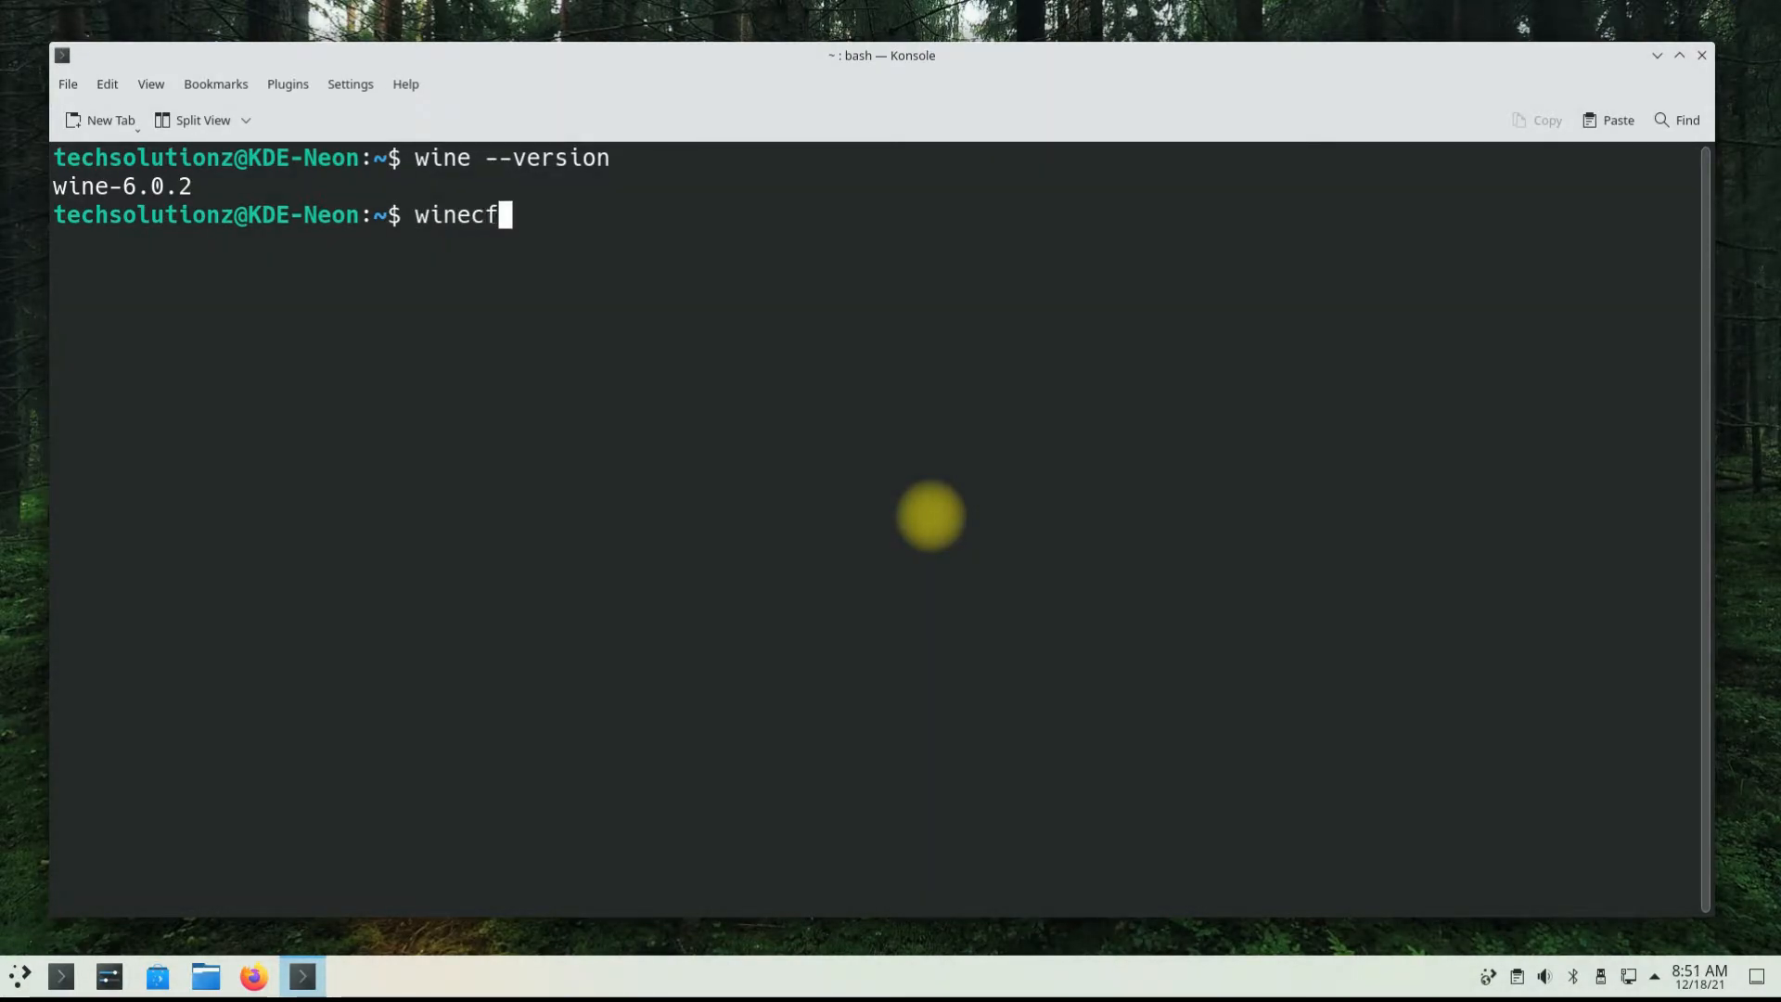
{"action": "key", "text": "Return"}
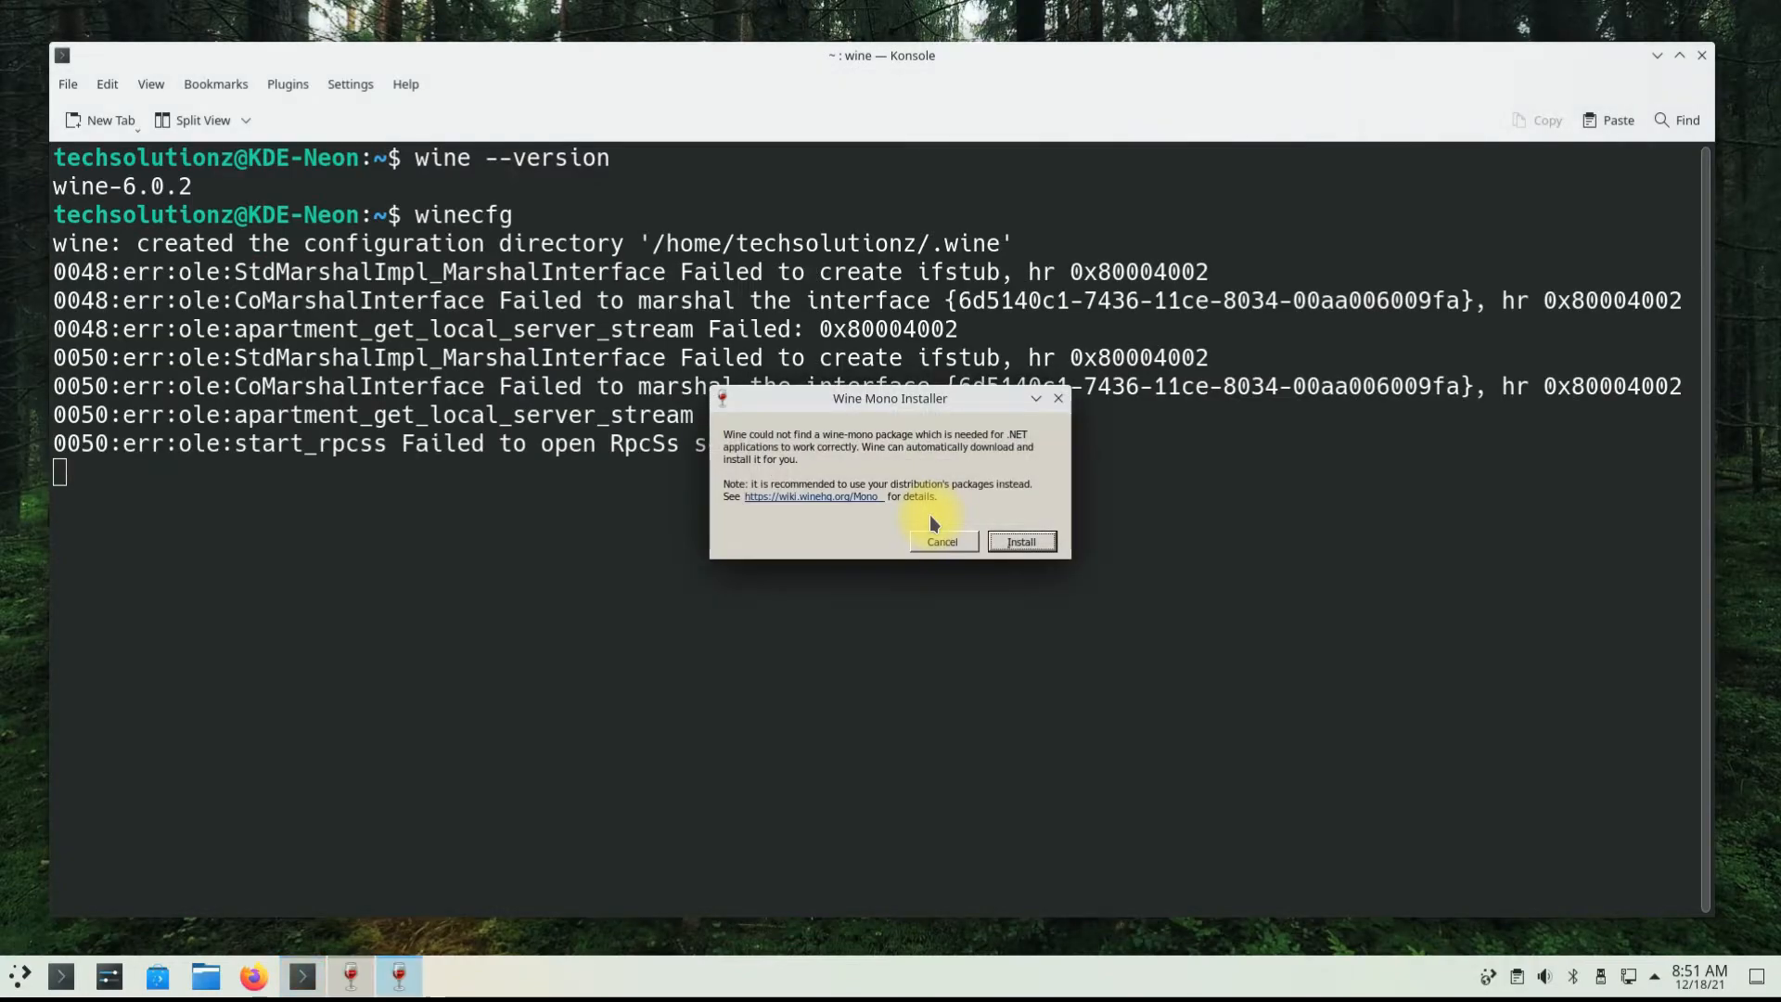
- Accept installing the Wine Mono and Wine Gecko packages, minimizing Konsole in between
{"action": "left_click", "coordinate": [1018, 542]}
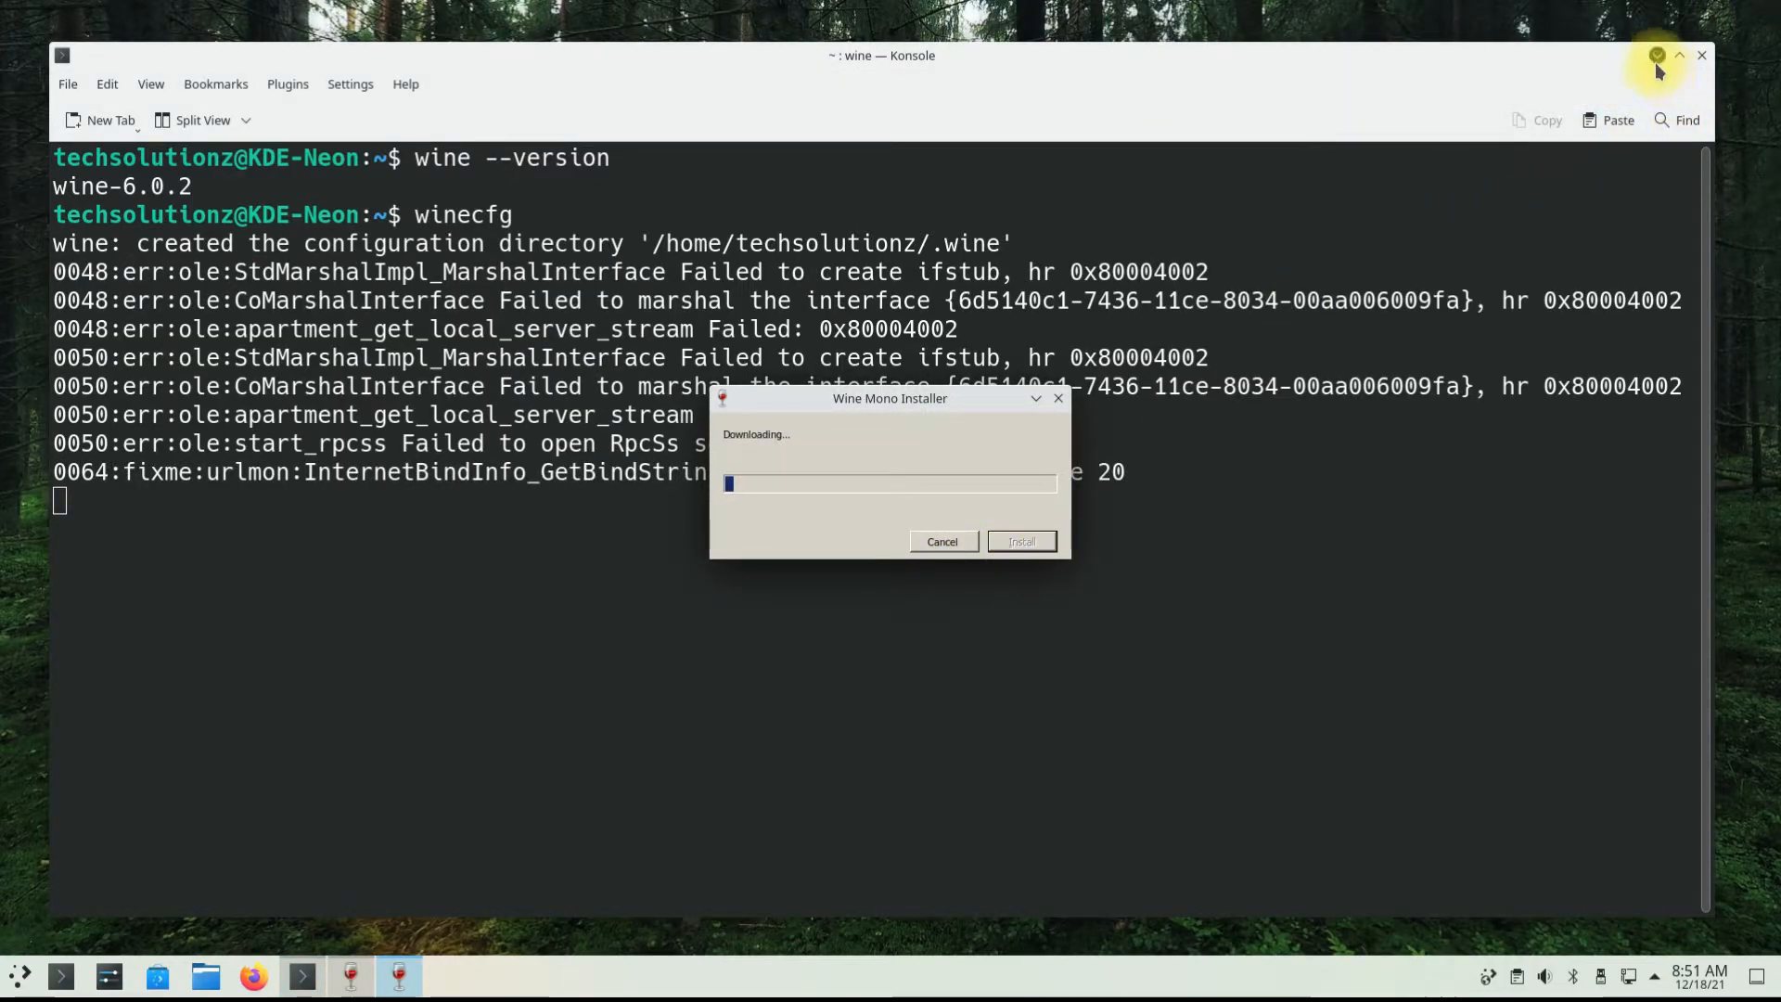
{"action": "left_click", "coordinate": [1701, 54]}
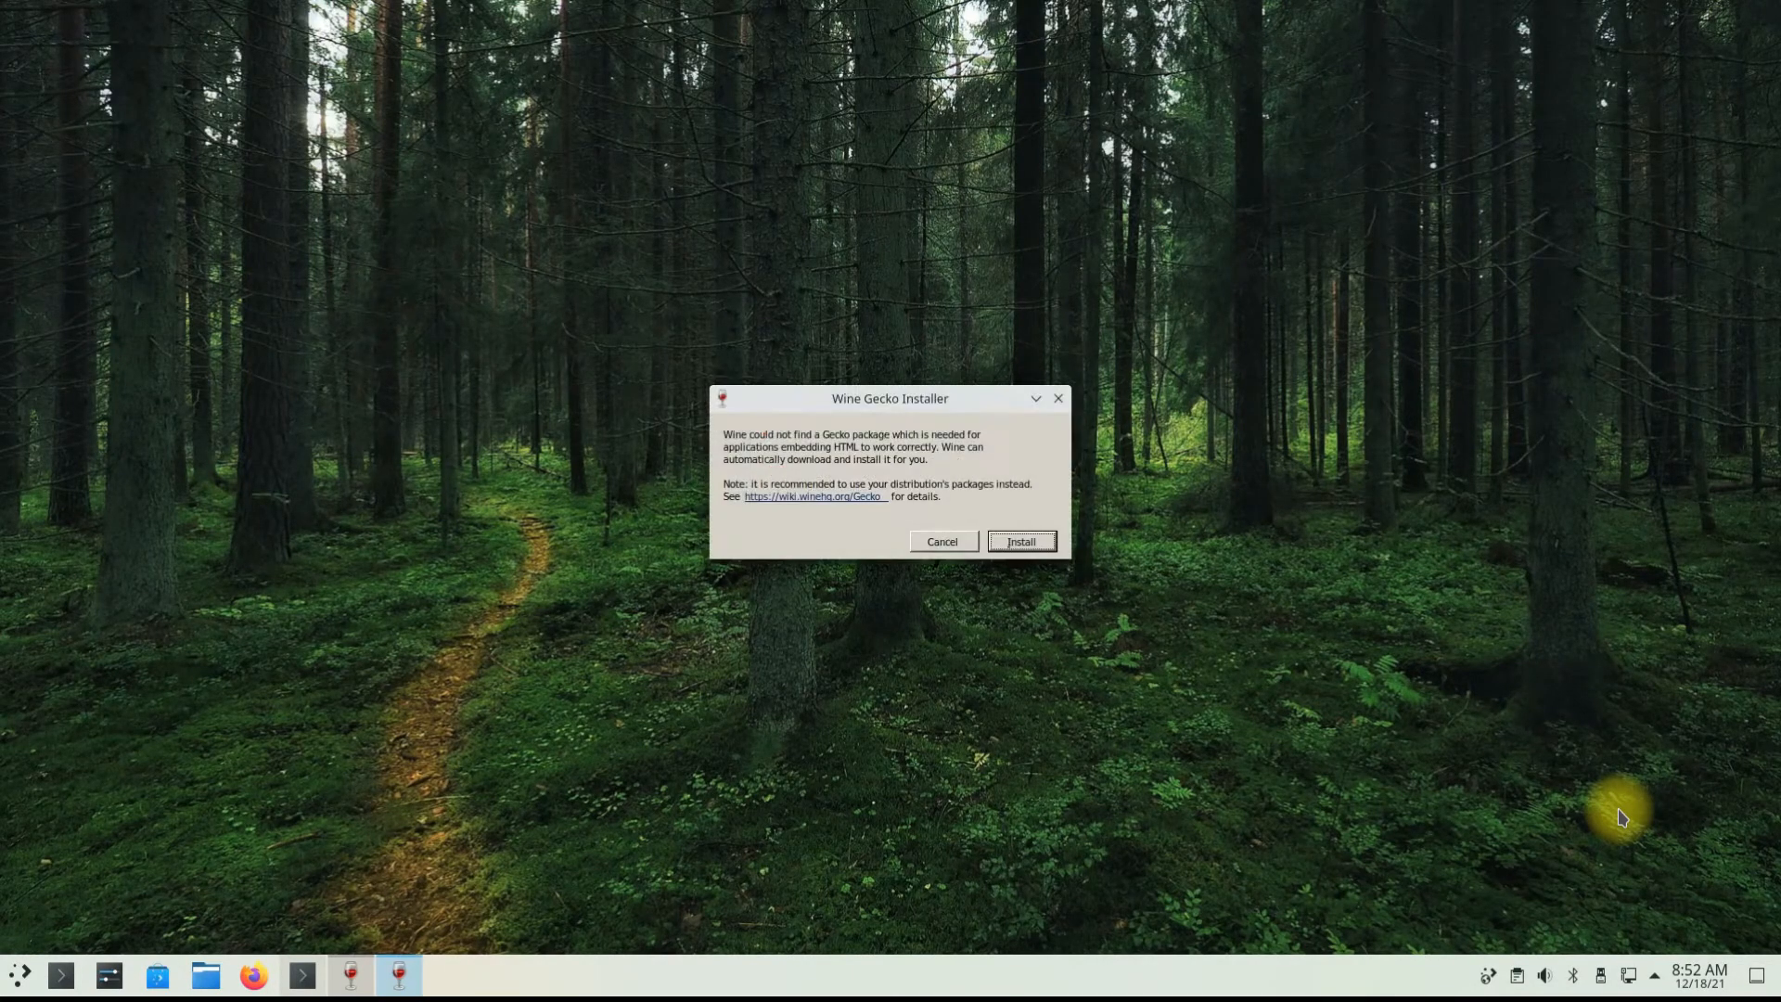
{"action": "mouse_move", "coordinate": [1018, 544]}
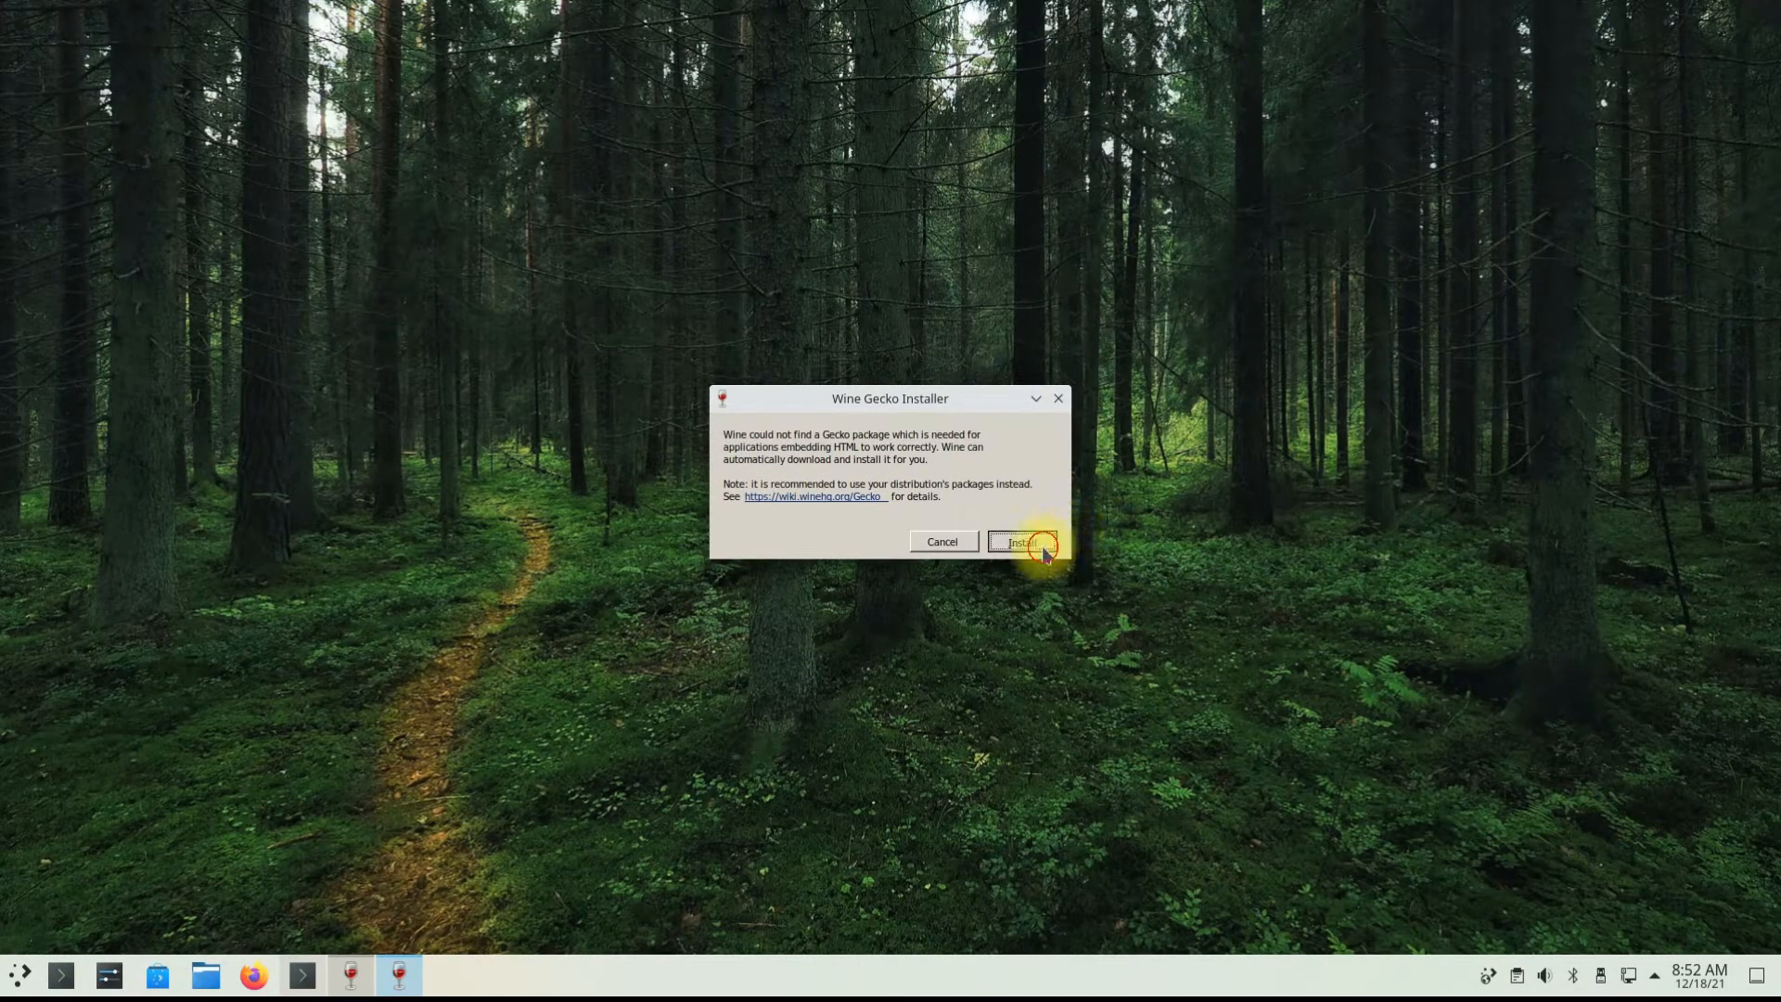
{"action": "left_click", "coordinate": [1020, 542]}
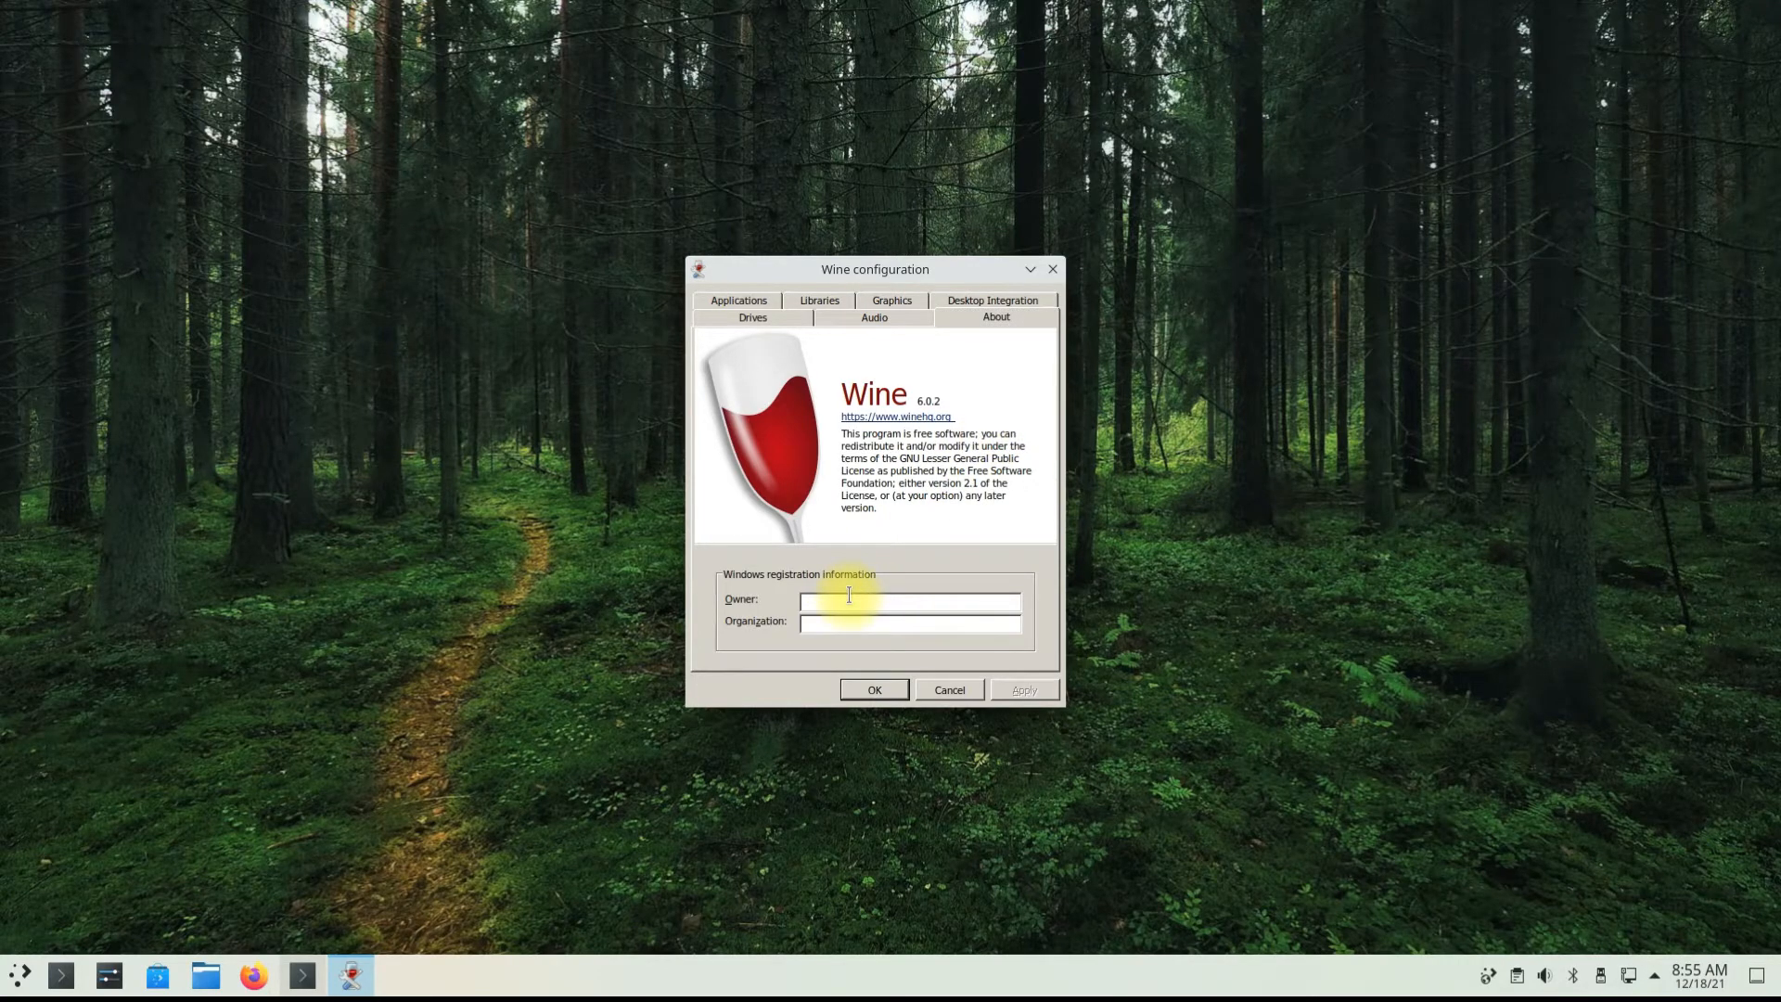
- Fill the registration Owner as ted TechSol and the Organization as KDE Neon 5
{"action": "type", "text": "ted"}
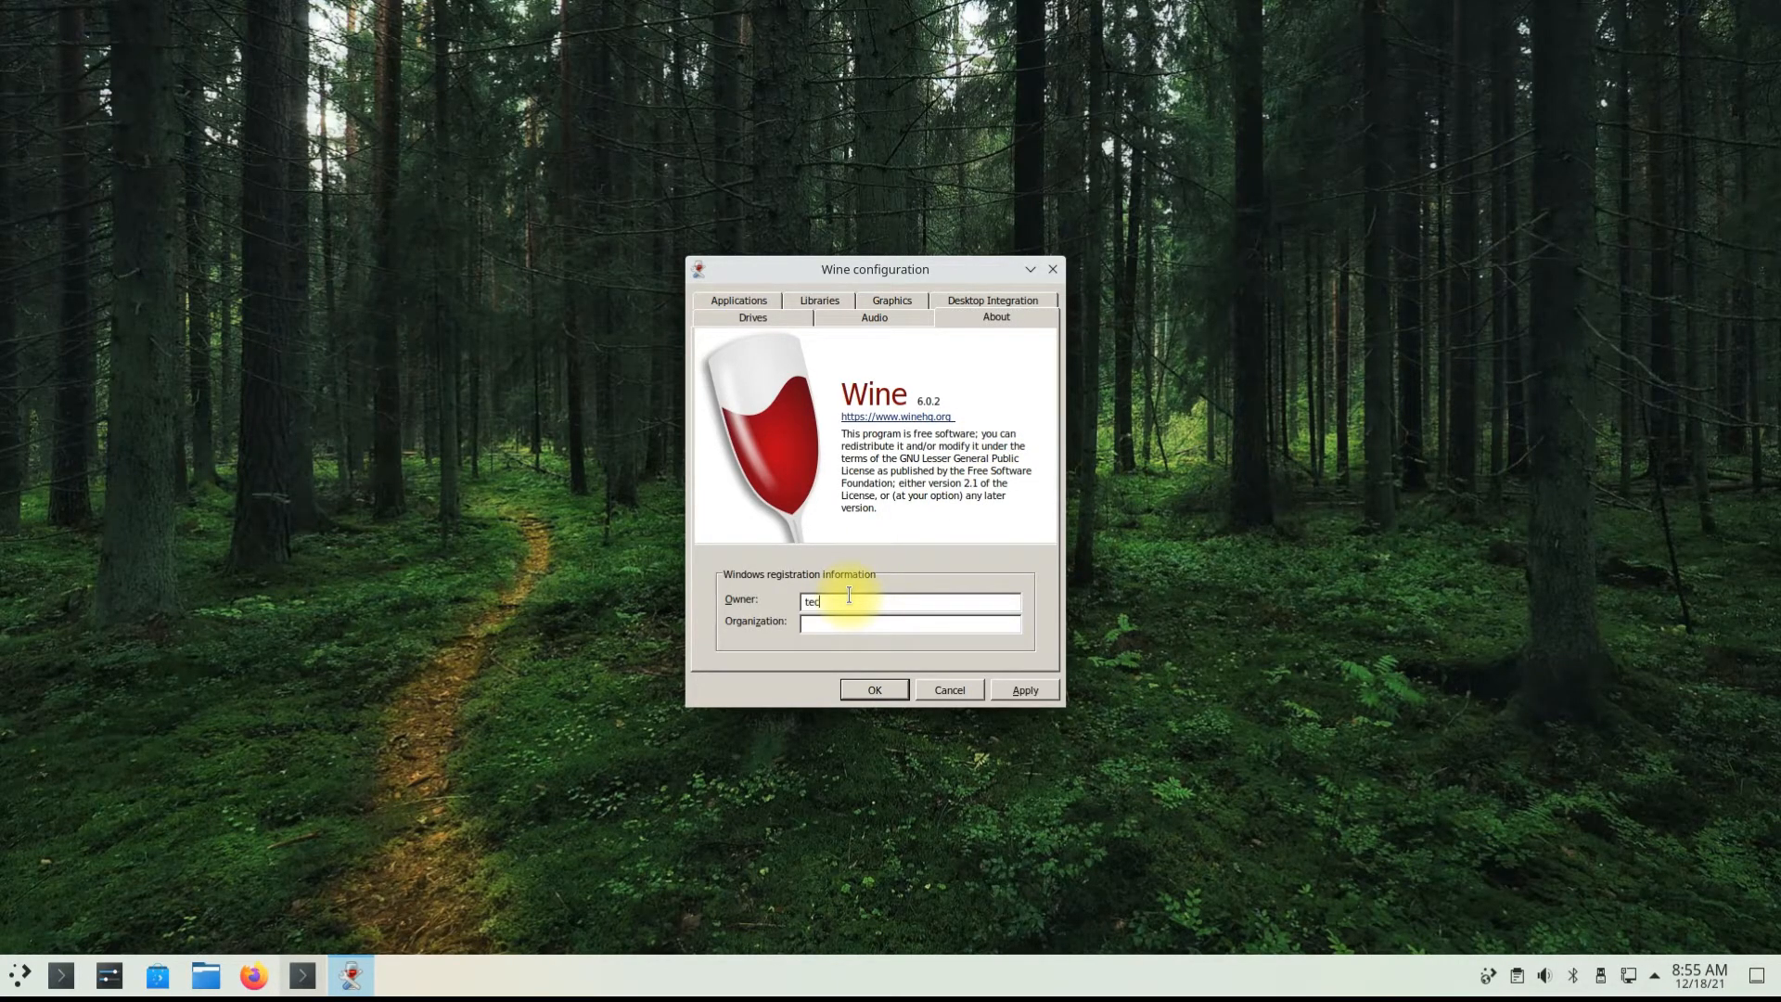
{"action": "type", "text": "TechSolutionZ"}
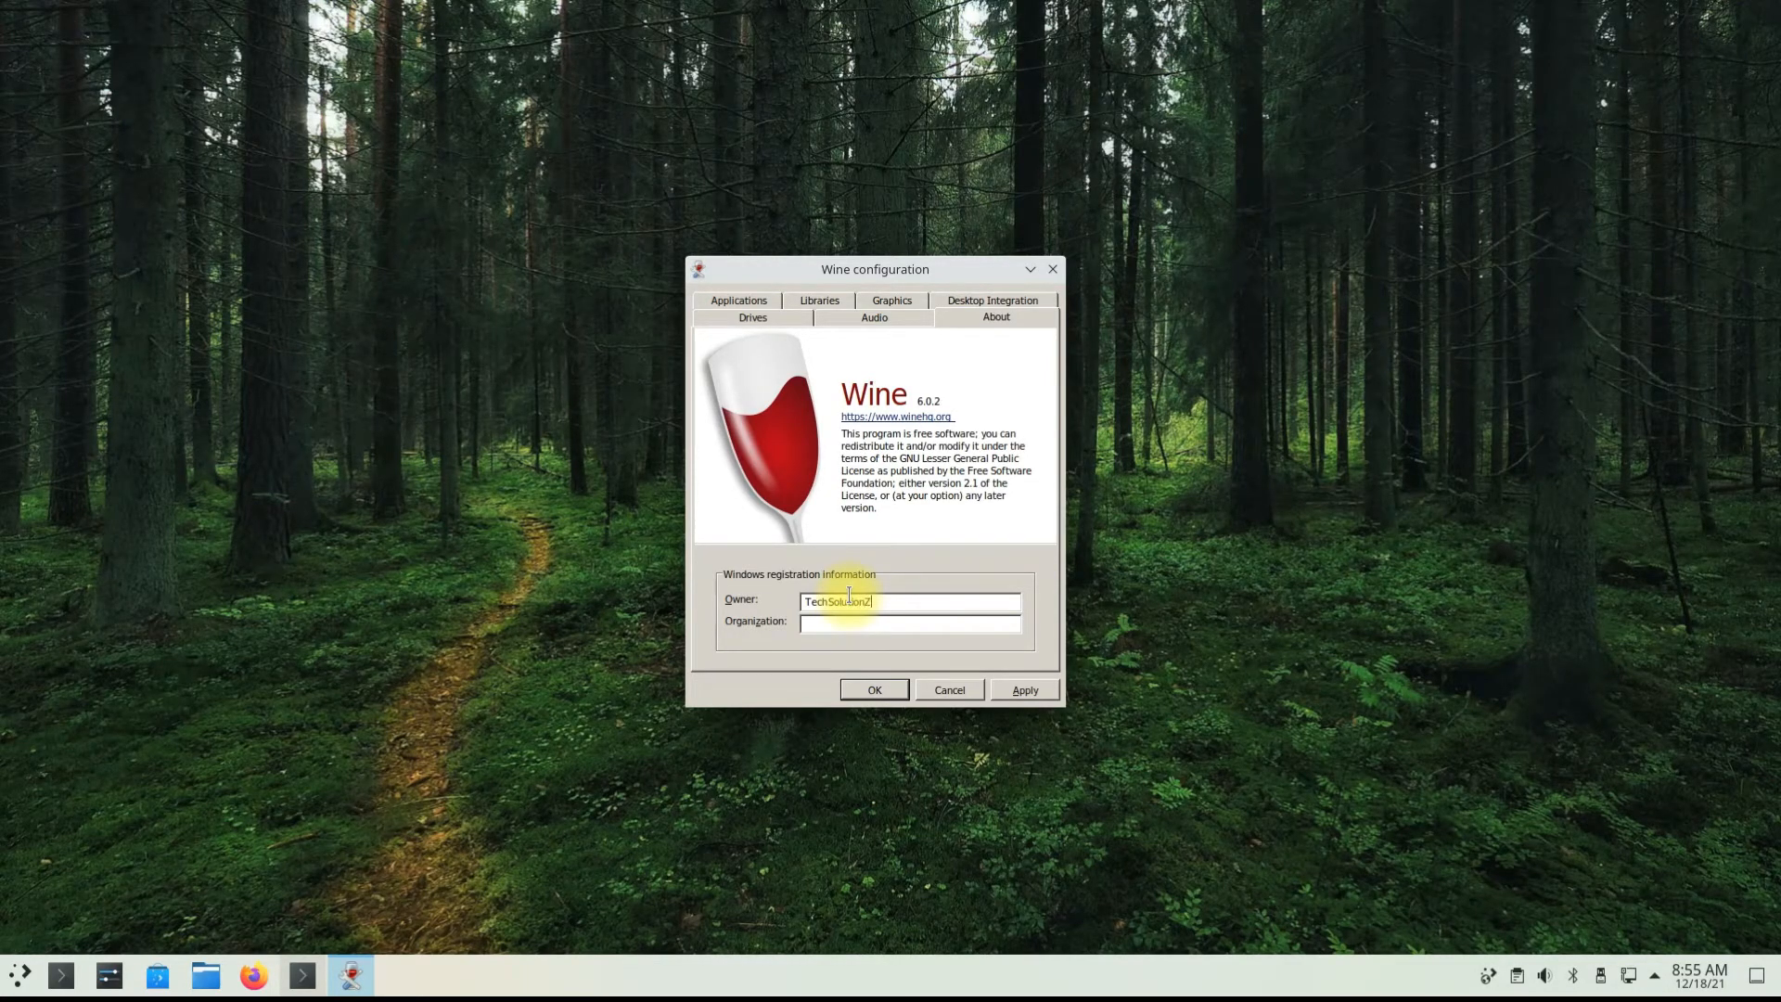
{"action": "type", "text": "KDE NEo"}
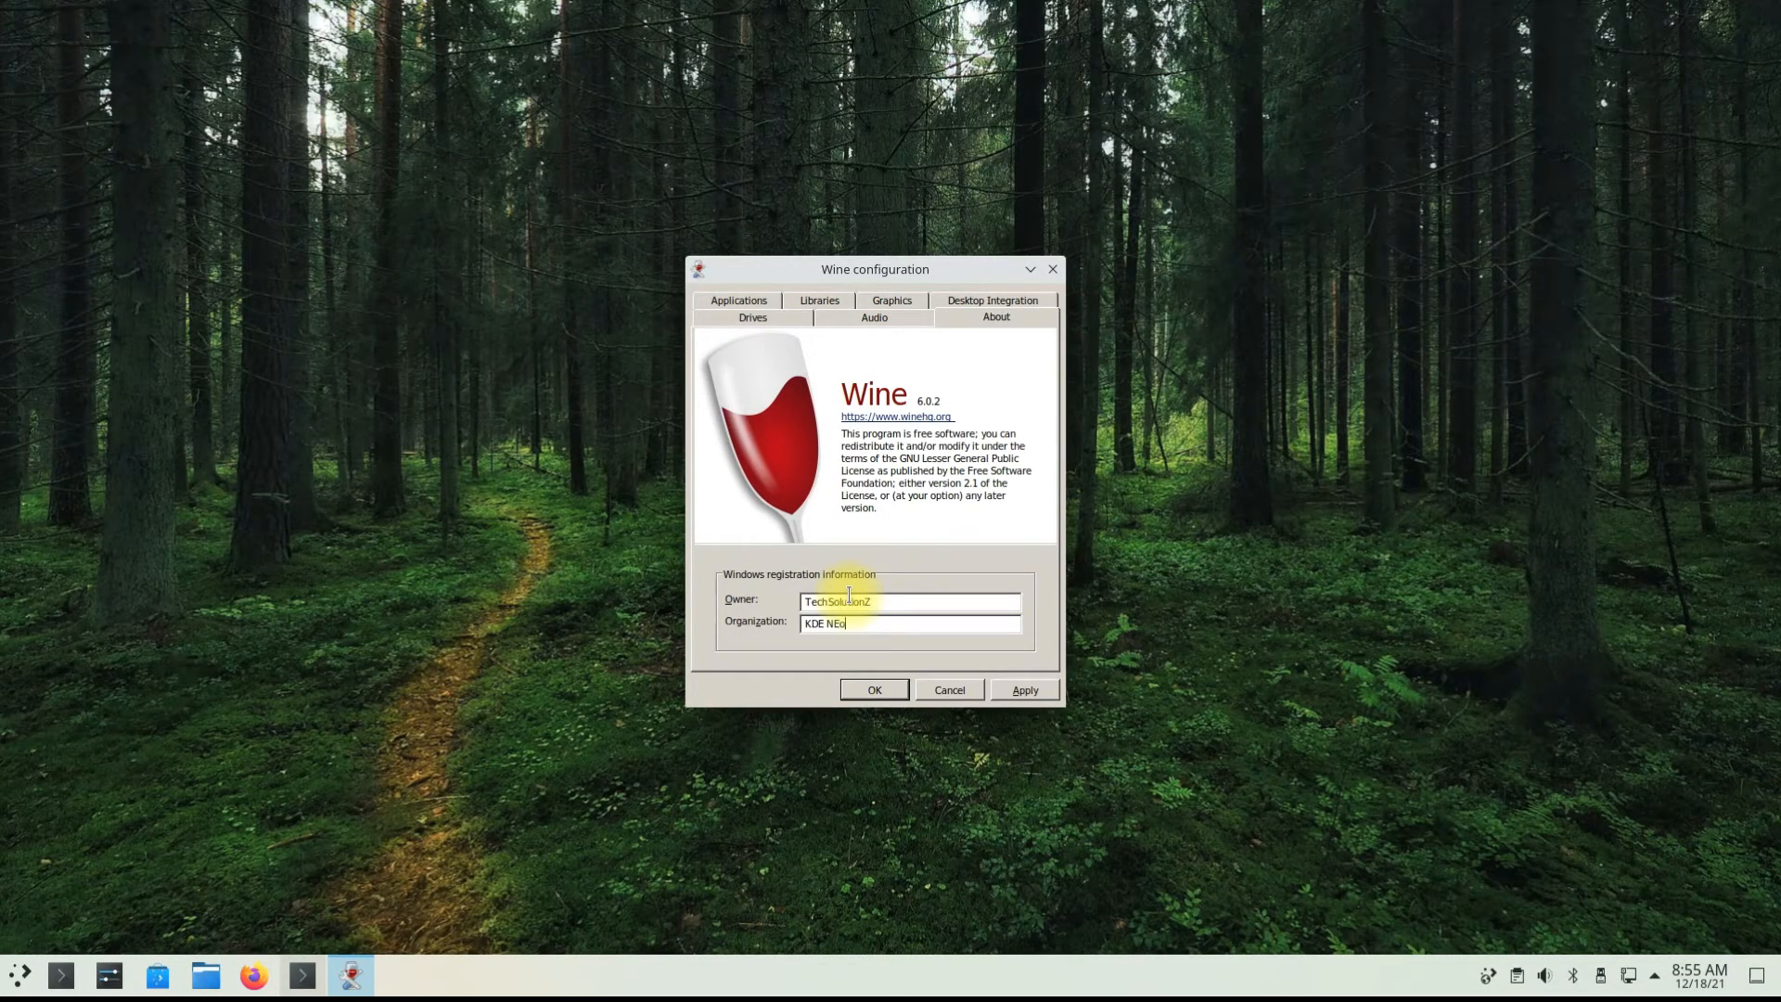
{"action": "type", "text": "on 5"}
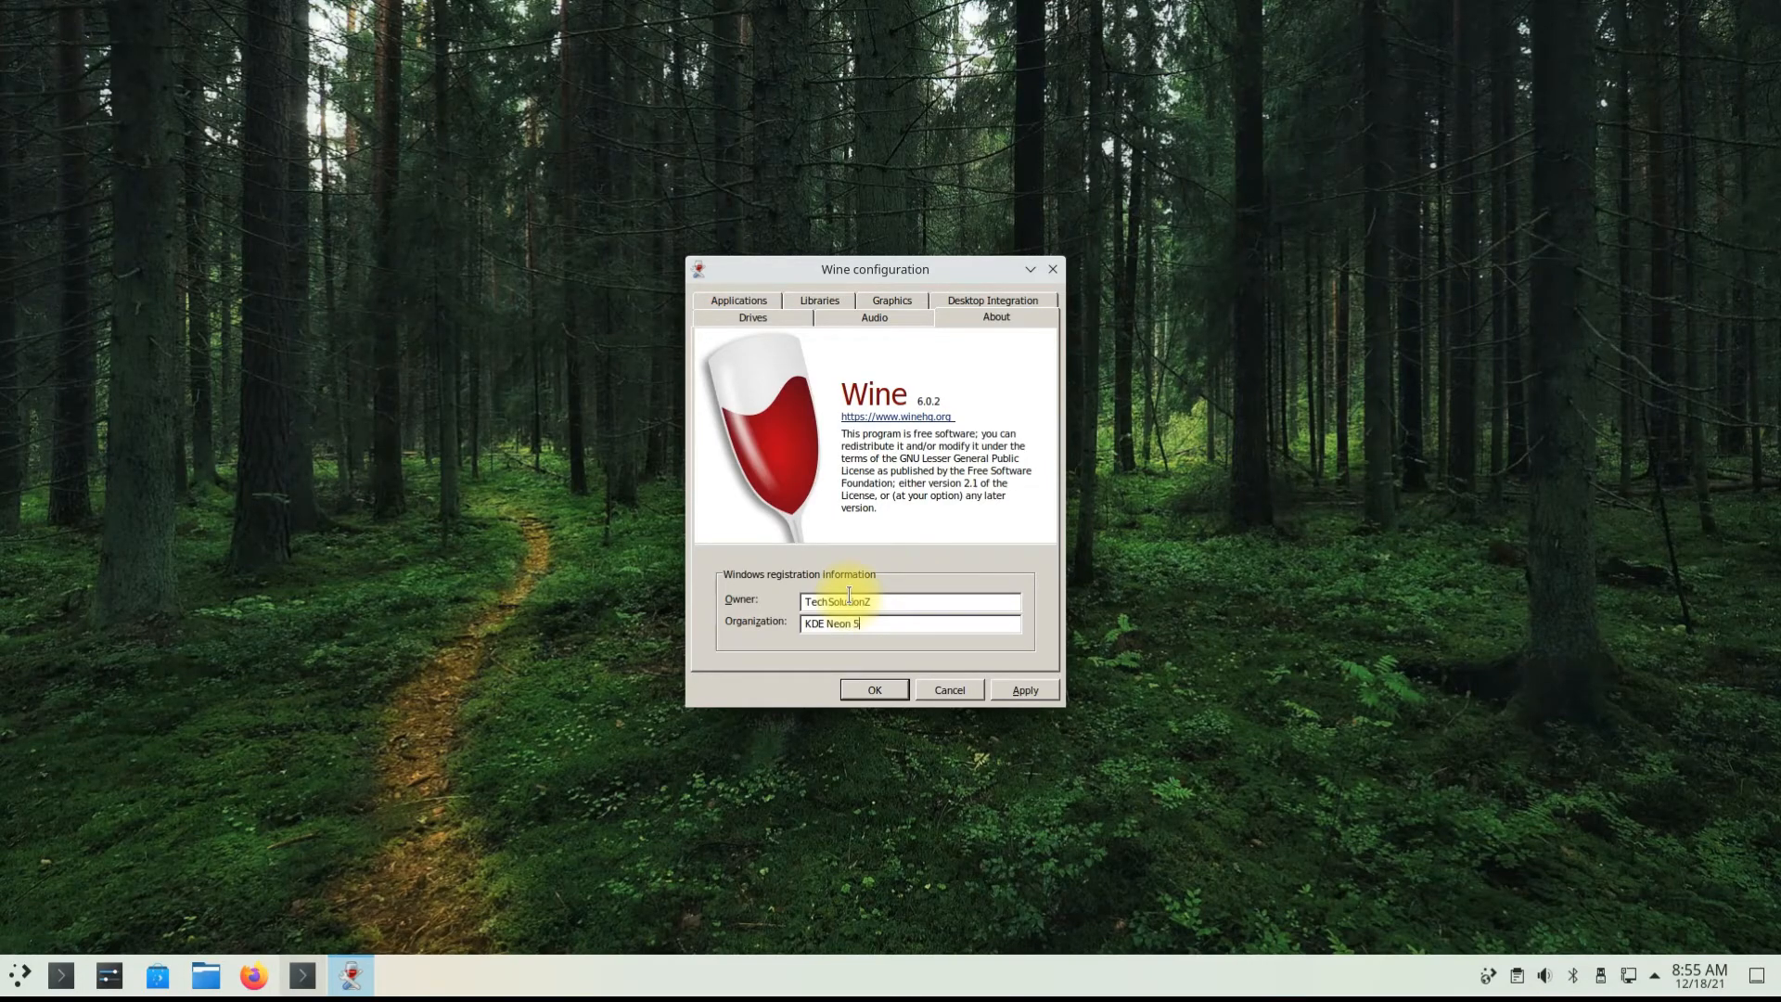